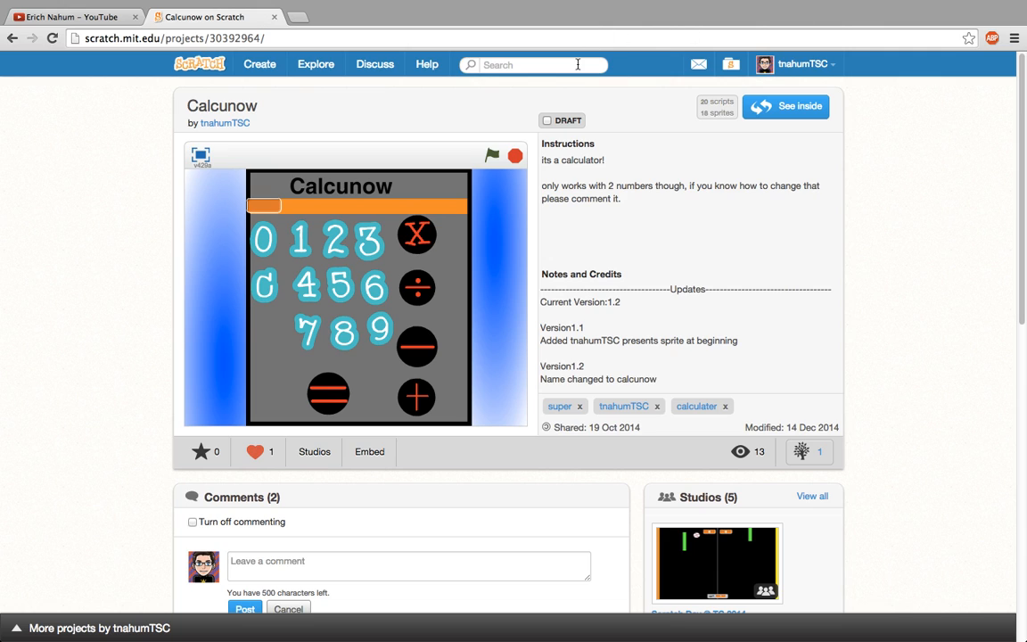
# Try the calculator by pressing two digits and computing the result.
pyautogui.click(223, 106)
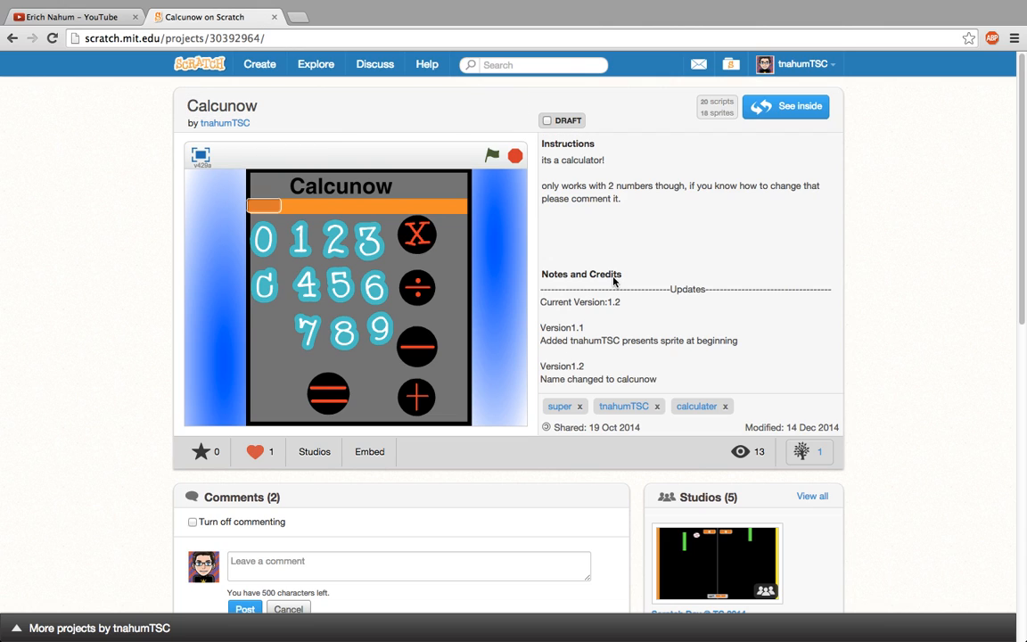
pyautogui.moveTo(506, 285)
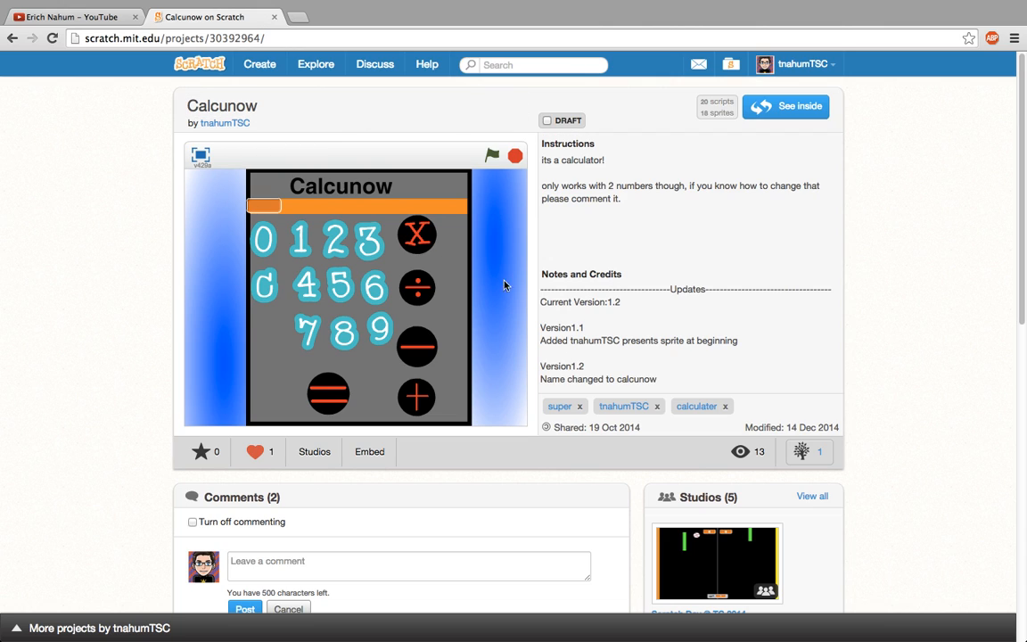
pyautogui.moveTo(520, 334)
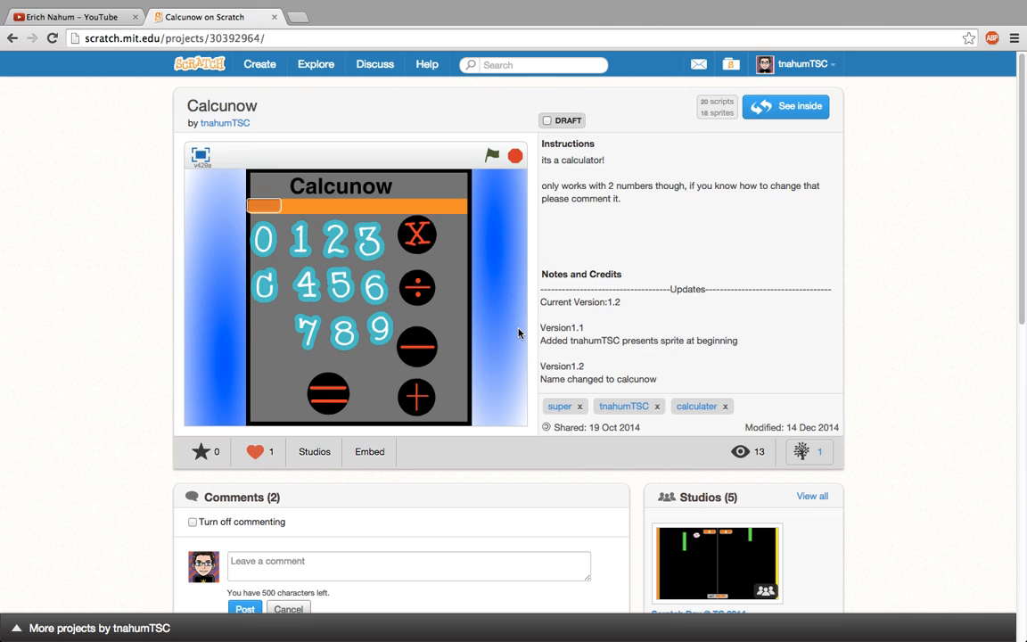
pyautogui.moveTo(350, 288)
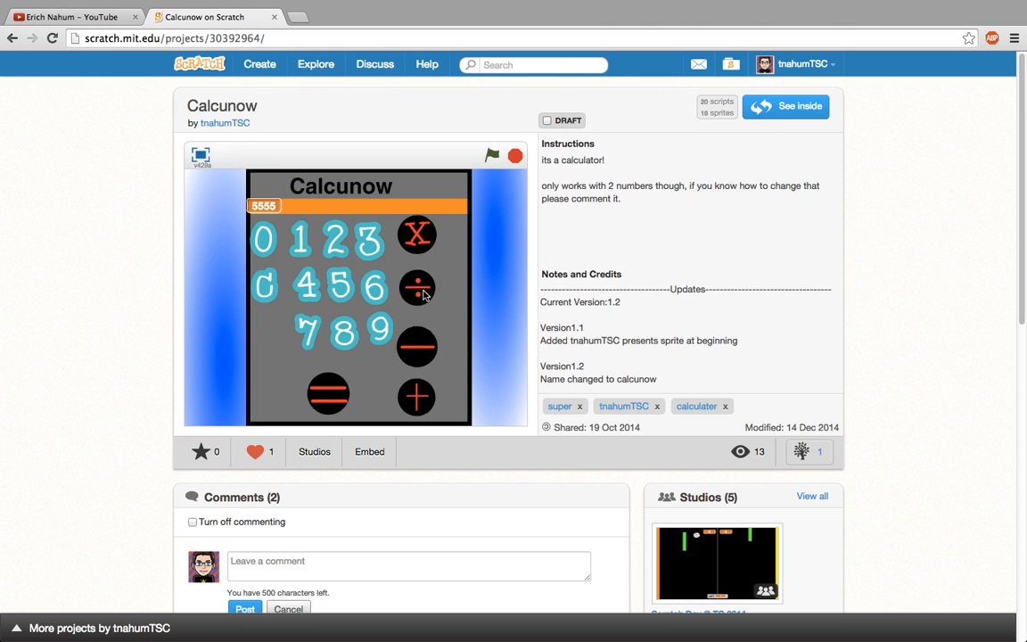
pyautogui.click(299, 249)
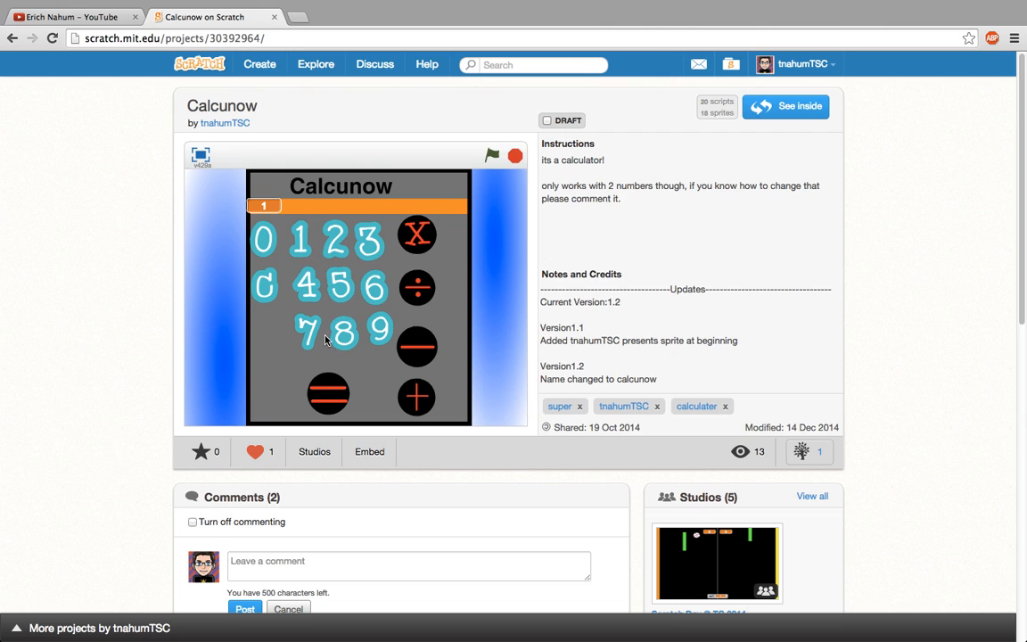
pyautogui.moveTo(407, 464)
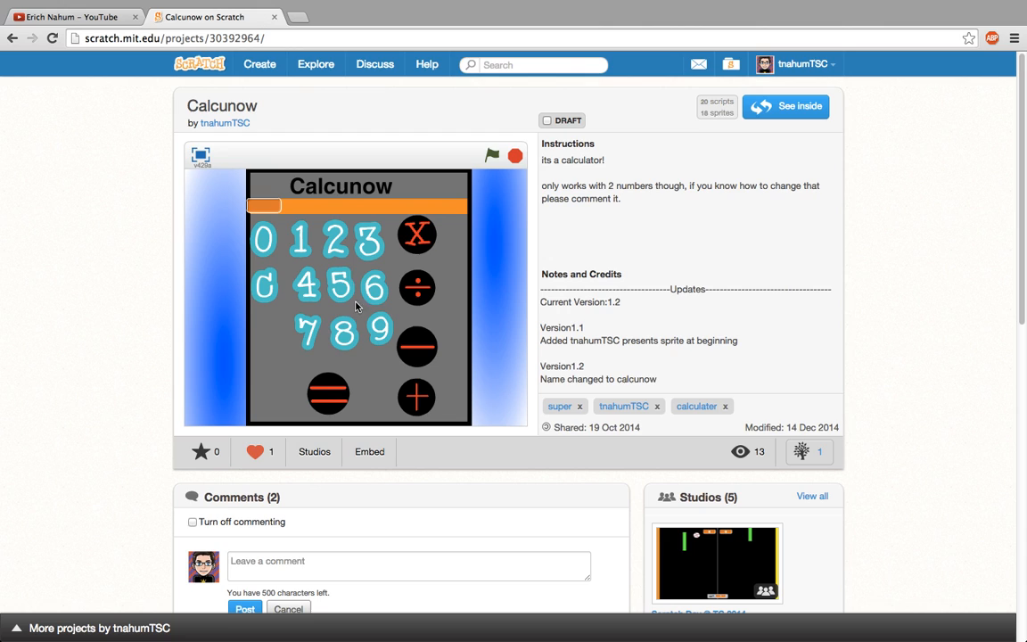
pyautogui.moveTo(353, 271)
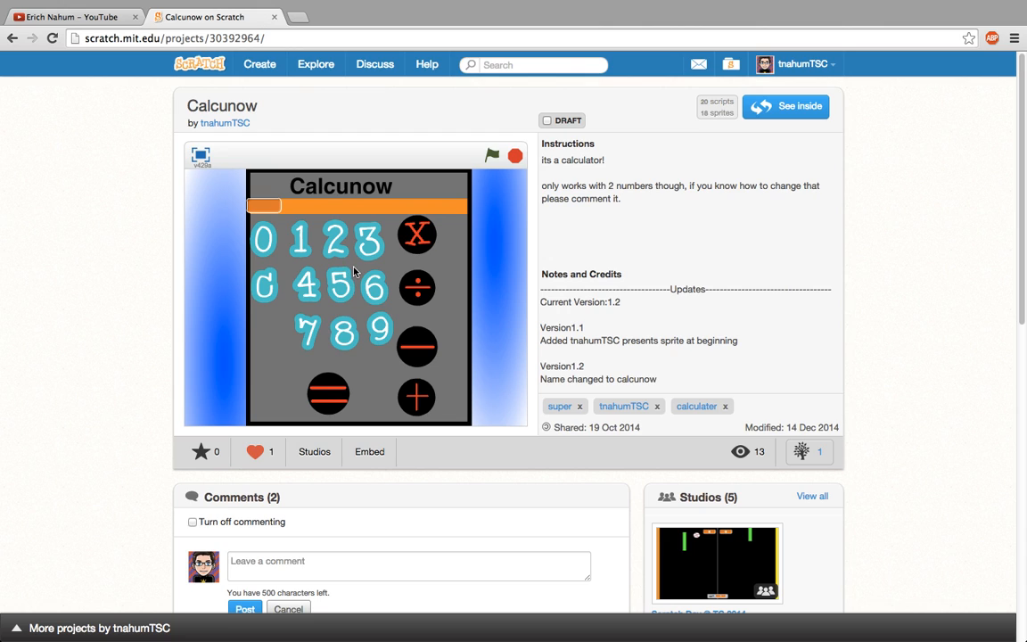
pyautogui.click(337, 285)
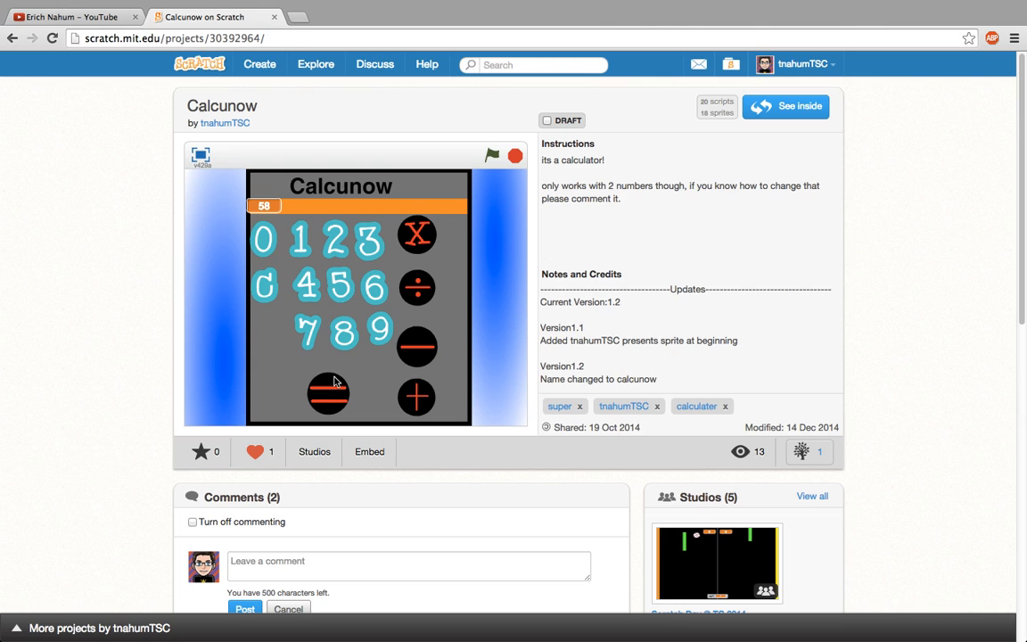
pyautogui.click(602, 339)
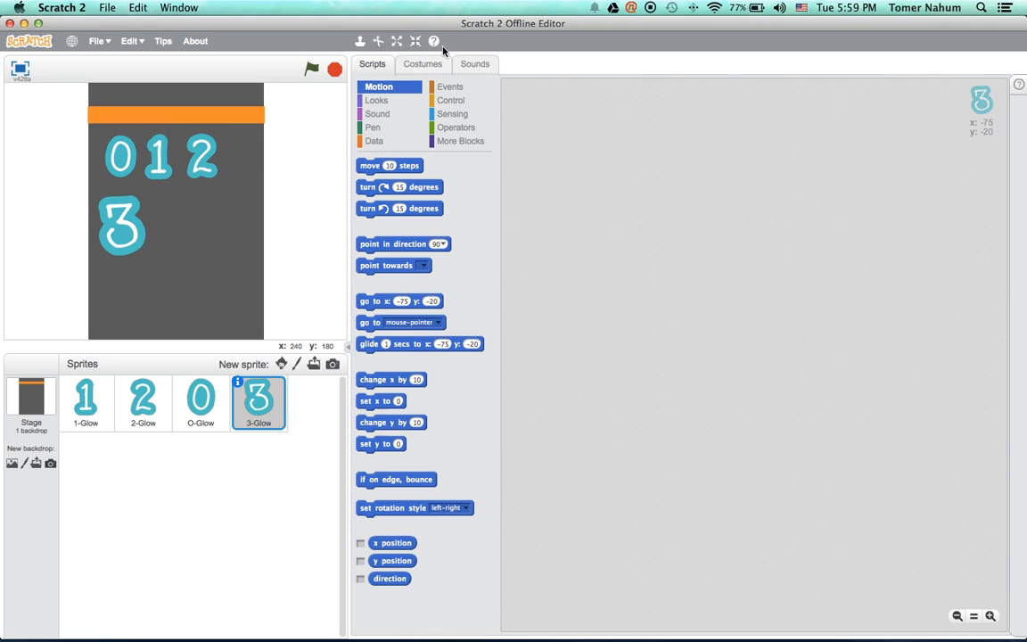
# Place the 3 digit beside the 2 on the stage and review the 1, 2 and 3 sprites.
pyautogui.moveTo(121, 222); pyautogui.dragTo(121, 224)
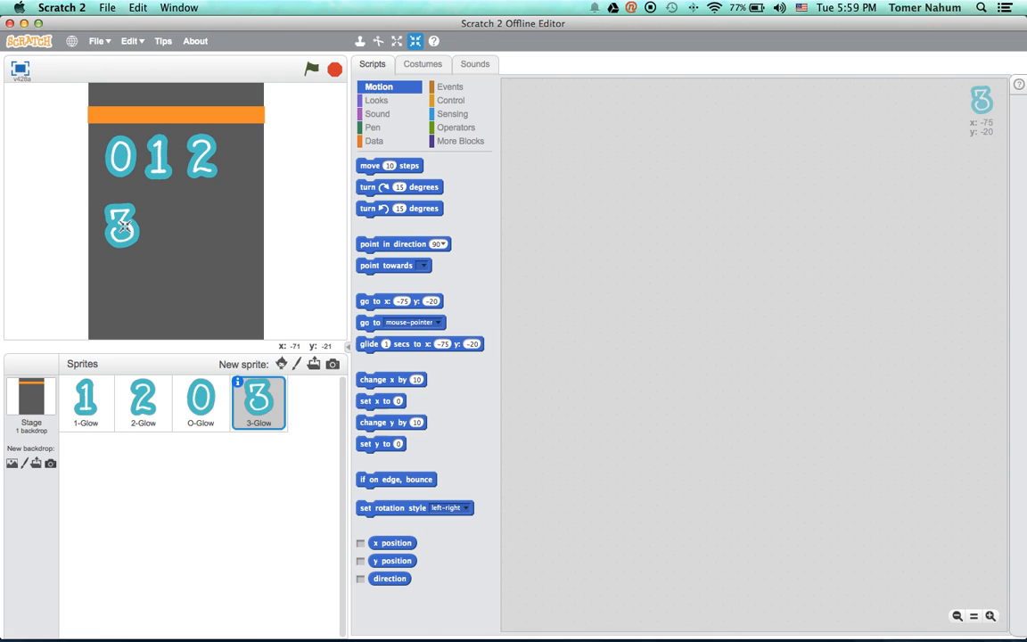
pyautogui.moveTo(122, 223); pyautogui.dragTo(239, 157)
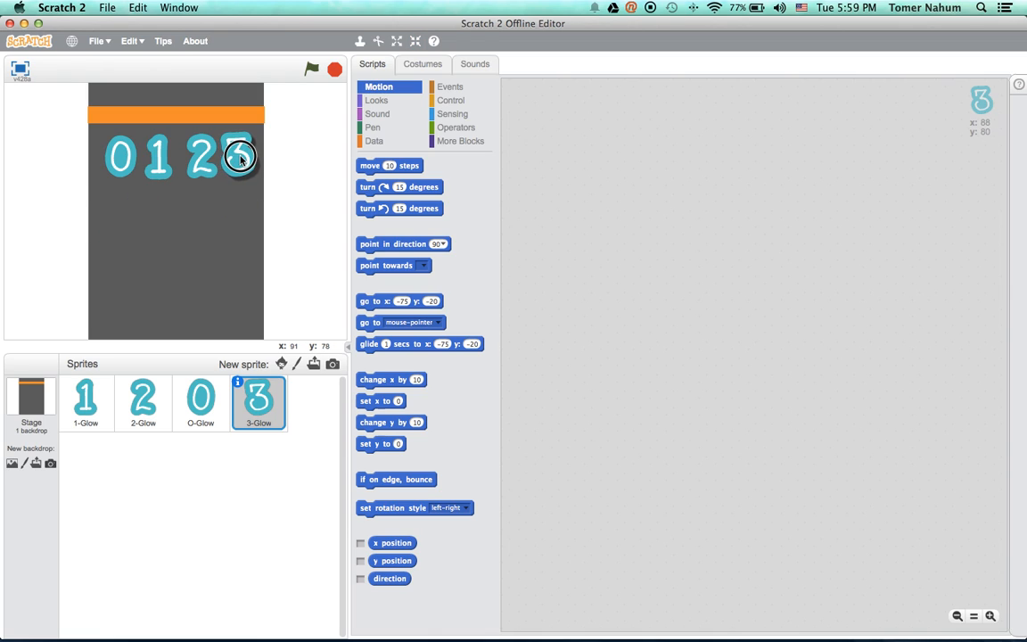
pyautogui.click(142, 403)
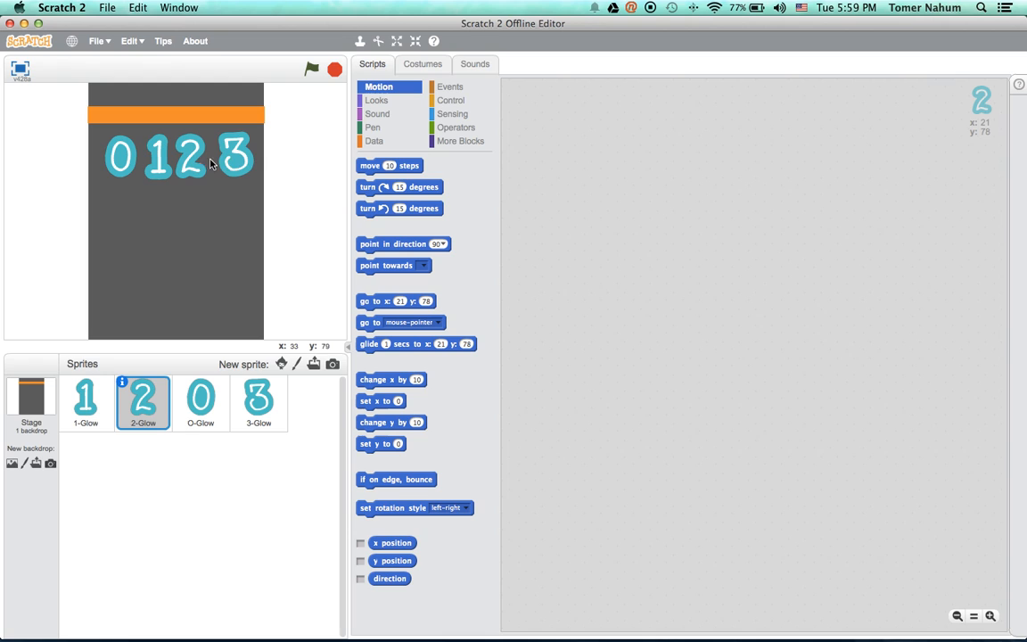
pyautogui.click(259, 403)
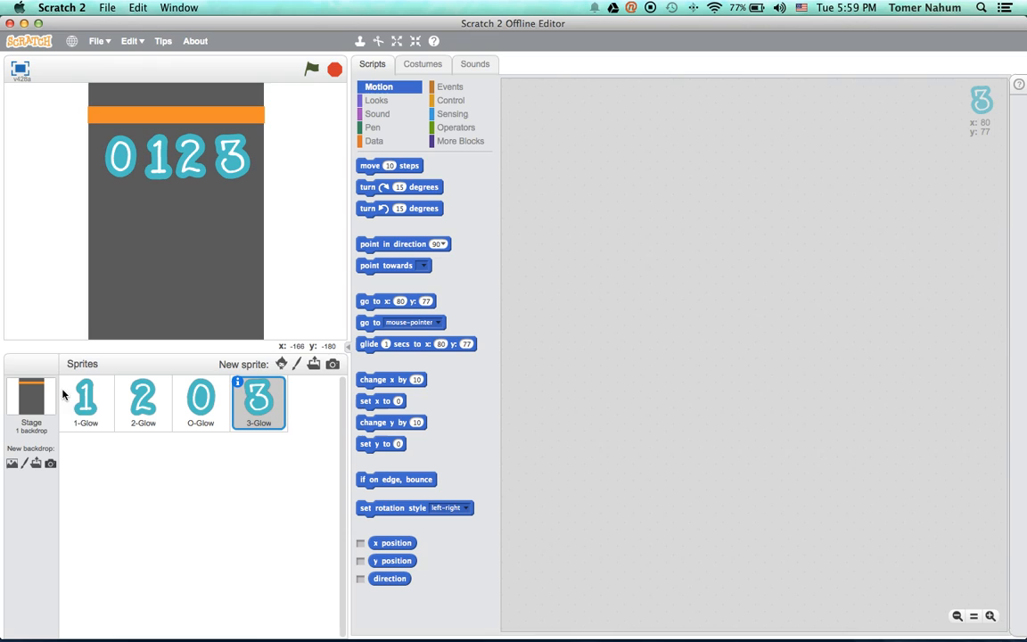
pyautogui.click(86, 403)
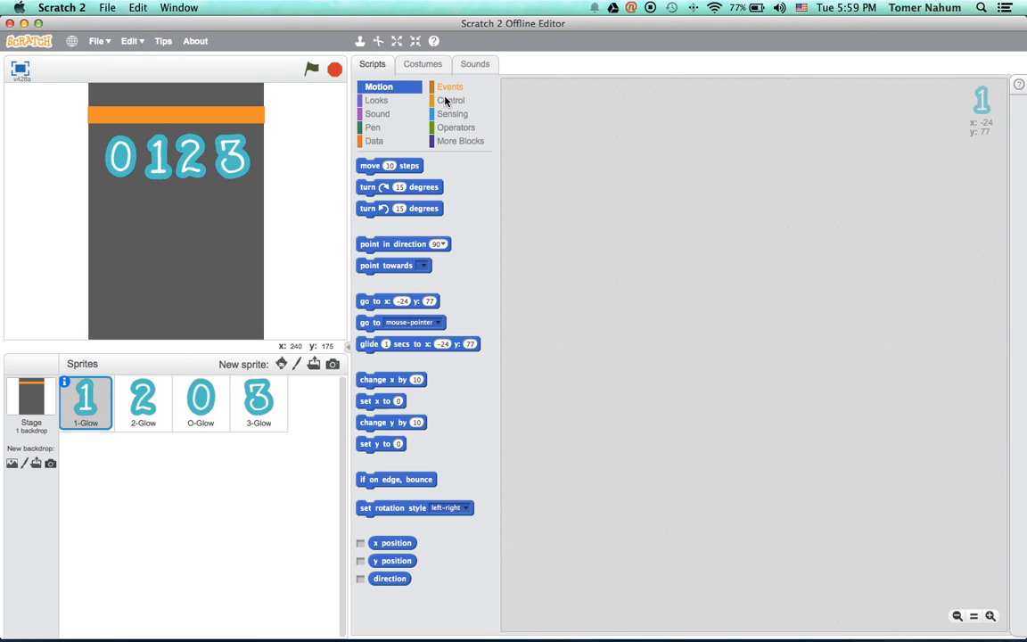
pyautogui.click(449, 85)
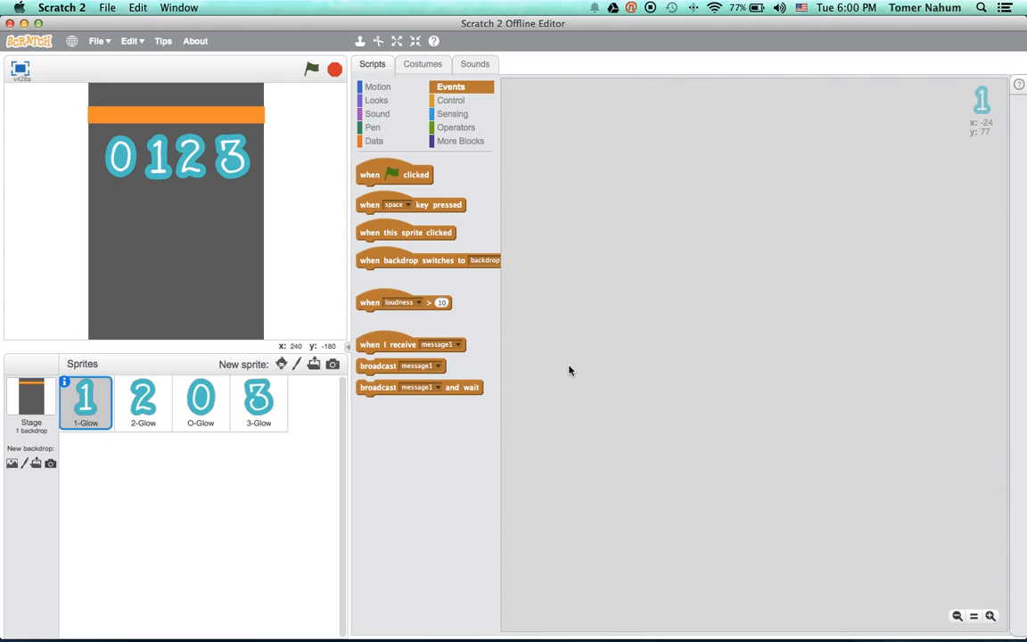
pyautogui.moveTo(324, 210)
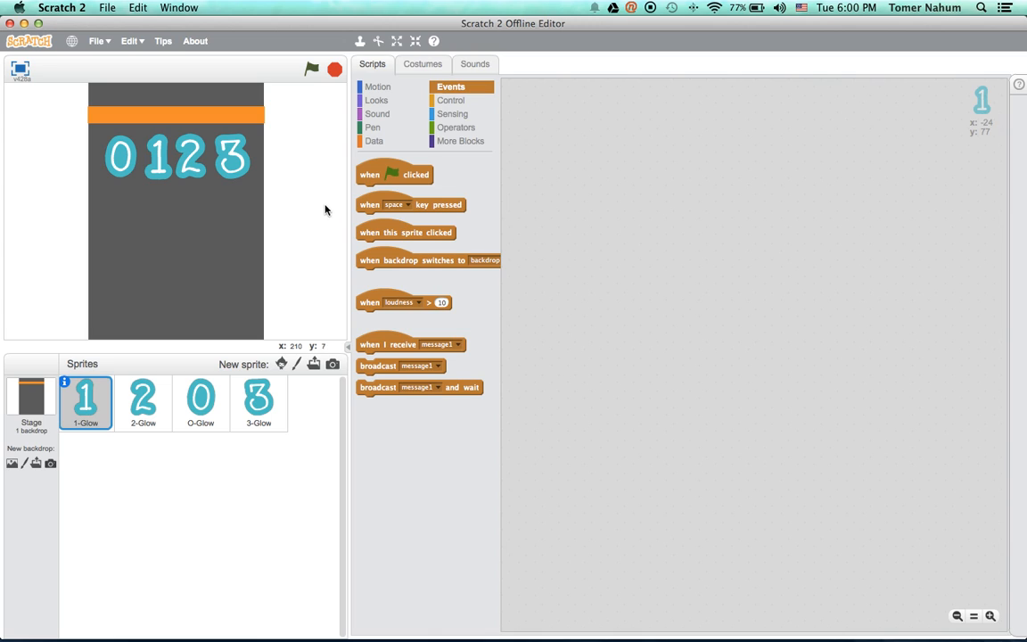
pyautogui.moveTo(412, 182)
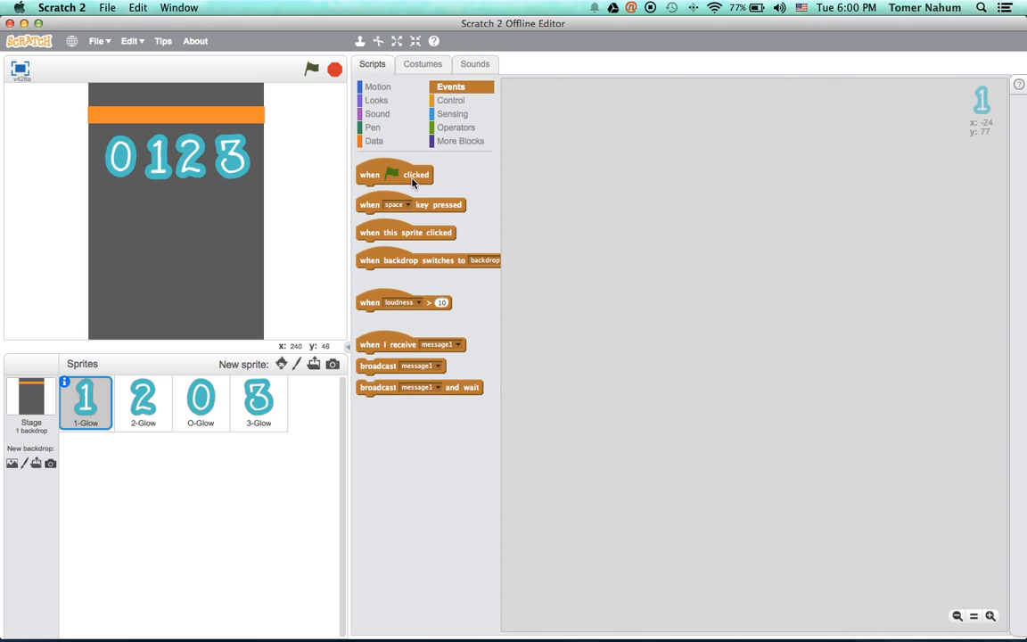
# Create a new variable named calculator.
pyautogui.click(374, 141)
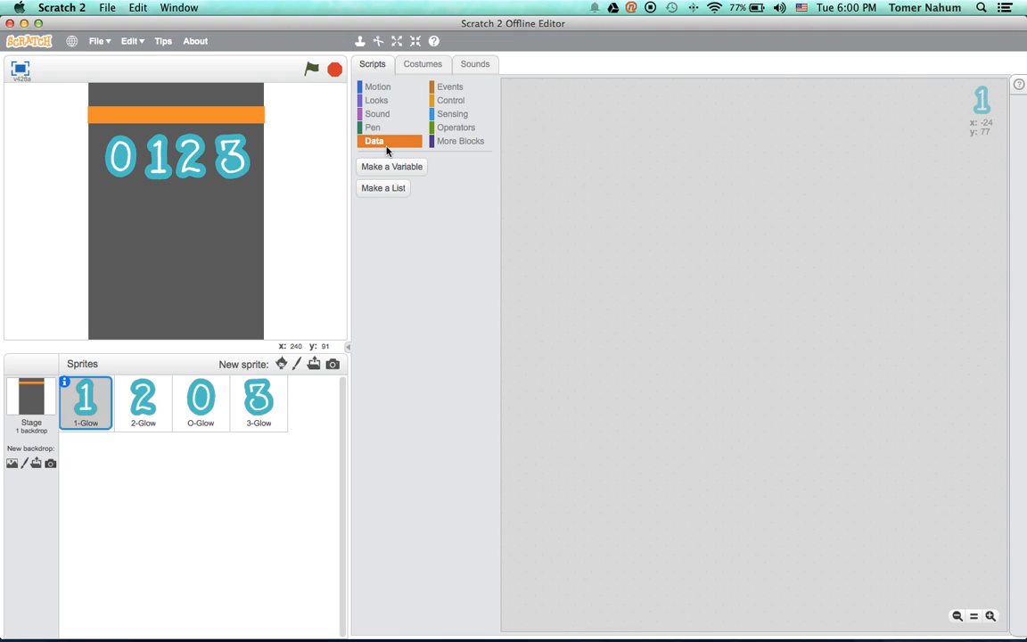
pyautogui.click(393, 167)
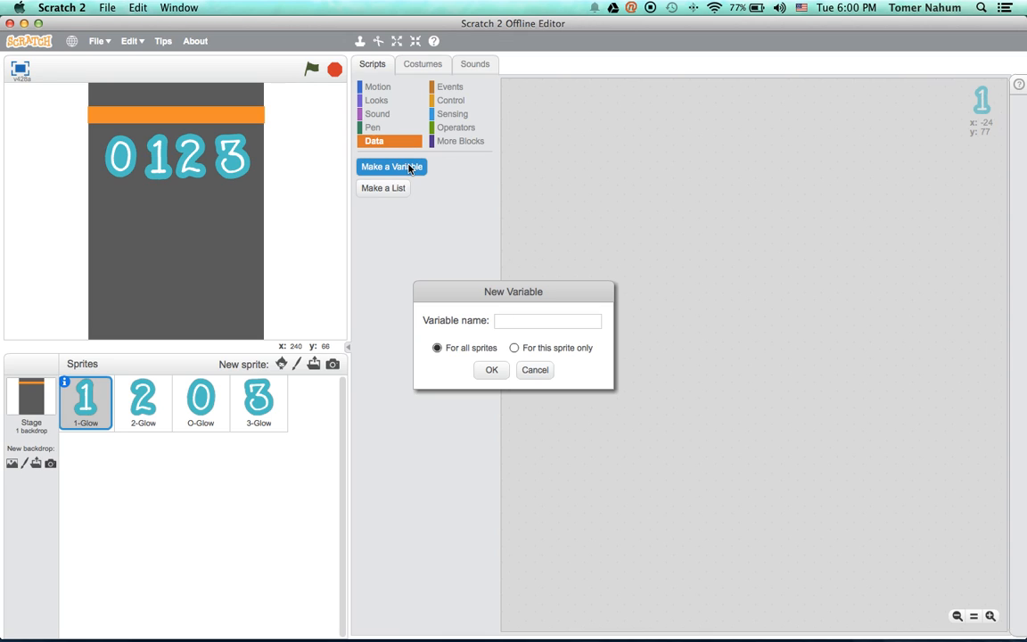
pyautogui.click(547, 321)
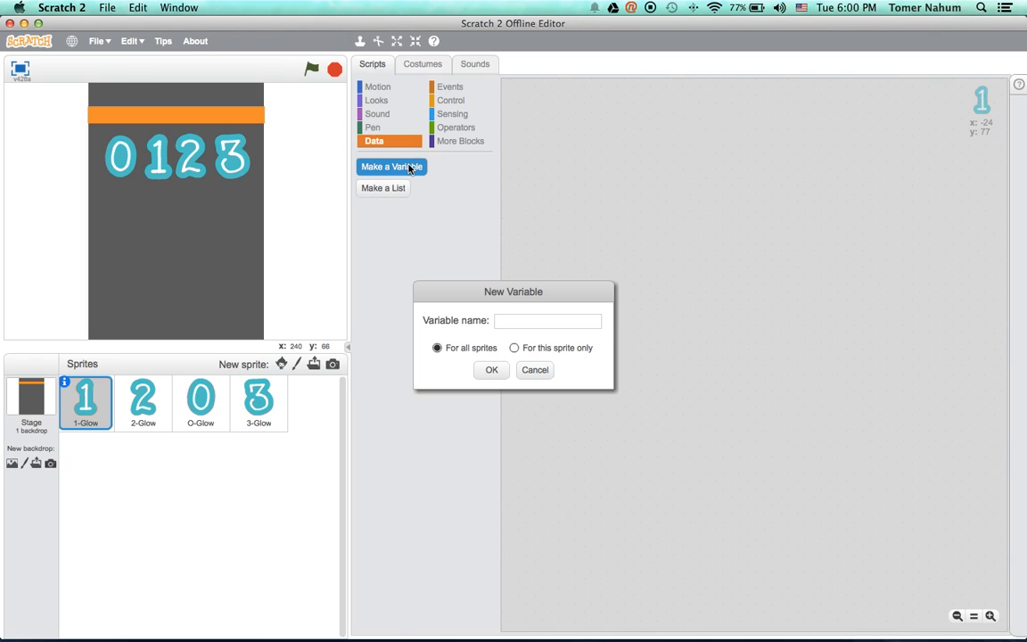
pyautogui.write('calcula')
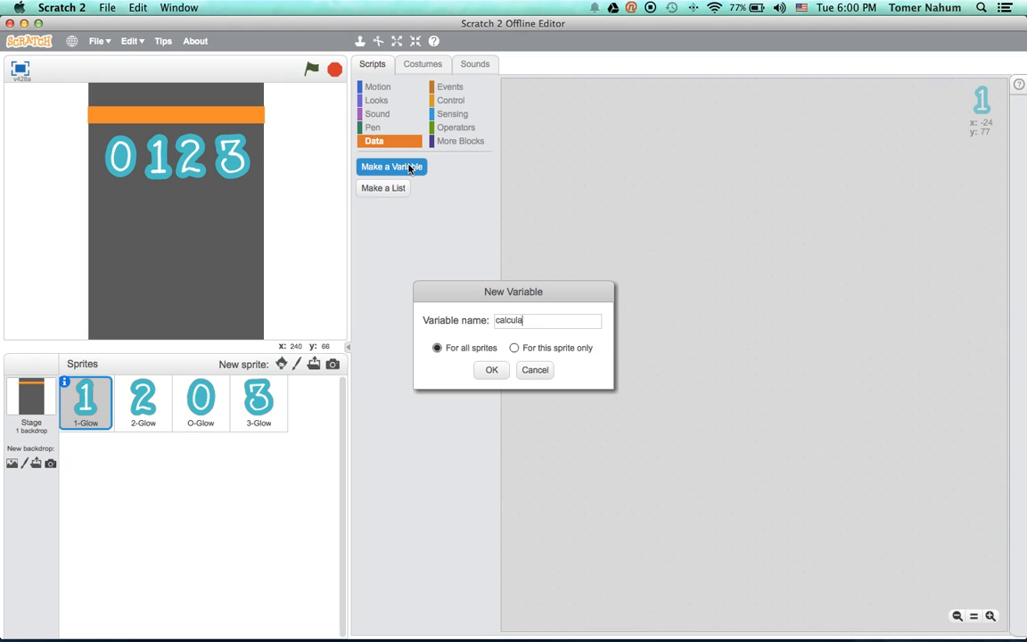
pyautogui.click(491, 370)
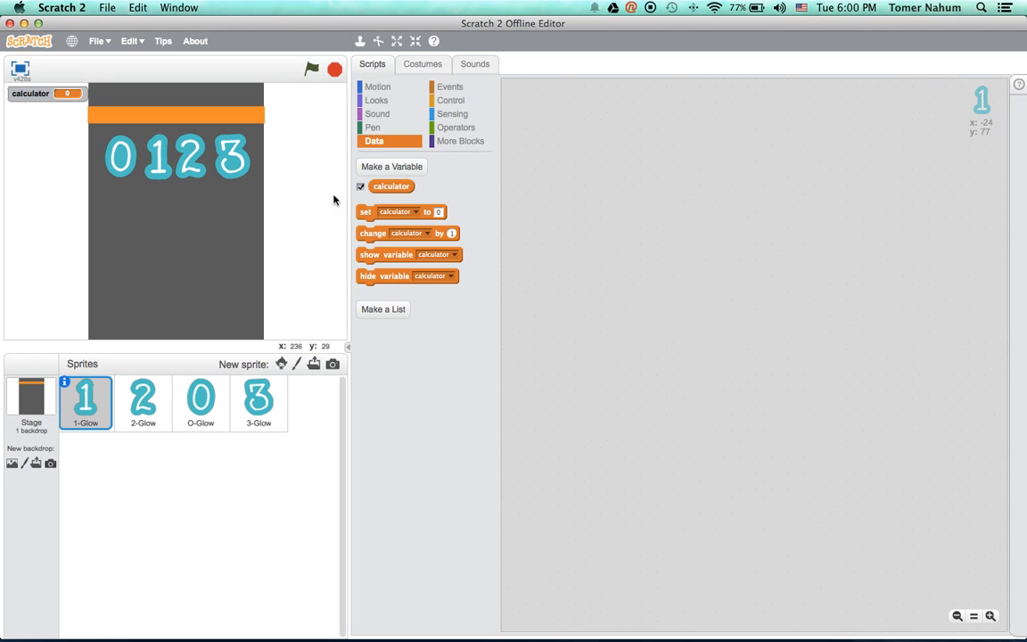
pyautogui.moveTo(7, 98)
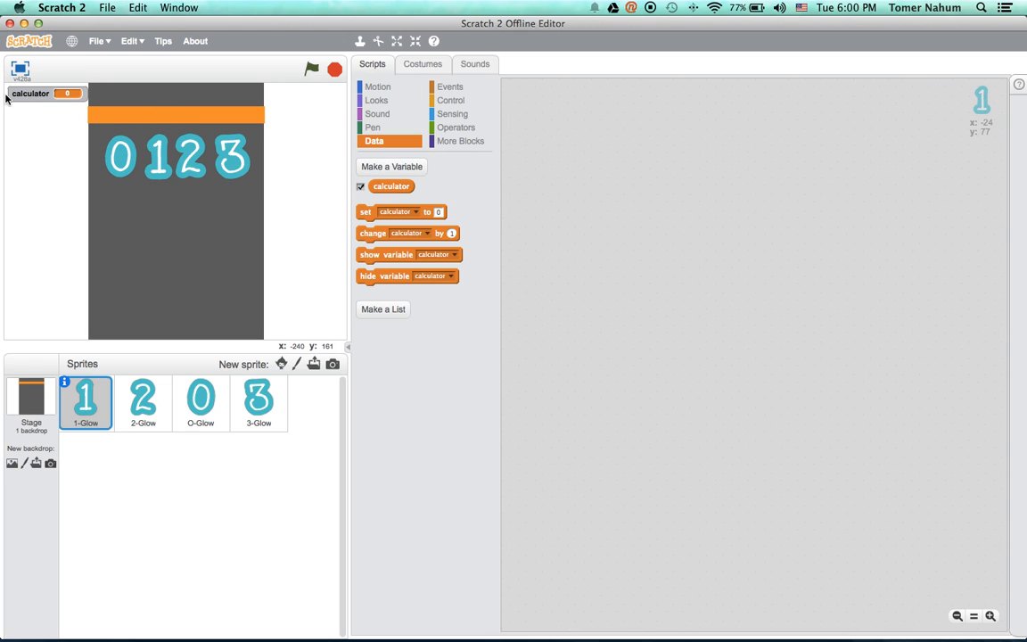
# Move the calculator readout into the orange bar and set it to large readout.
pyautogui.moveTo(45, 93); pyautogui.dragTo(134, 121)
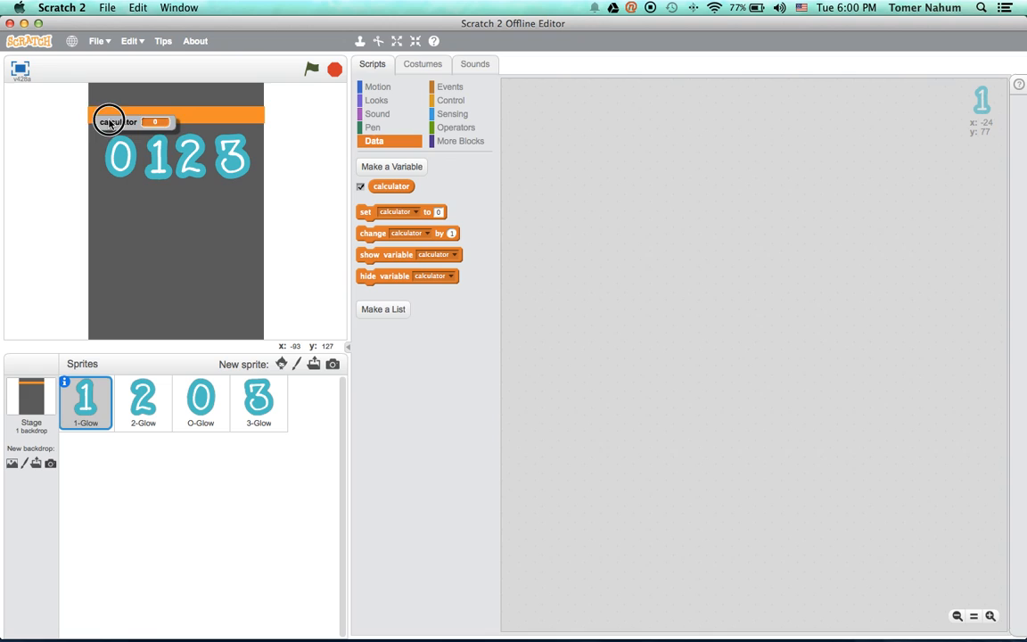
pyautogui.moveTo(121, 121); pyautogui.dragTo(114, 115)
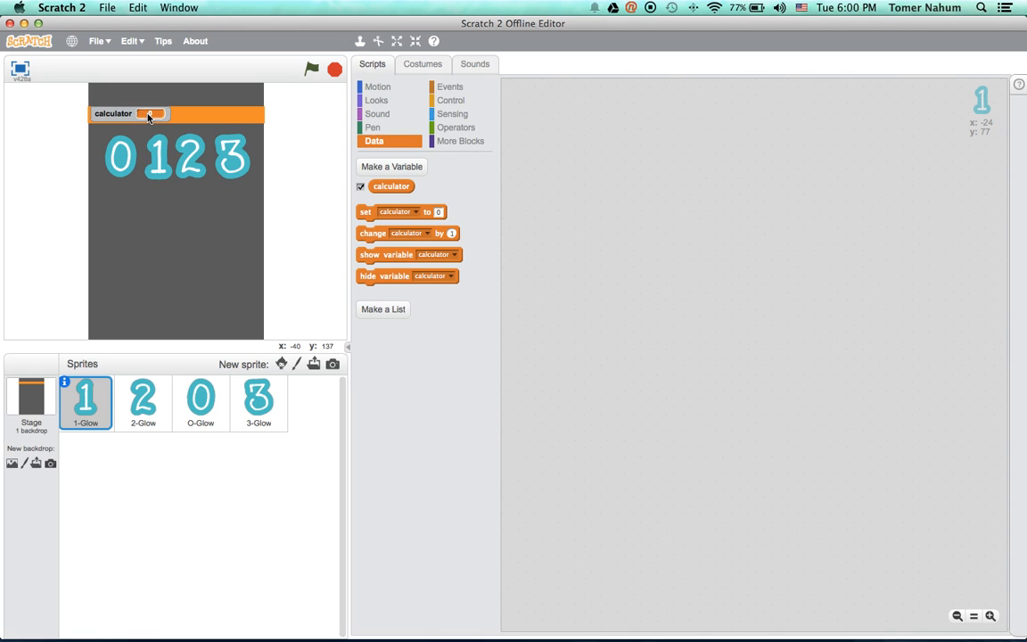
pyautogui.rightClick(151, 115)
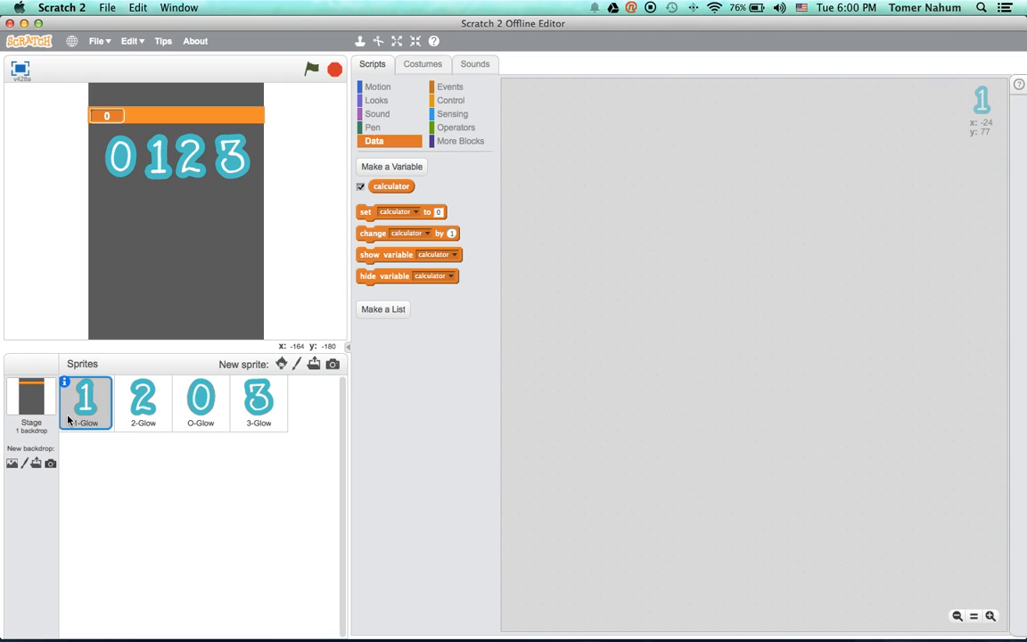
# Open the stage backdrop in the paint editor and pick an orange colour.
pyautogui.click(32, 407)
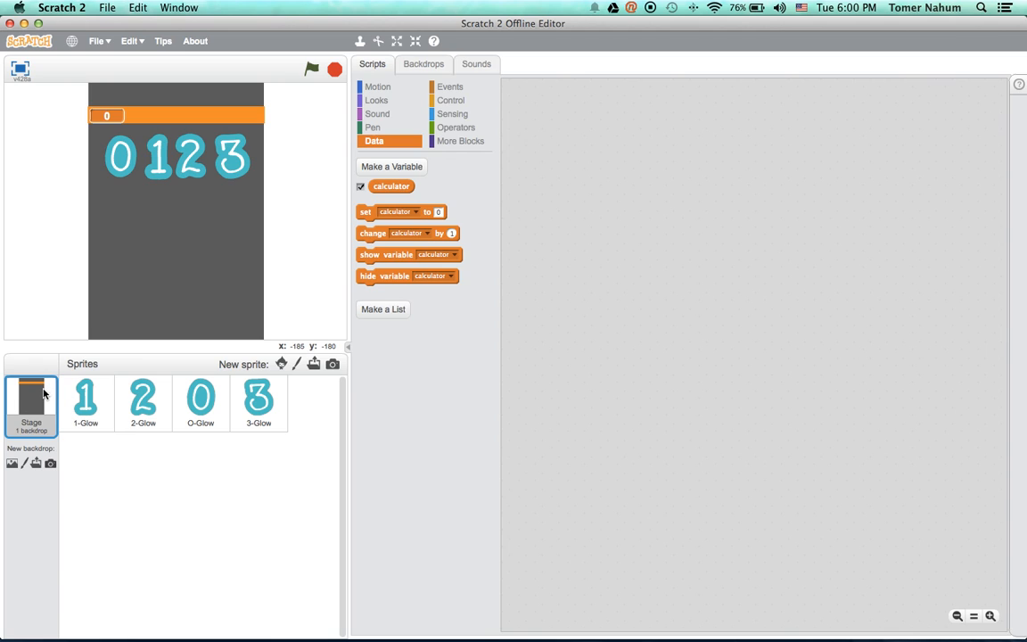
pyautogui.click(425, 65)
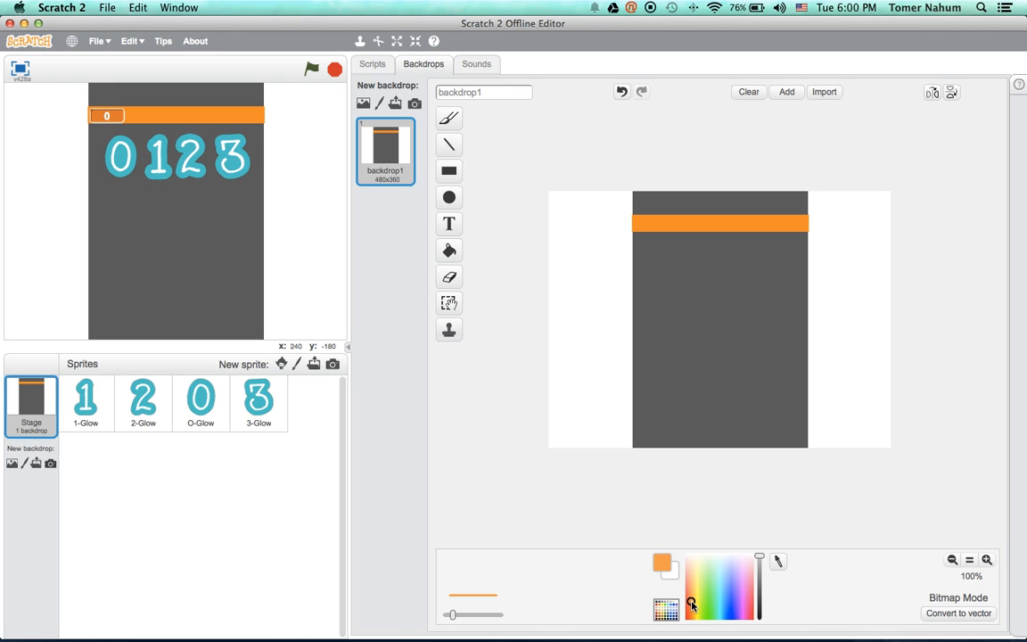
pyautogui.moveTo(649, 557)
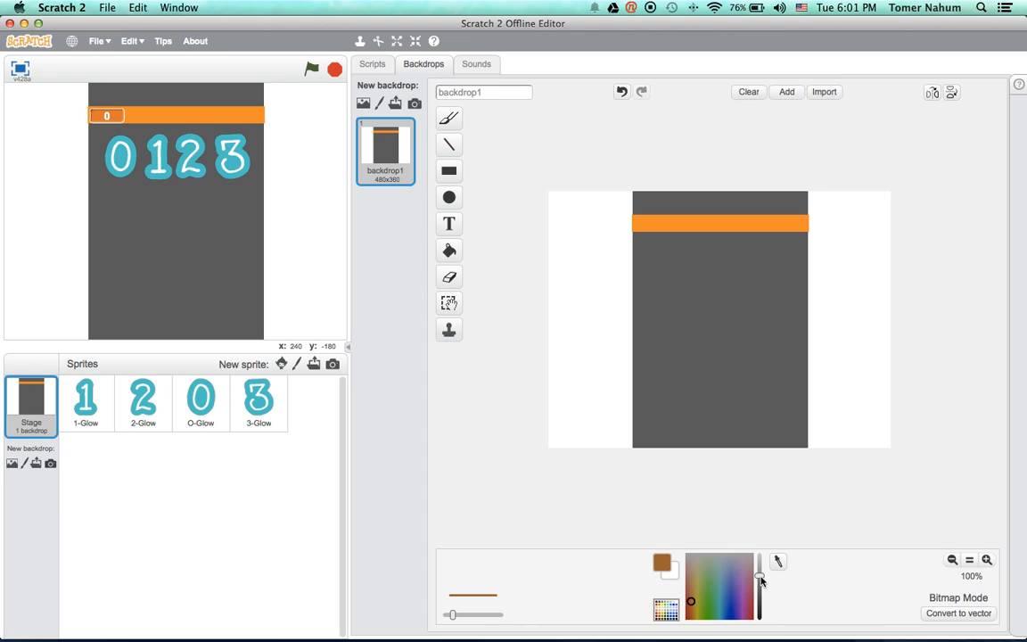
pyautogui.click(449, 303)
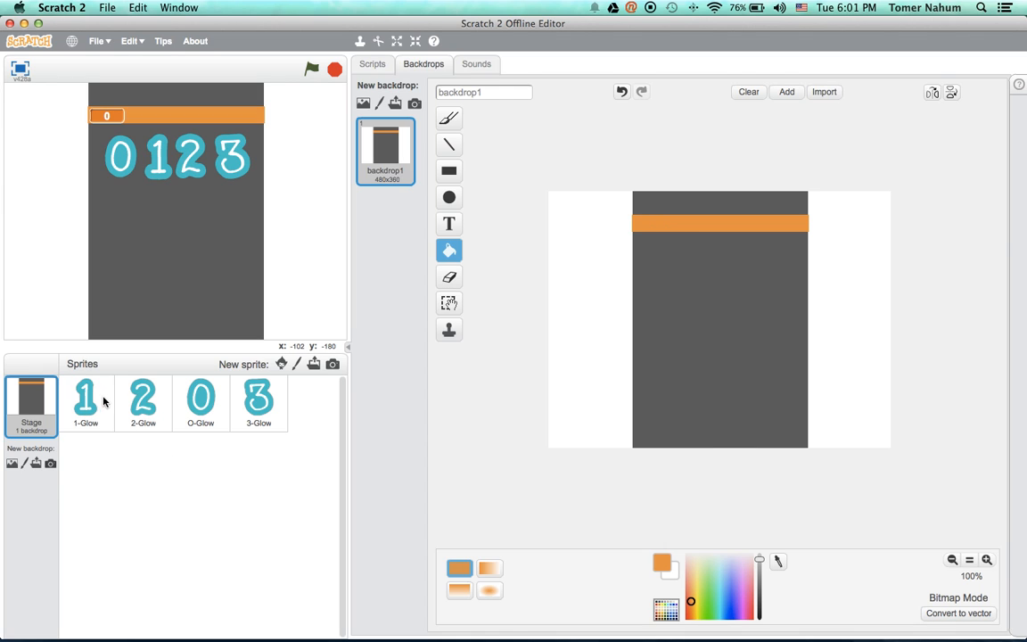
pyautogui.click(86, 403)
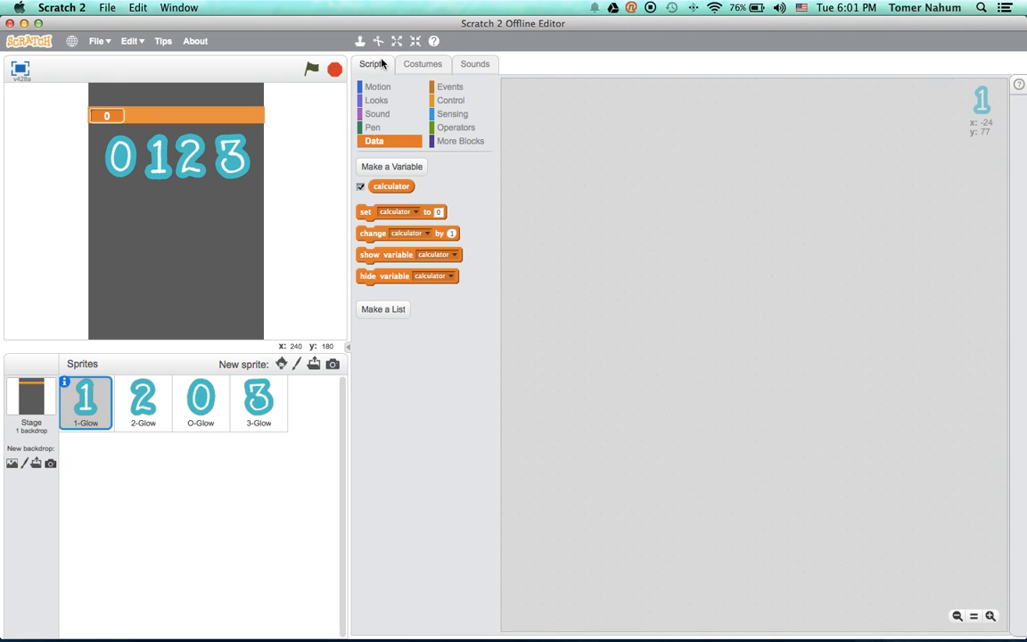
# Build the 1 sprite's script: when clicked, set calculator to join calculator 1.
pyautogui.click(450, 86)
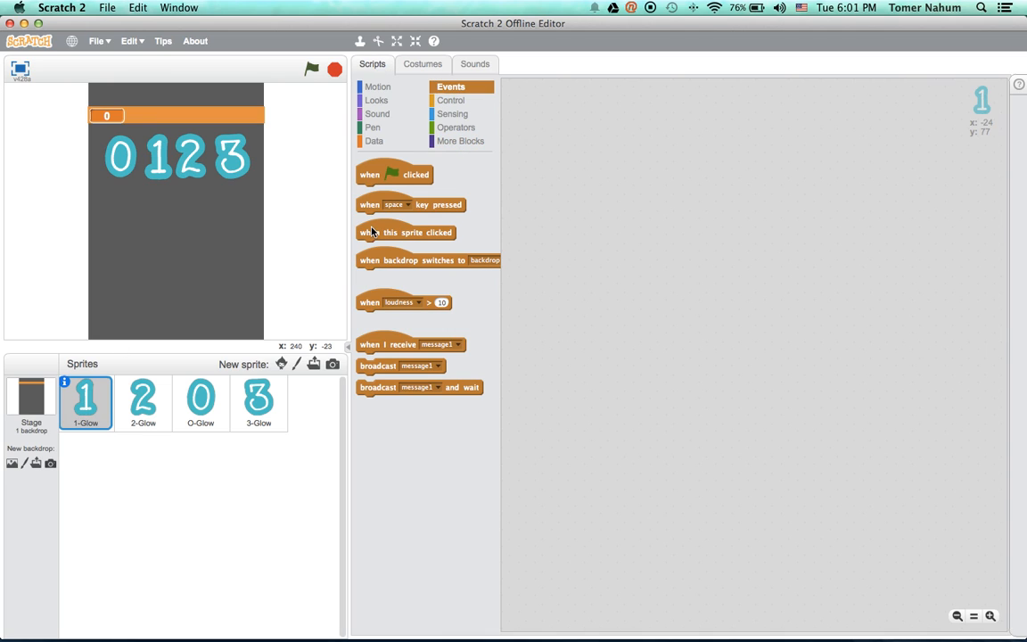
pyautogui.moveTo(394, 174); pyautogui.dragTo(561, 143)
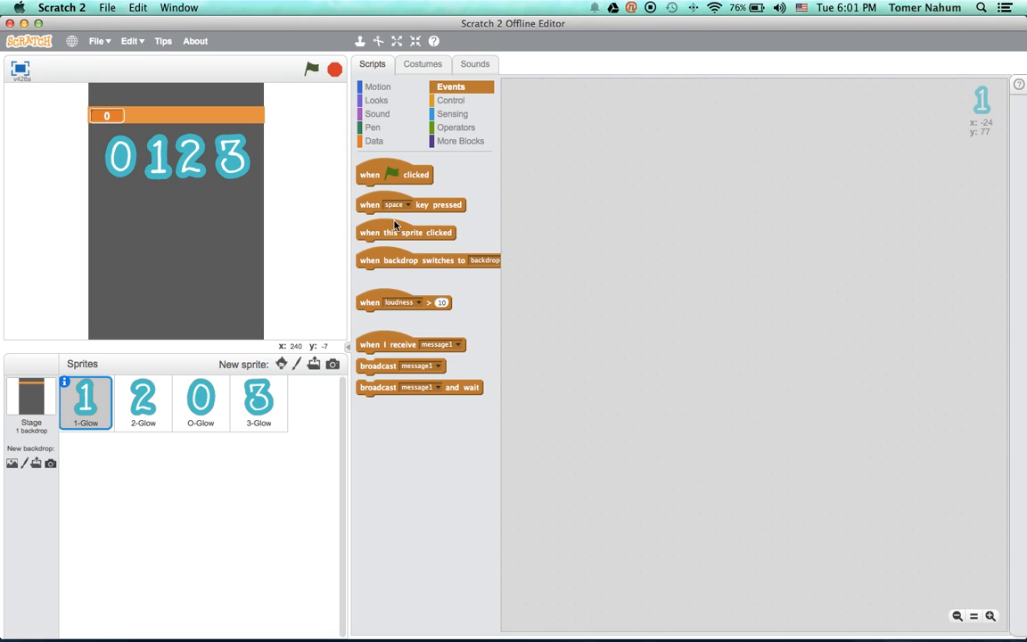
pyautogui.moveTo(406, 231); pyautogui.dragTo(581, 157)
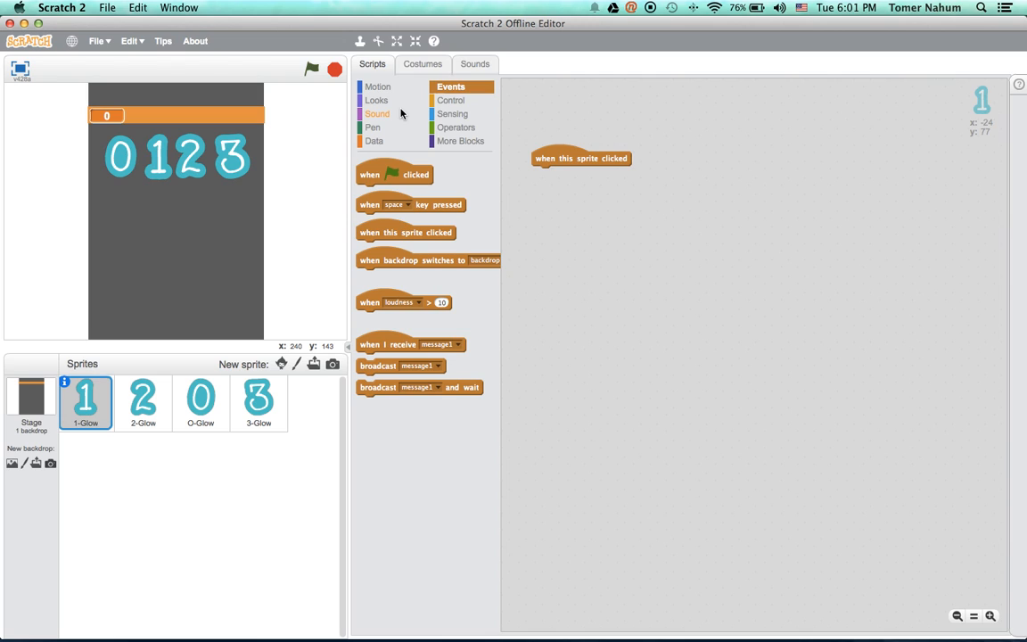
pyautogui.click(453, 100)
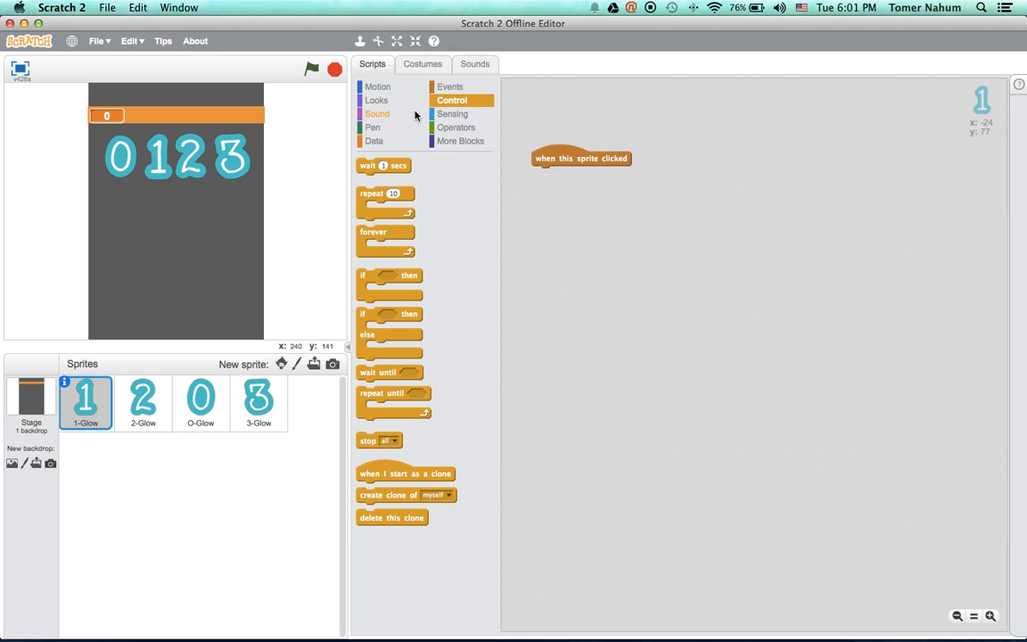
pyautogui.click(374, 141)
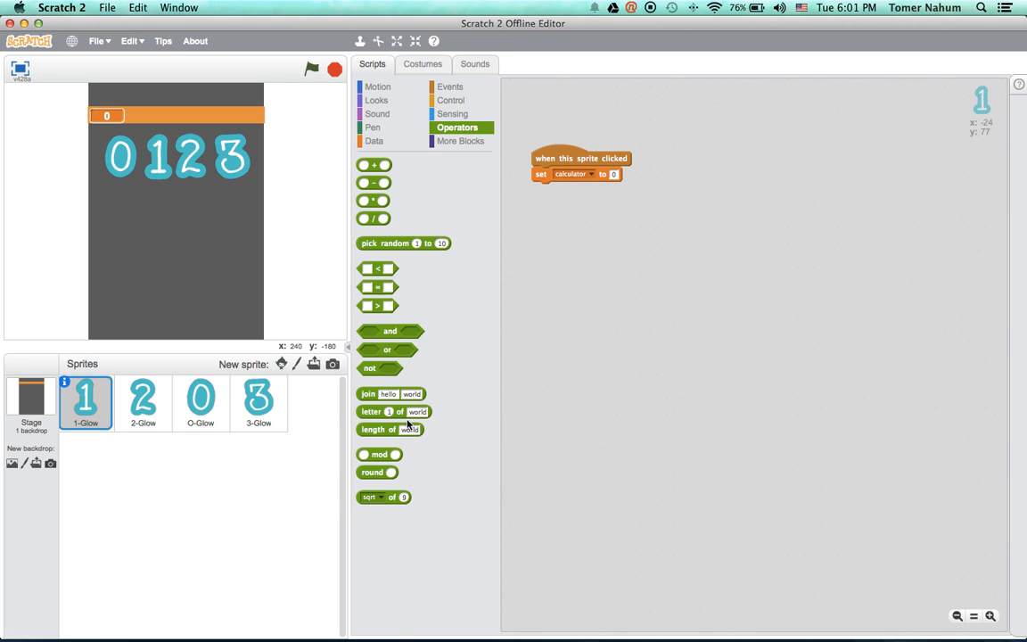
pyautogui.moveTo(367, 394); pyautogui.dragTo(640, 150)
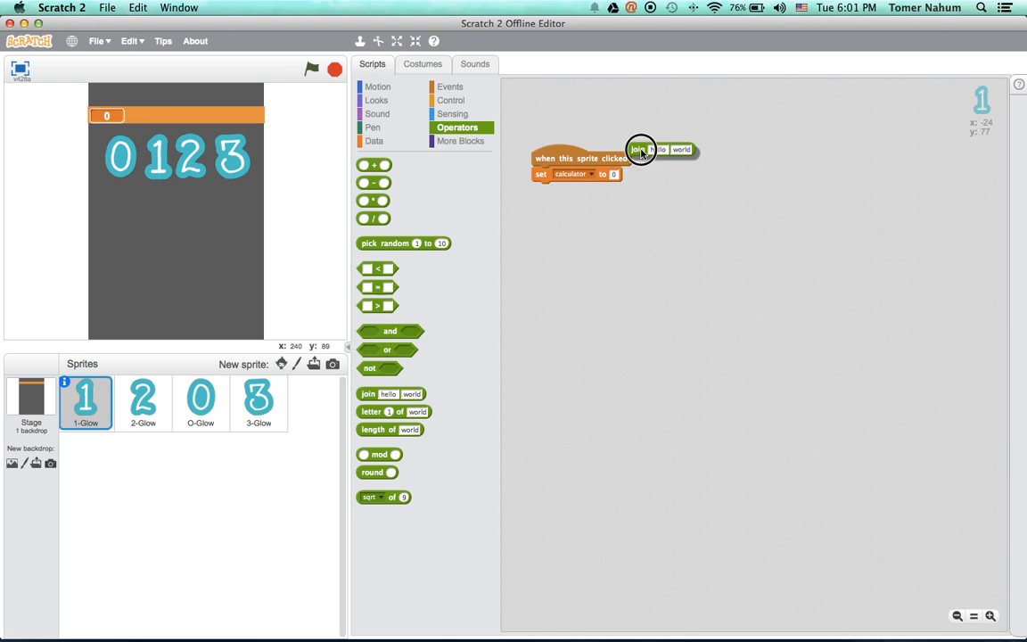
pyautogui.moveTo(640, 150); pyautogui.dragTo(621, 175)
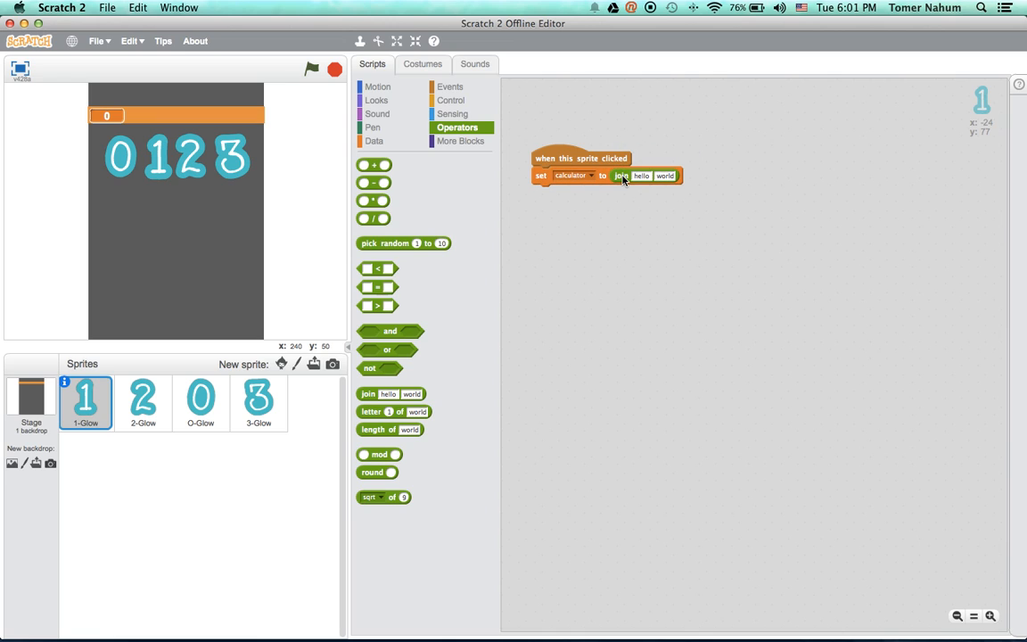
pyautogui.click(374, 141)
pyautogui.write('1')
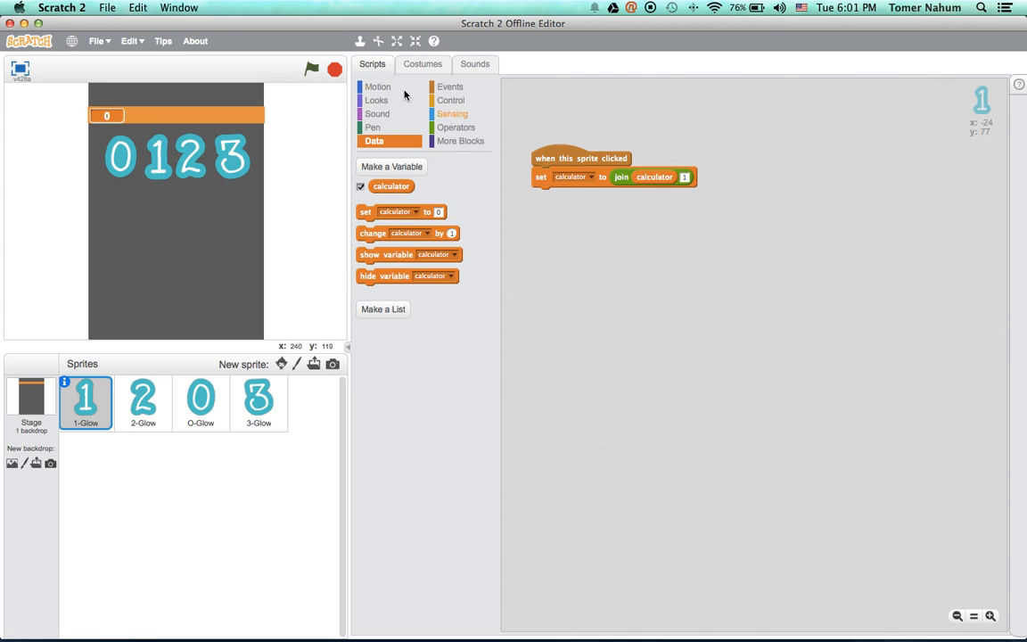
pyautogui.moveTo(303, 110)
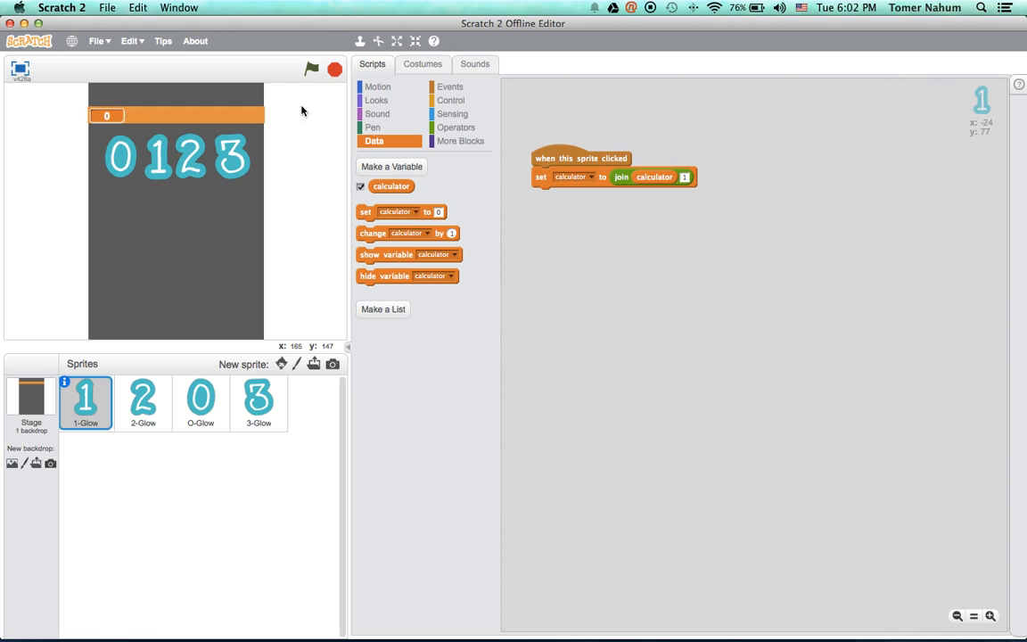
pyautogui.moveTo(207, 241)
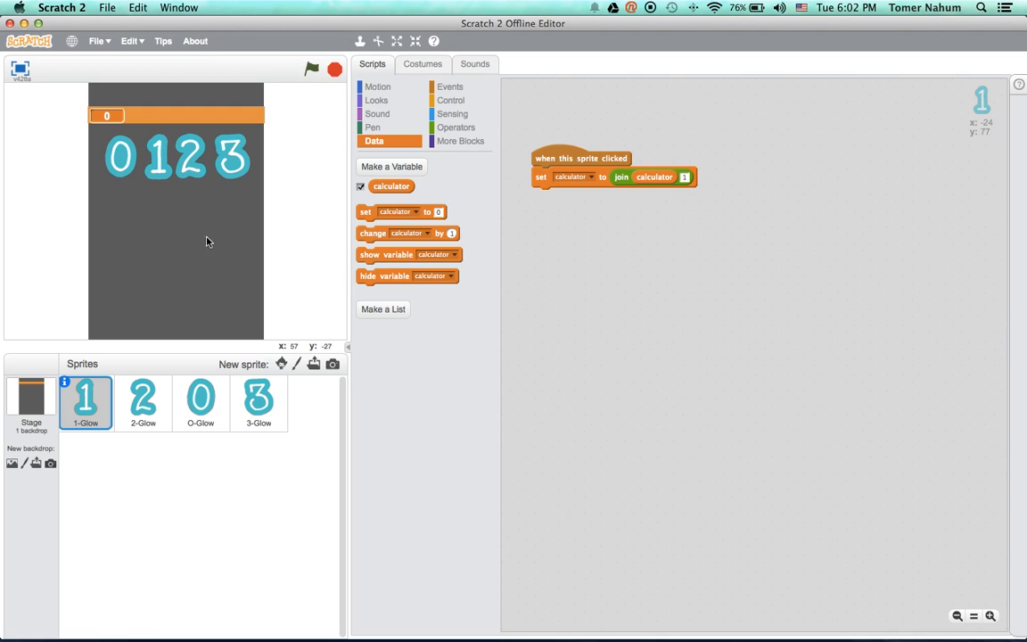
# Test the 1 sprite on the stage, then select the Stage's scripts.
pyautogui.click(156, 157)
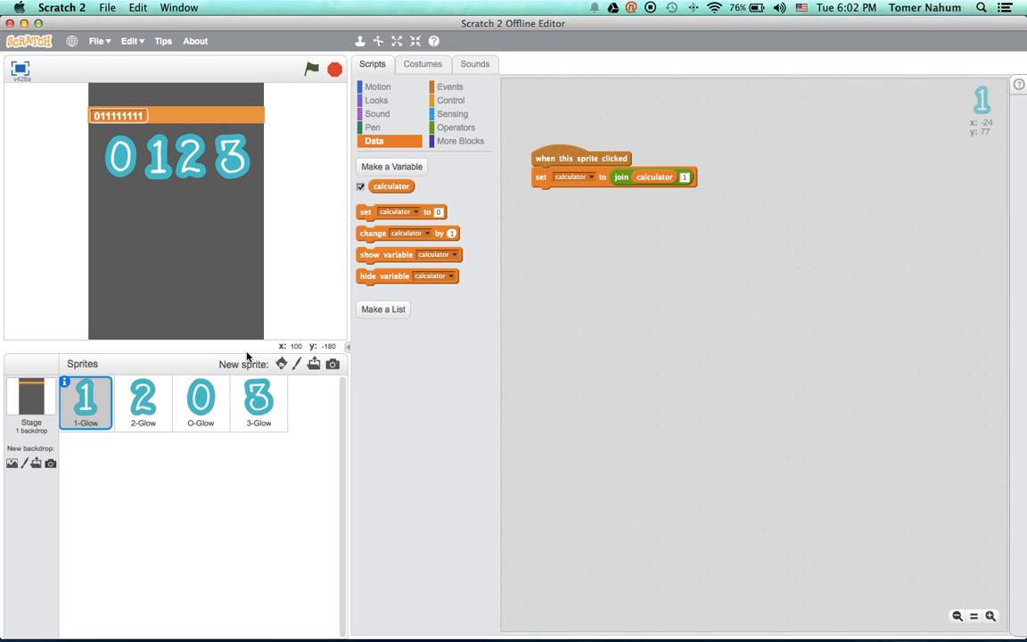
pyautogui.click(30, 403)
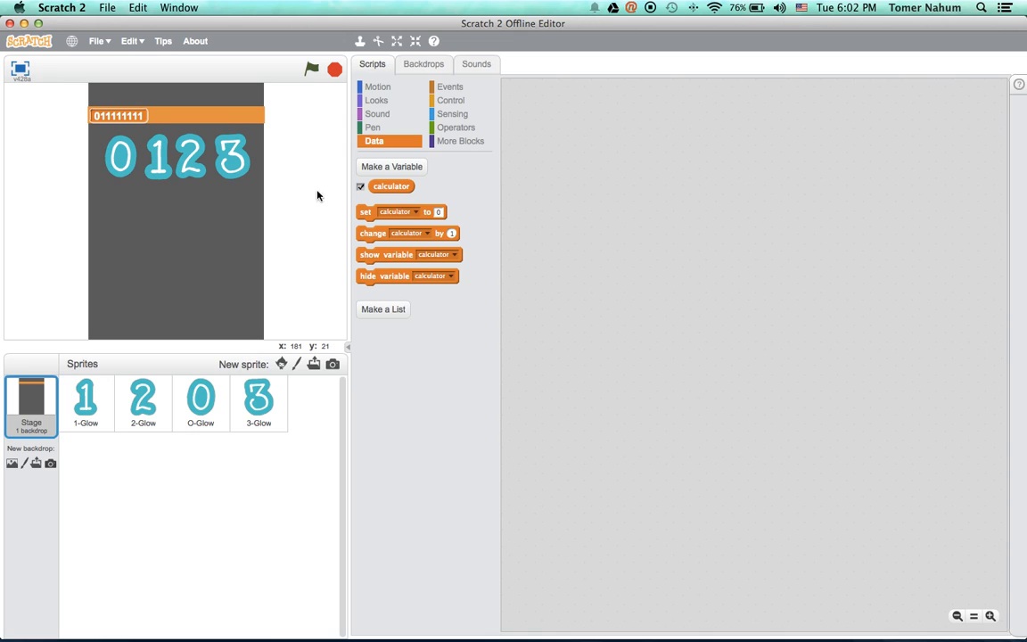
# Add a green-flag script on the Stage that sets calculator to an empty value.
pyautogui.click(449, 85)
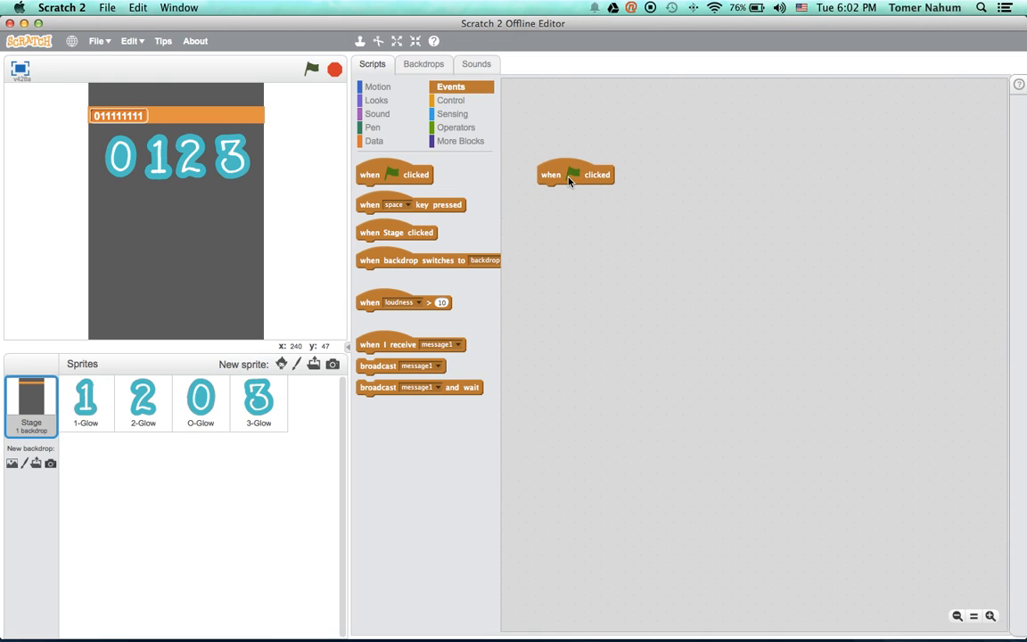
pyautogui.click(374, 141)
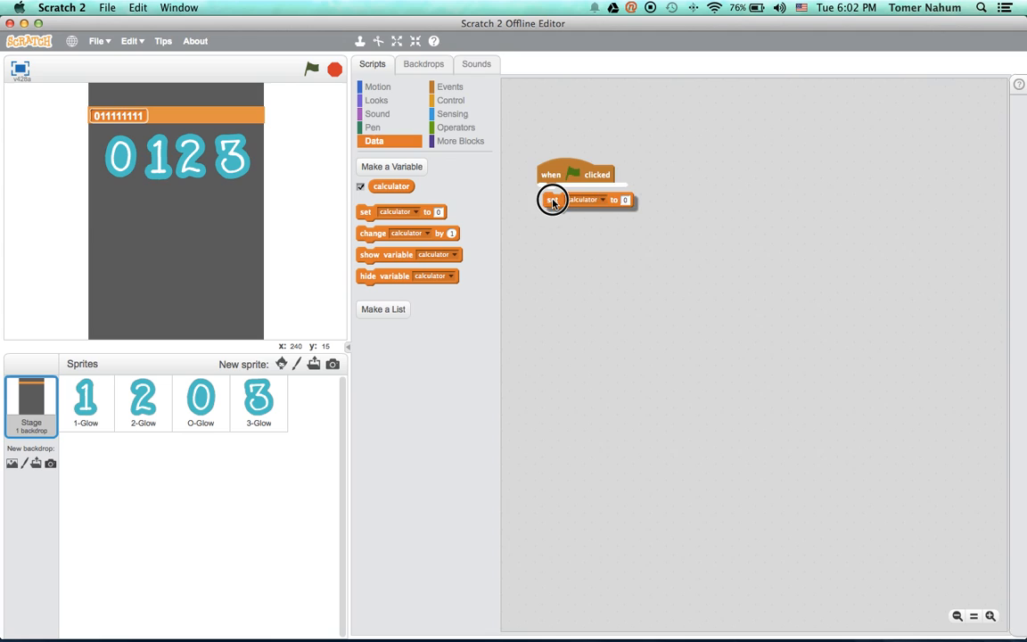
pyautogui.moveTo(553, 199); pyautogui.dragTo(546, 193)
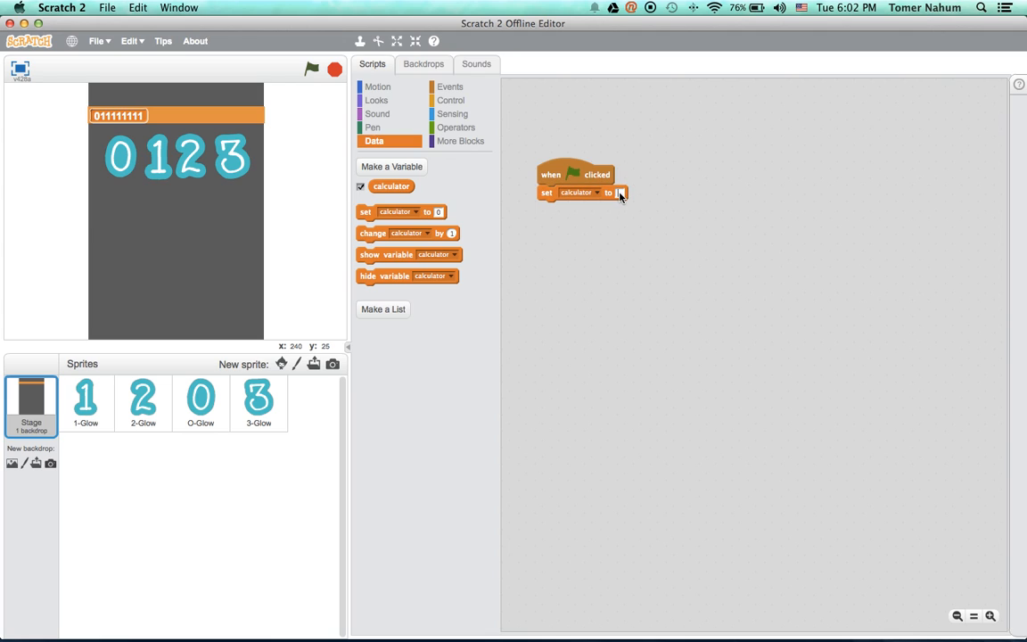
pyautogui.moveTo(104, 419)
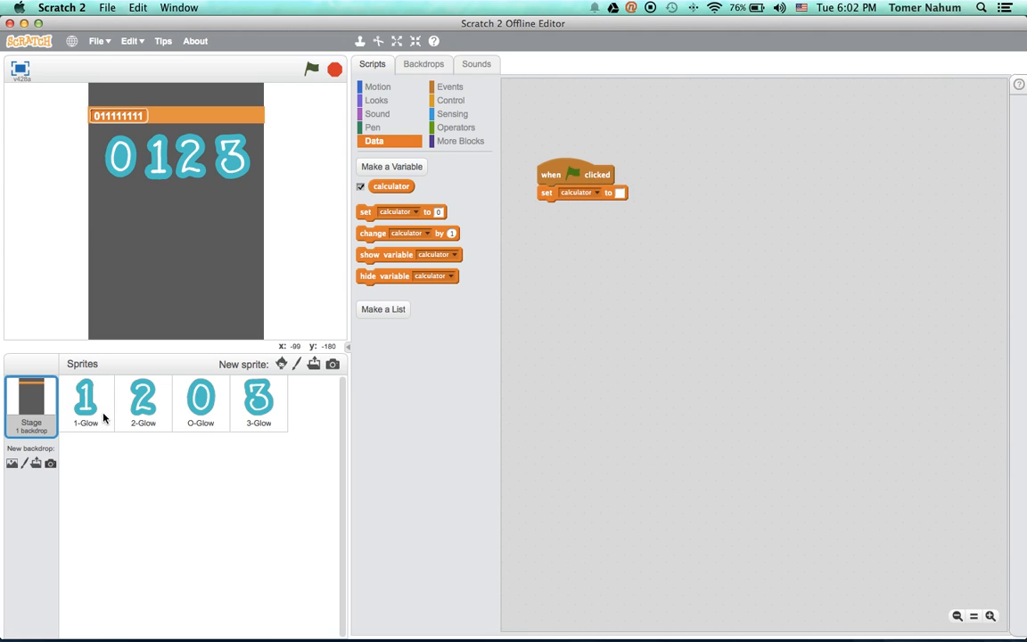
# Run the project to reset calculator and test the 1 sprite appending ones.
pyautogui.click(85, 403)
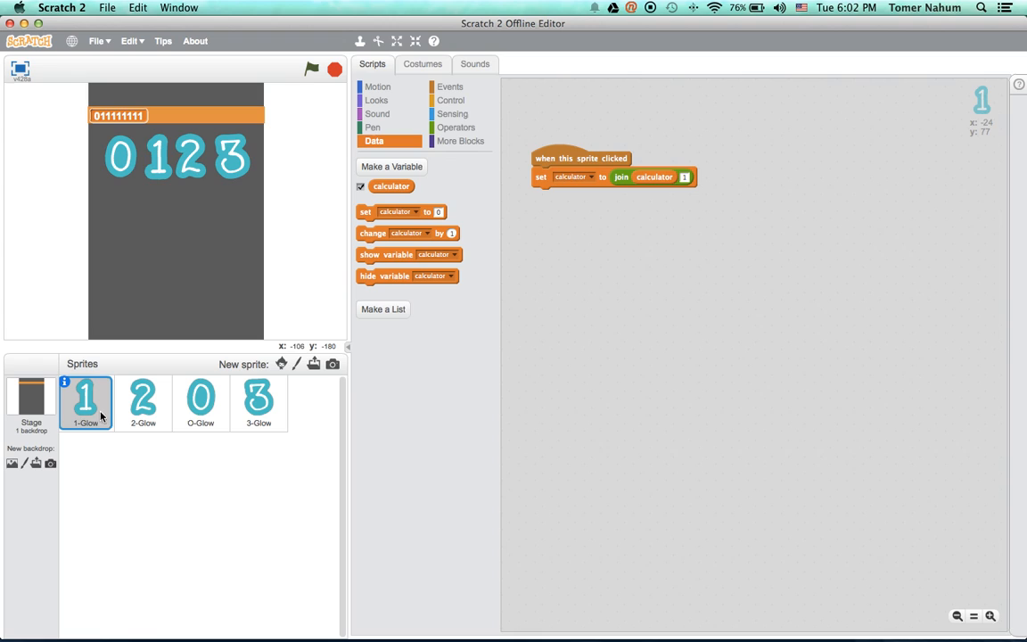
pyautogui.rightClick(610, 236)
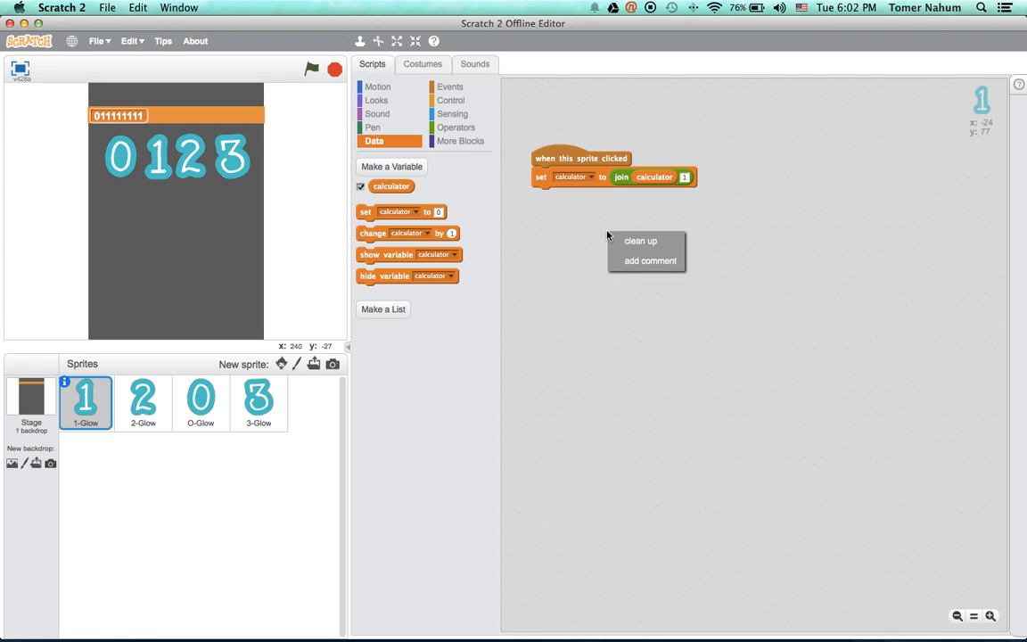
pyautogui.click(310, 68)
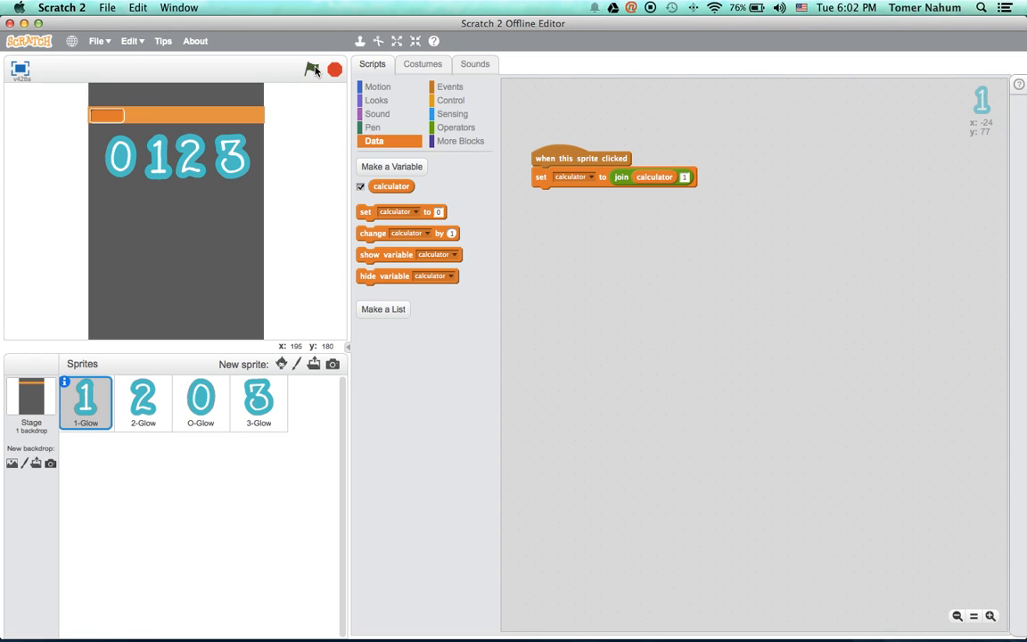
pyautogui.click(200, 403)
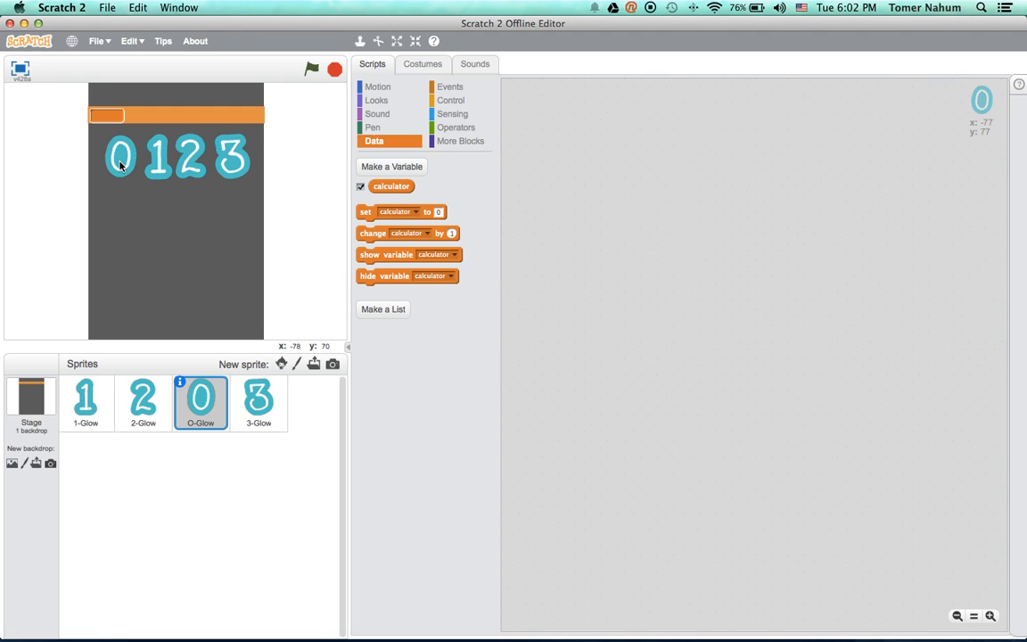
pyautogui.click(85, 403)
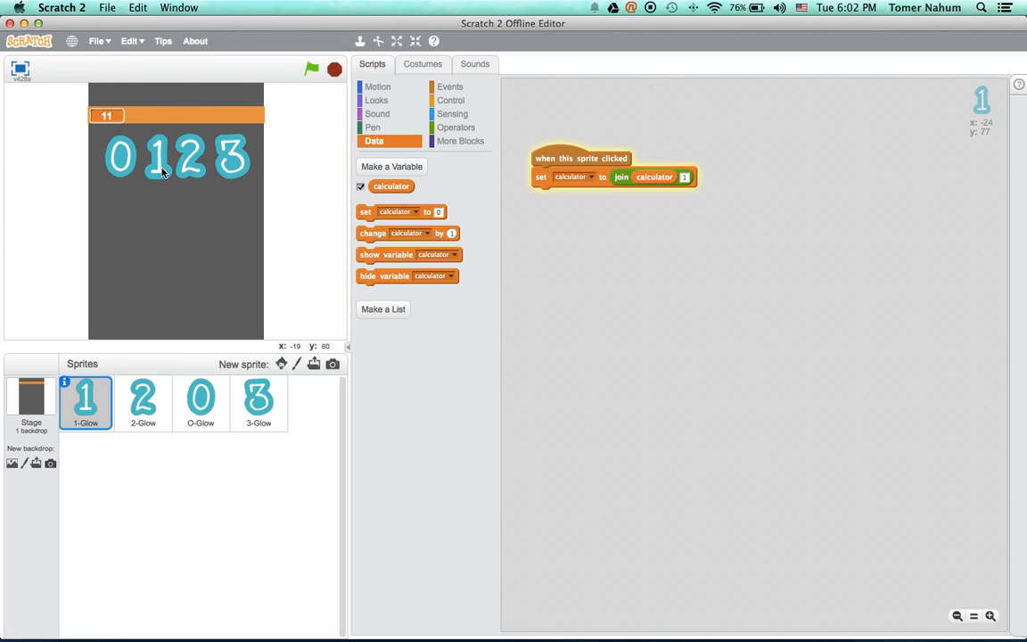
pyautogui.click(310, 67)
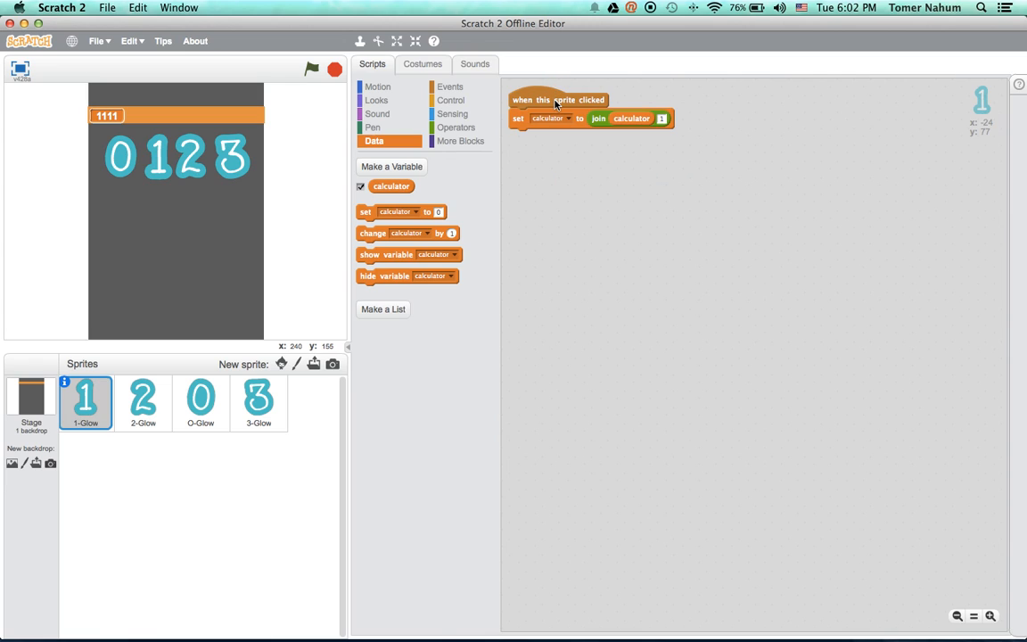
pyautogui.moveTo(674, 119)
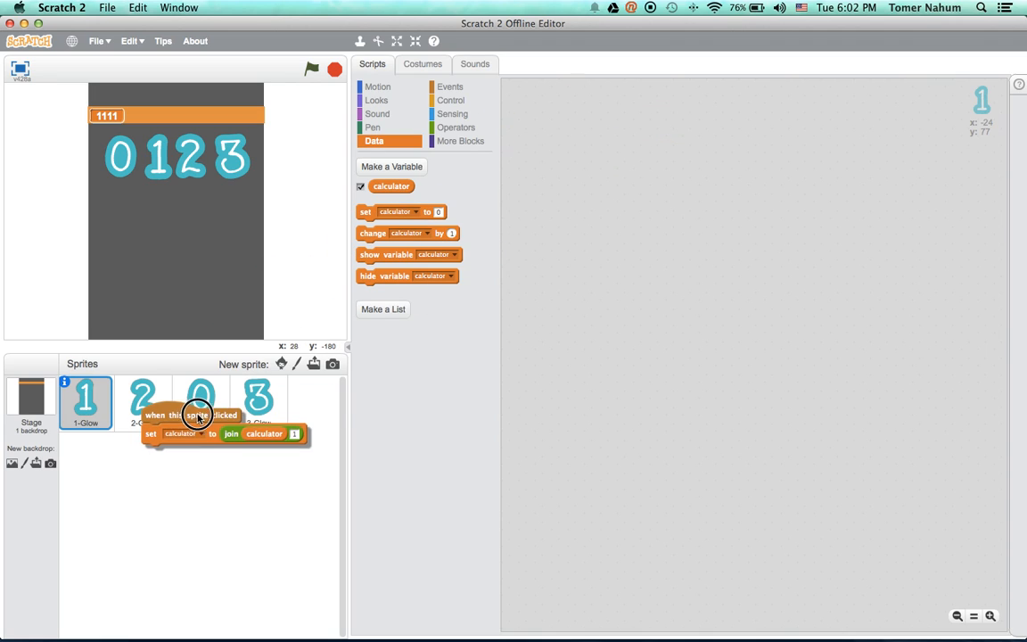
# Give the 0 sprite the copied click script and test it on the stage.
pyautogui.click(200, 403)
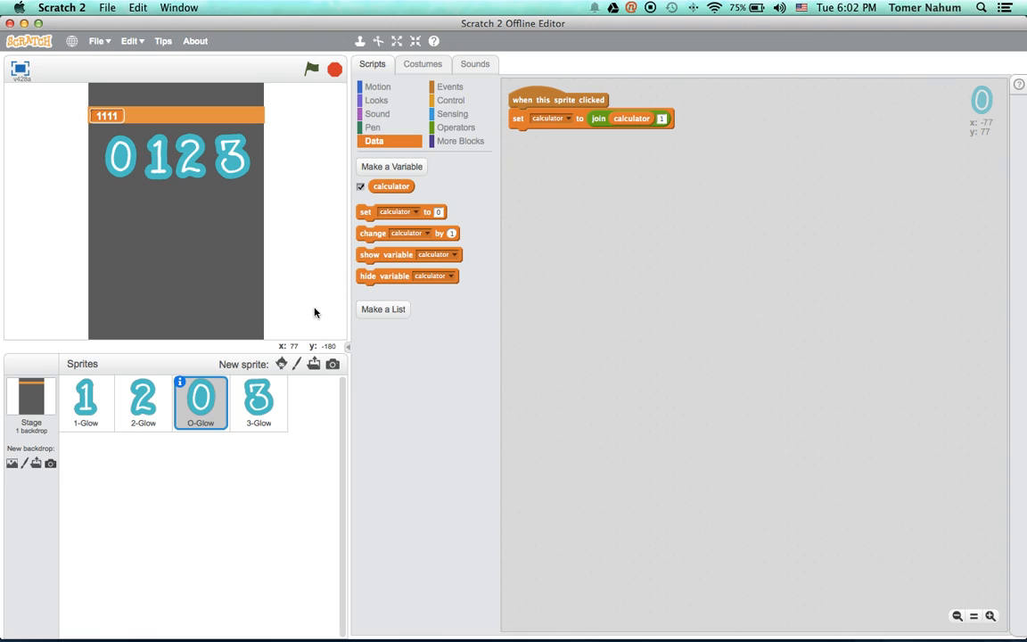
pyautogui.moveTo(662, 118)
pyautogui.write('0')
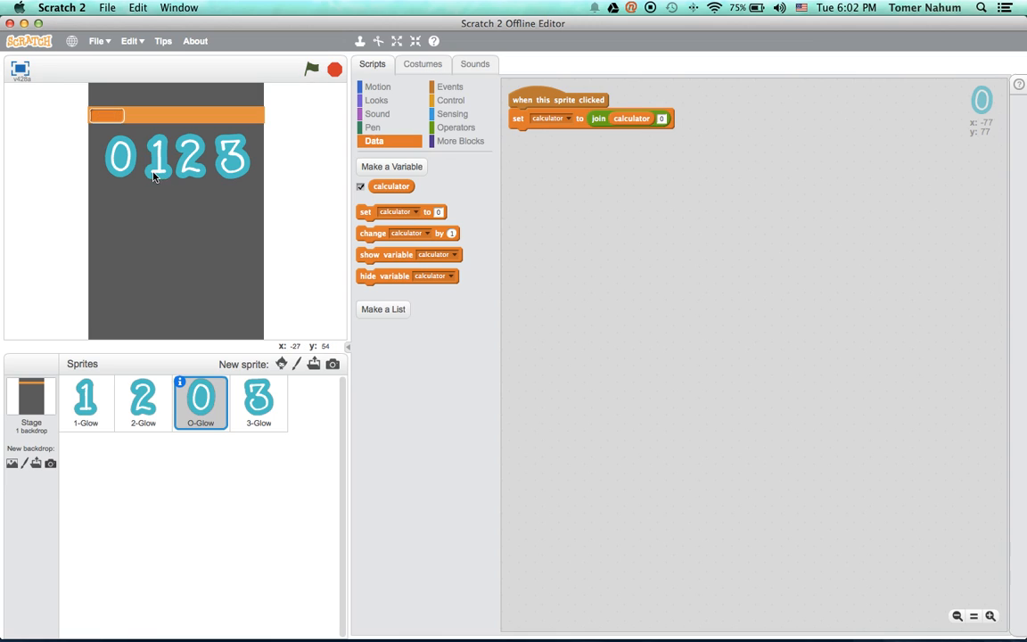
pyautogui.click(122, 157)
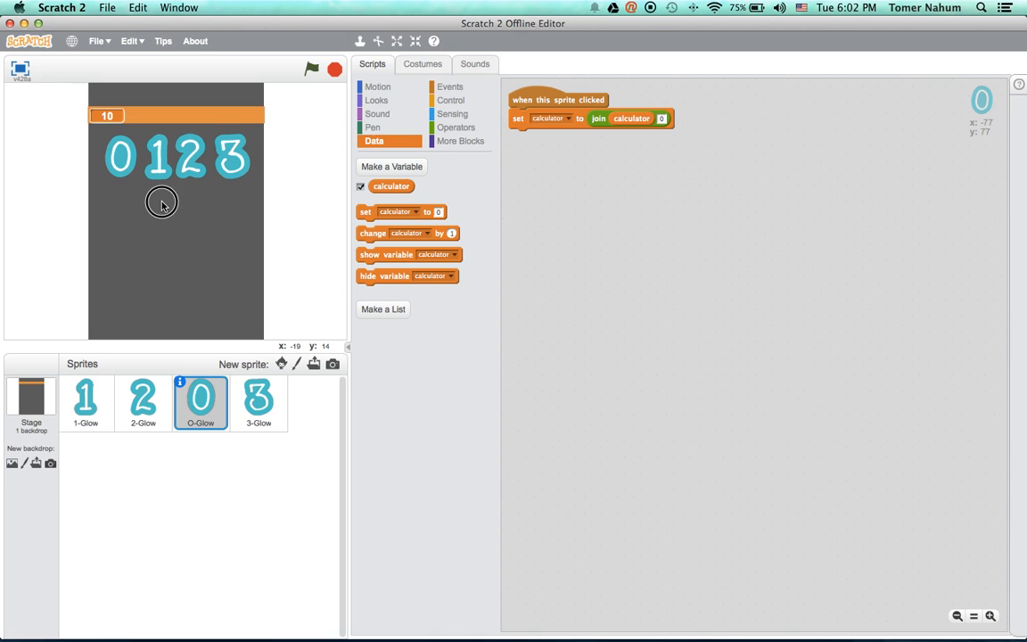
pyautogui.moveTo(300, 363)
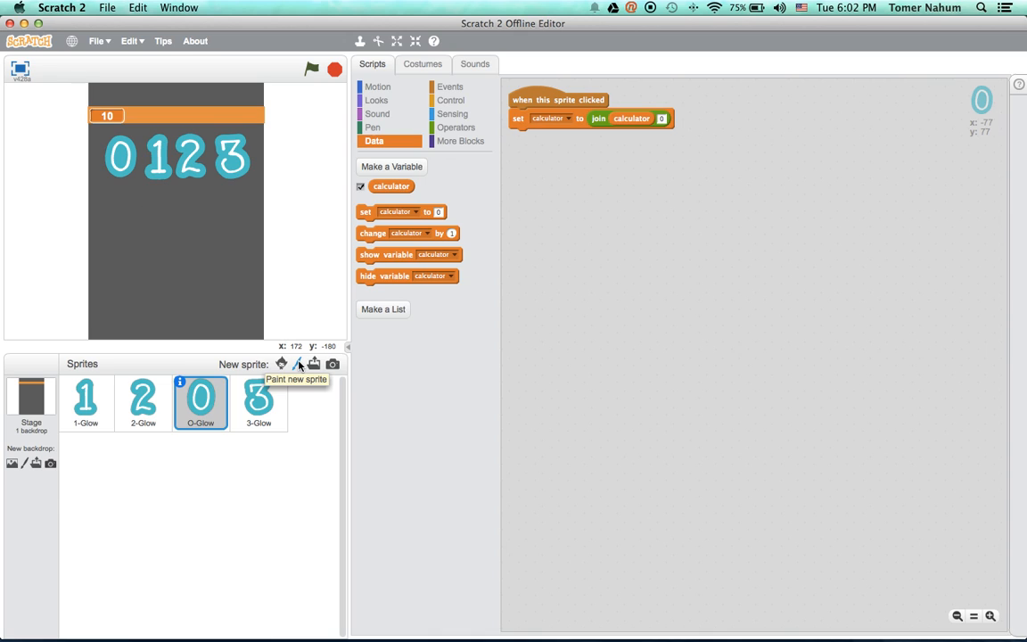
# Paint a new sprite in vector mode as a black circle with a white plus sign.
pyautogui.click(300, 364)
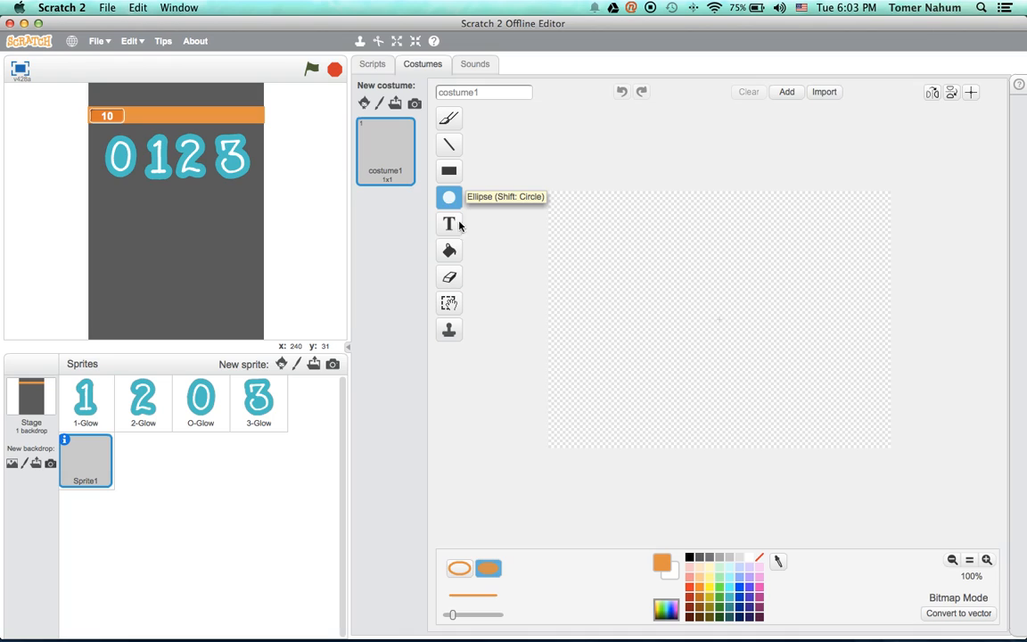
pyautogui.click(957, 614)
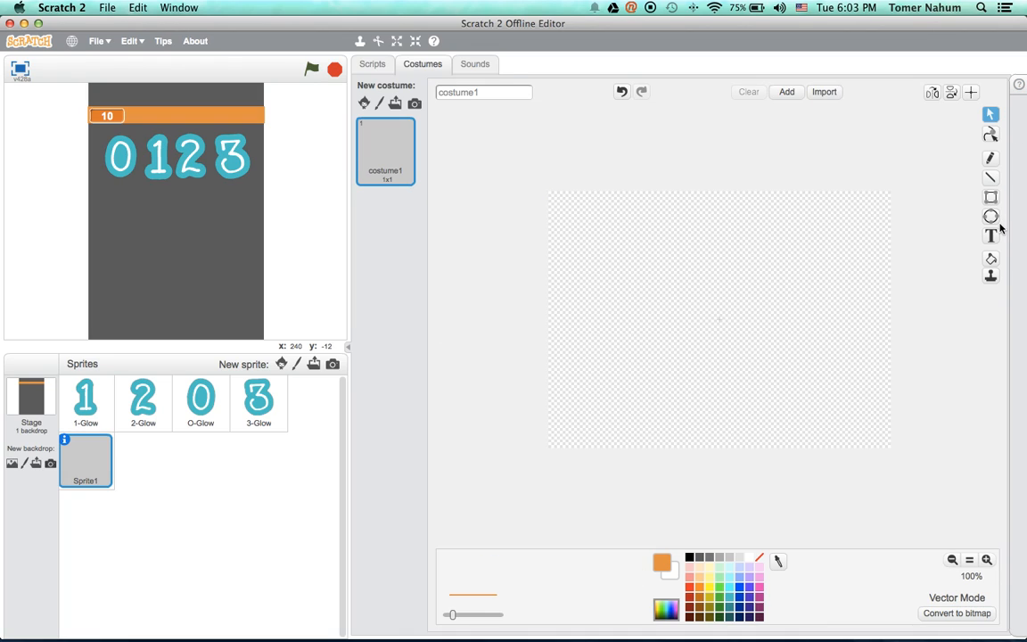
pyautogui.click(991, 216)
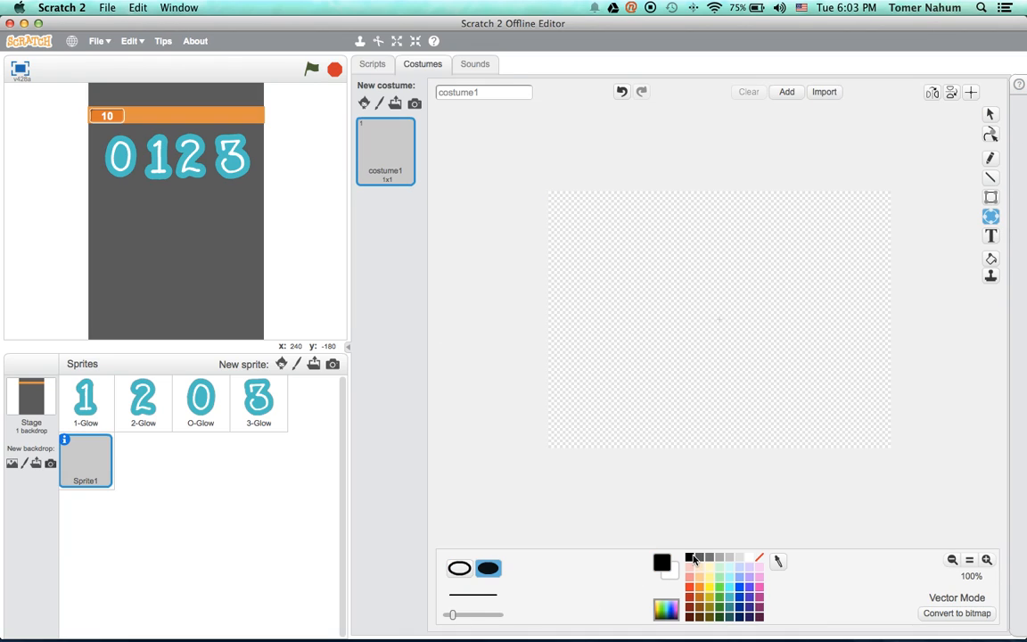
pyautogui.click(724, 324)
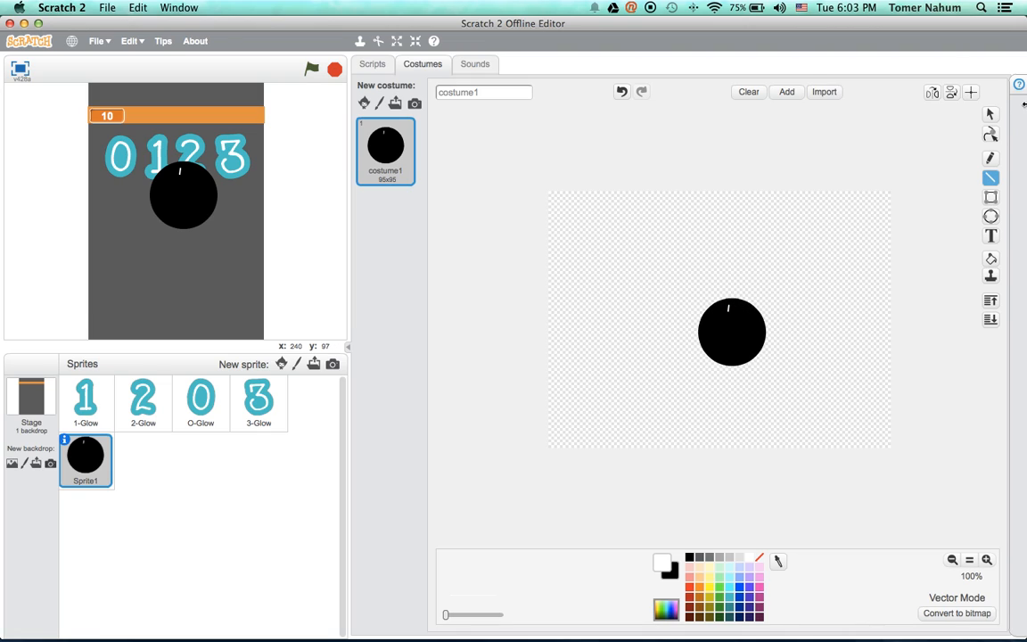
pyautogui.moveTo(909, 167)
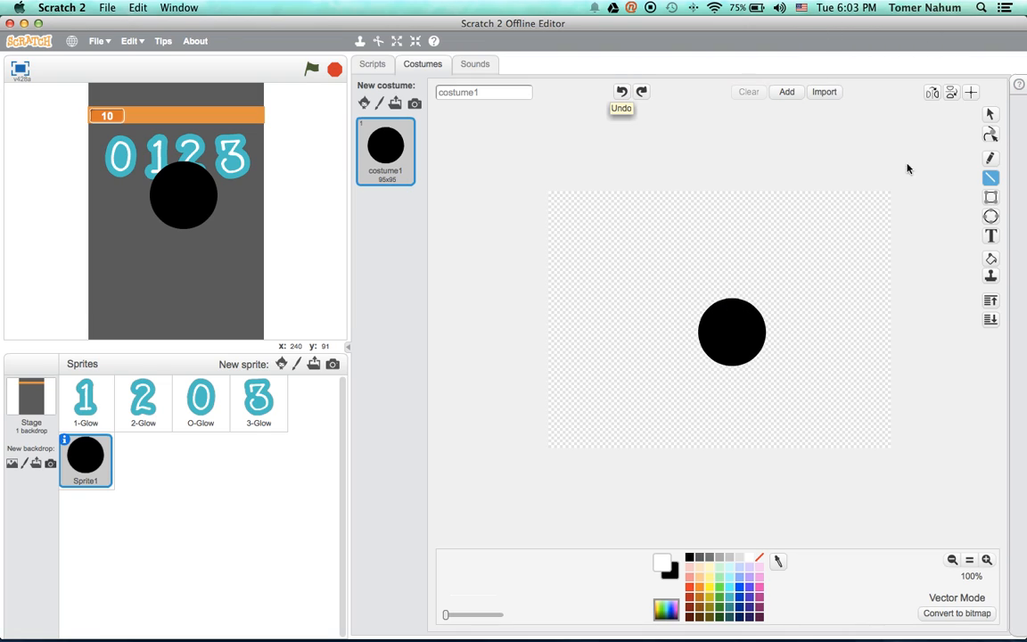
pyautogui.click(990, 235)
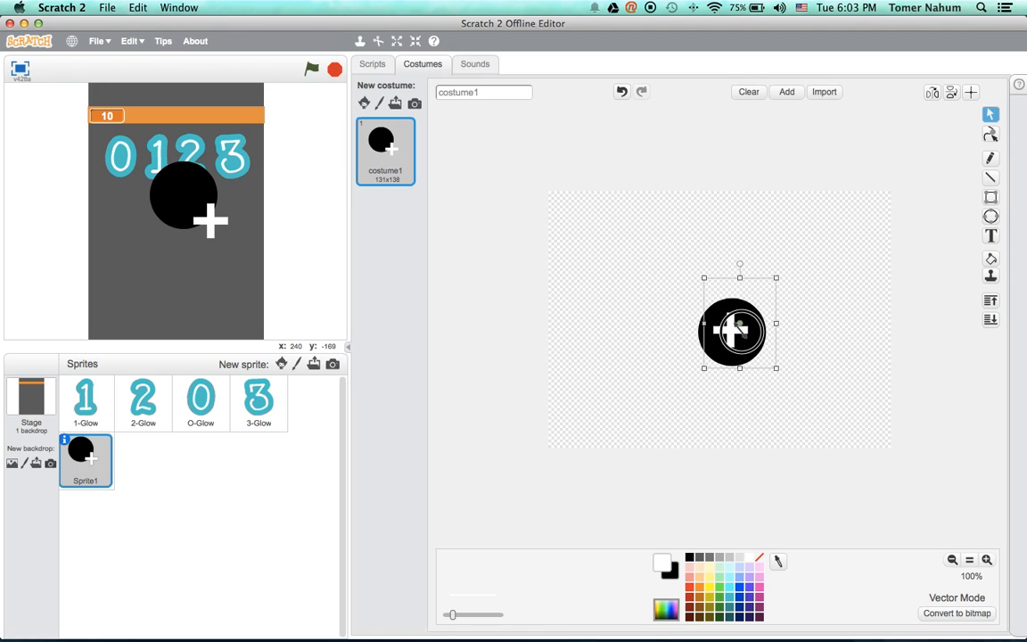
pyautogui.click(970, 93)
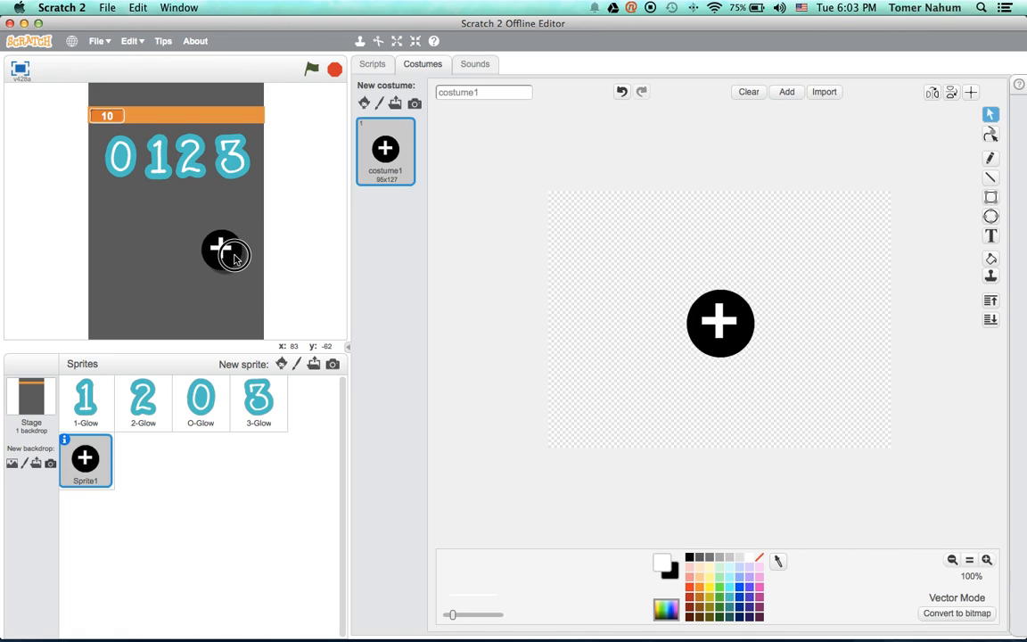
pyautogui.click(371, 64)
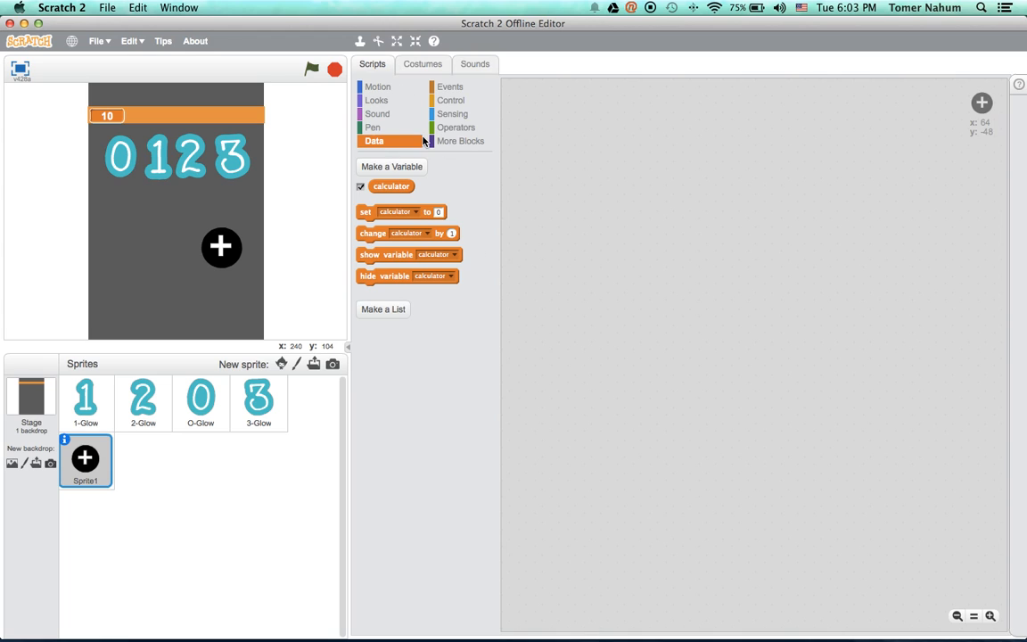
# Start the plus sprite's click script with an if-else checking calculator equals a value.
pyautogui.click(456, 126)
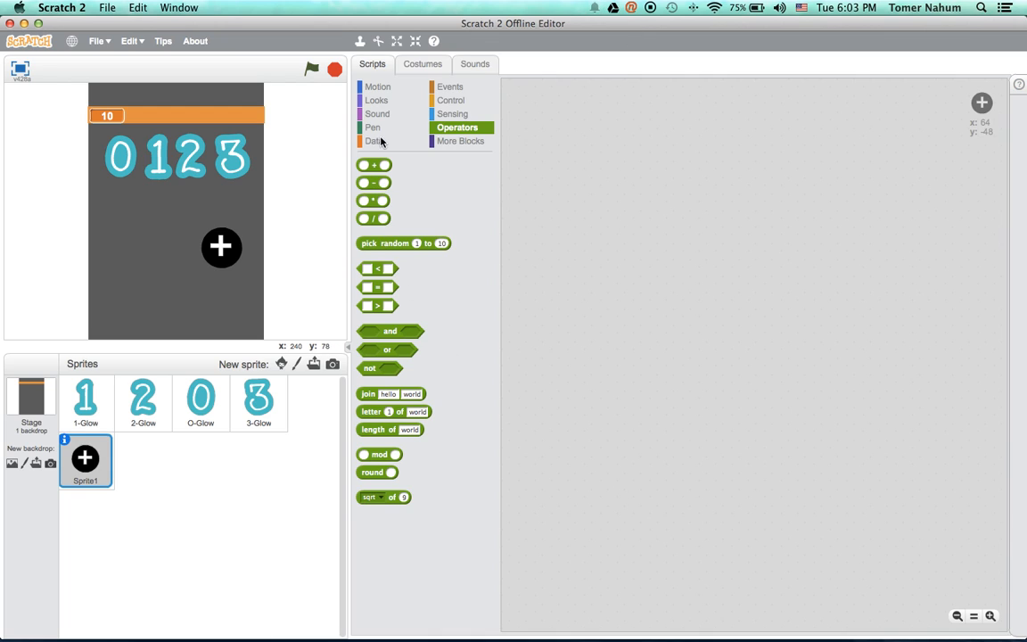
pyautogui.click(449, 86)
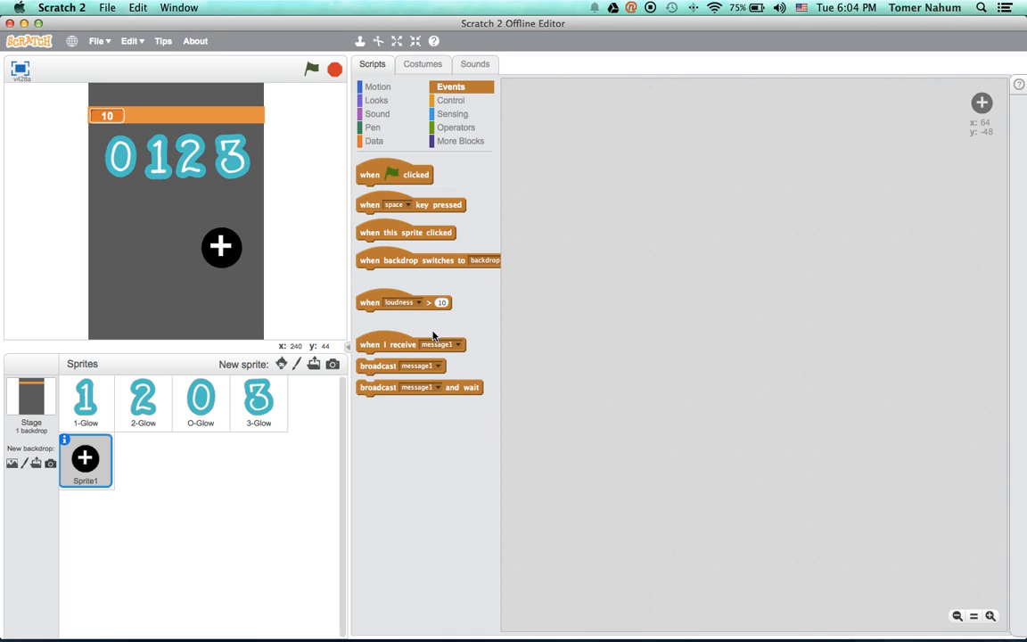
pyautogui.moveTo(406, 232); pyautogui.dragTo(596, 189)
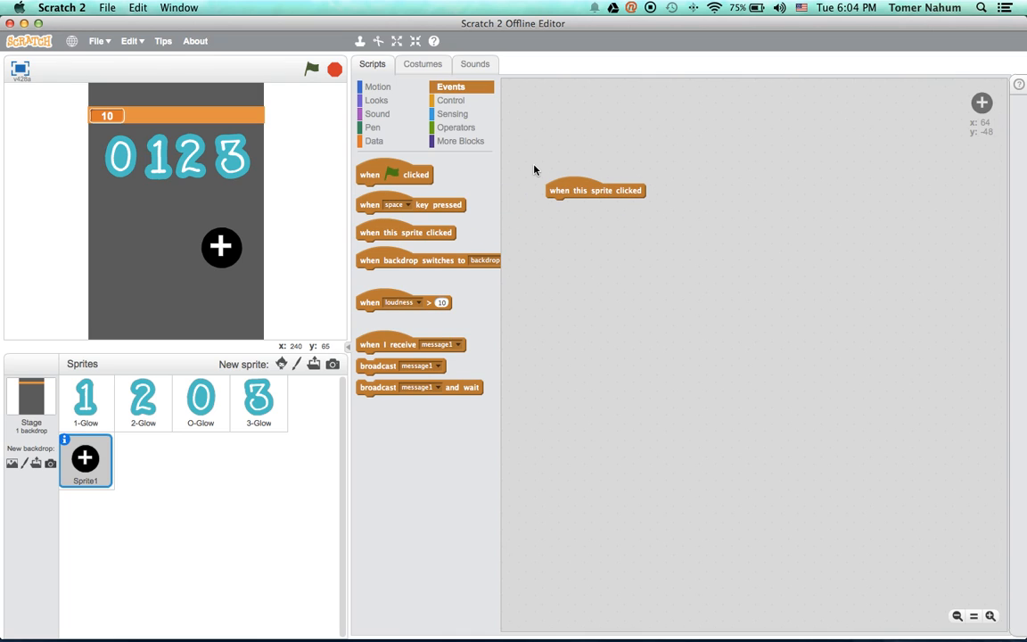
pyautogui.moveTo(374, 141)
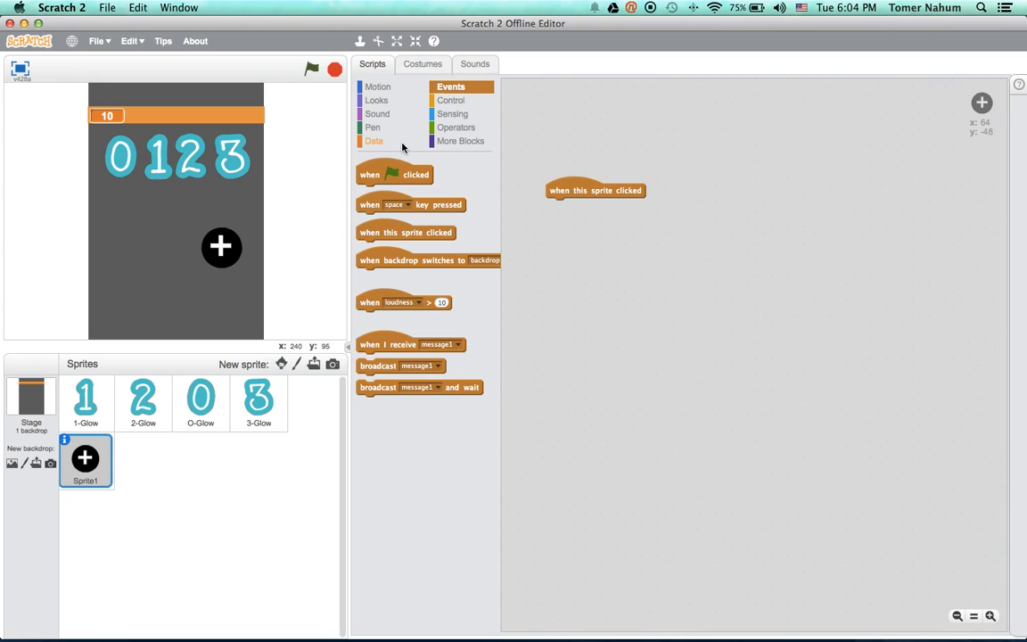
pyautogui.click(451, 100)
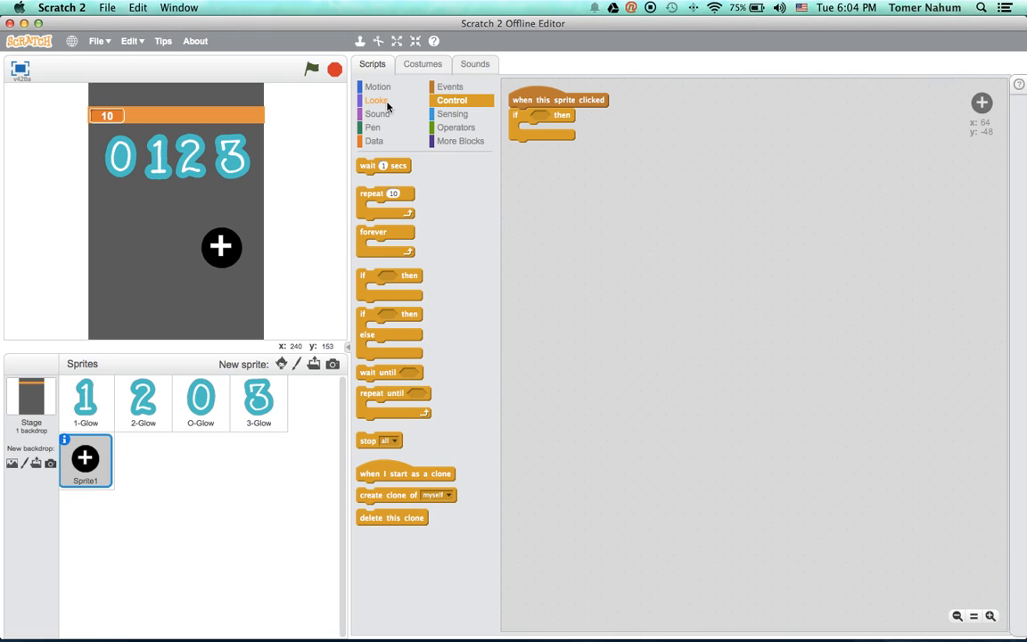
pyautogui.moveTo(385, 110)
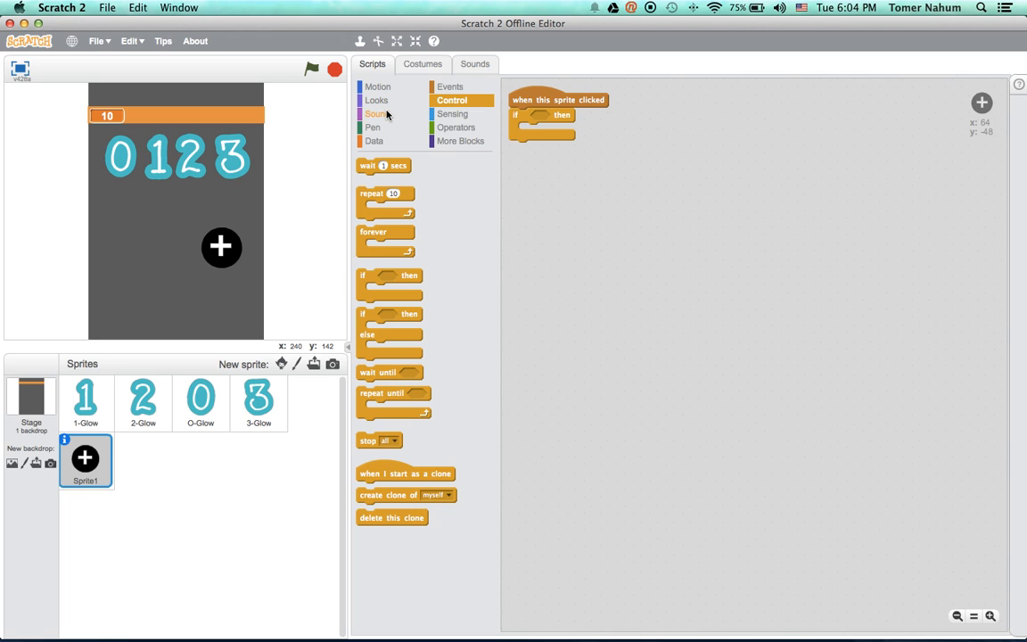
pyautogui.moveTo(428, 132)
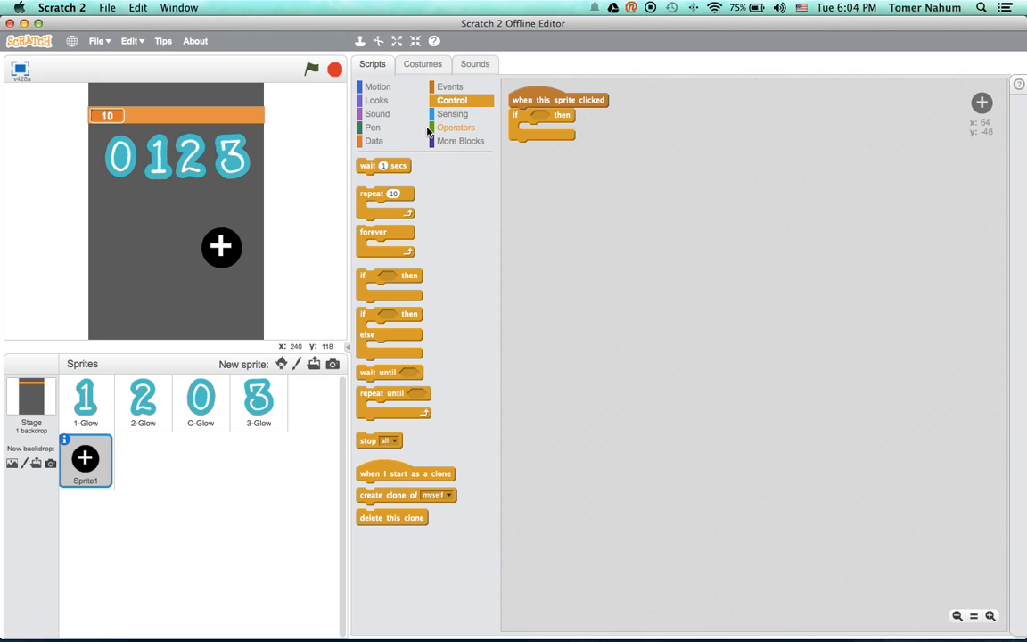
pyautogui.click(456, 128)
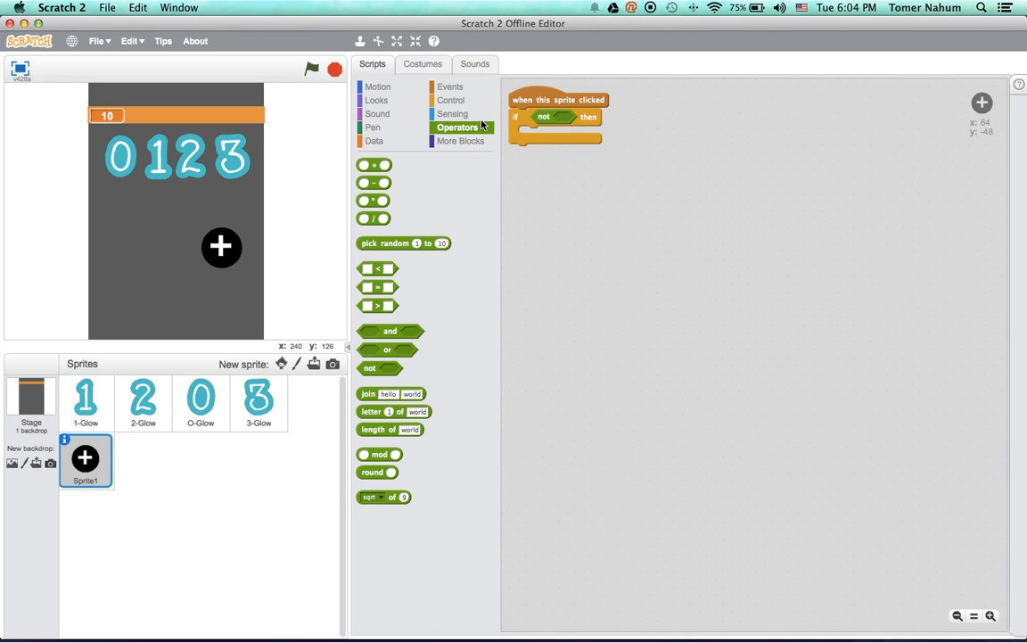
pyautogui.moveTo(542, 117); pyautogui.dragTo(542, 183)
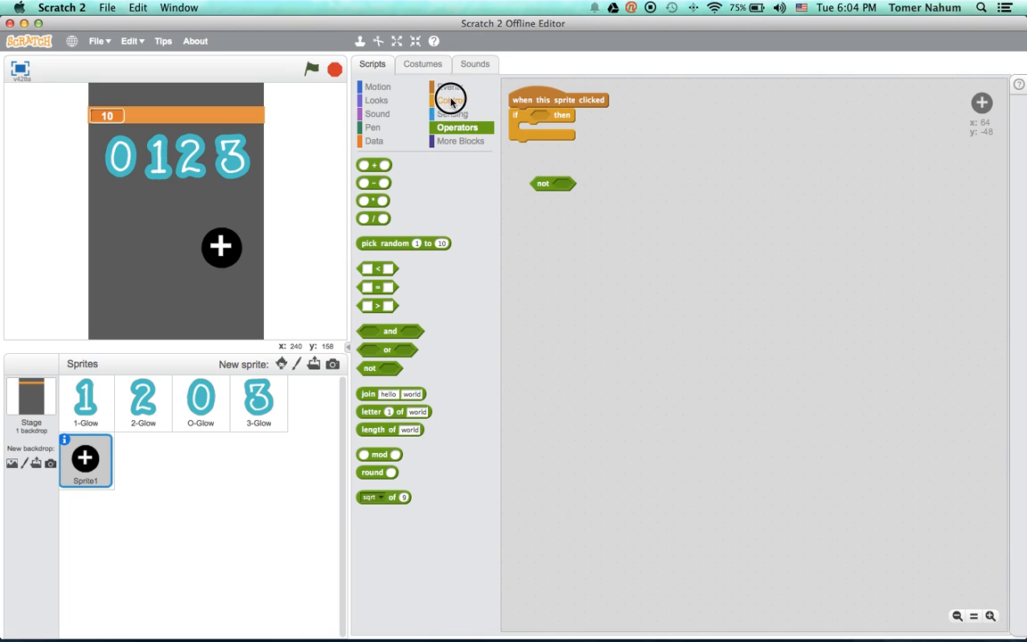
pyautogui.click(453, 100)
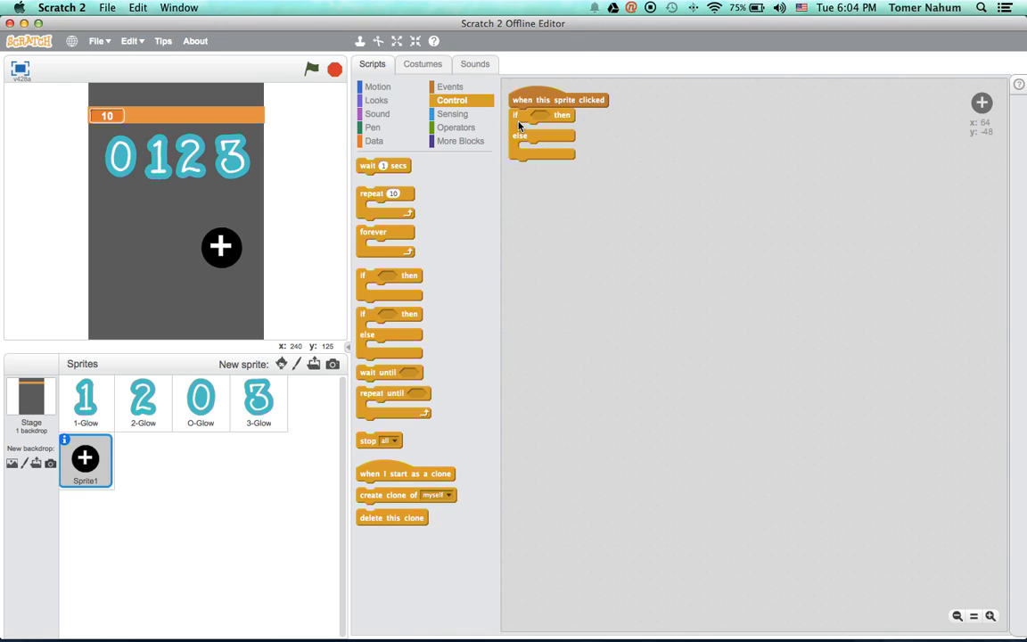
pyautogui.click(457, 128)
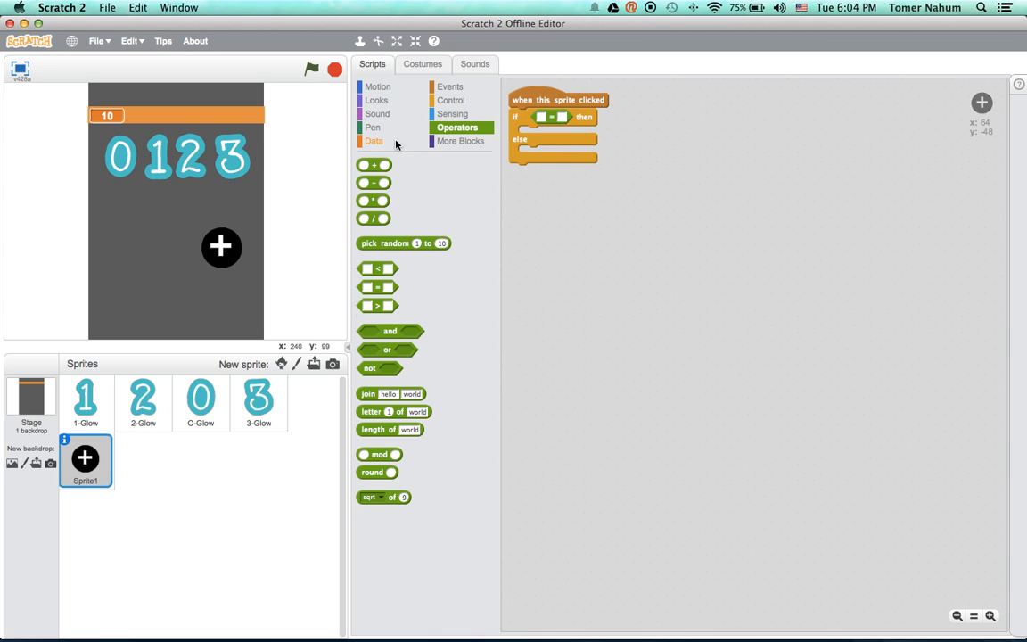
pyautogui.click(373, 141)
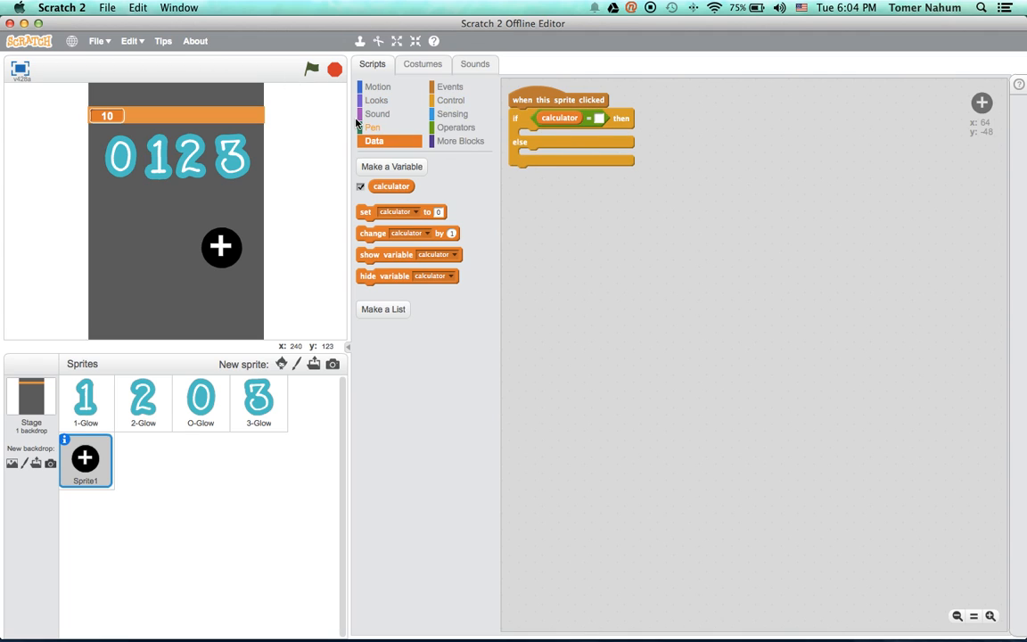
# In the else branch, say 'you must put in a number' for 2 secs.
pyautogui.click(376, 99)
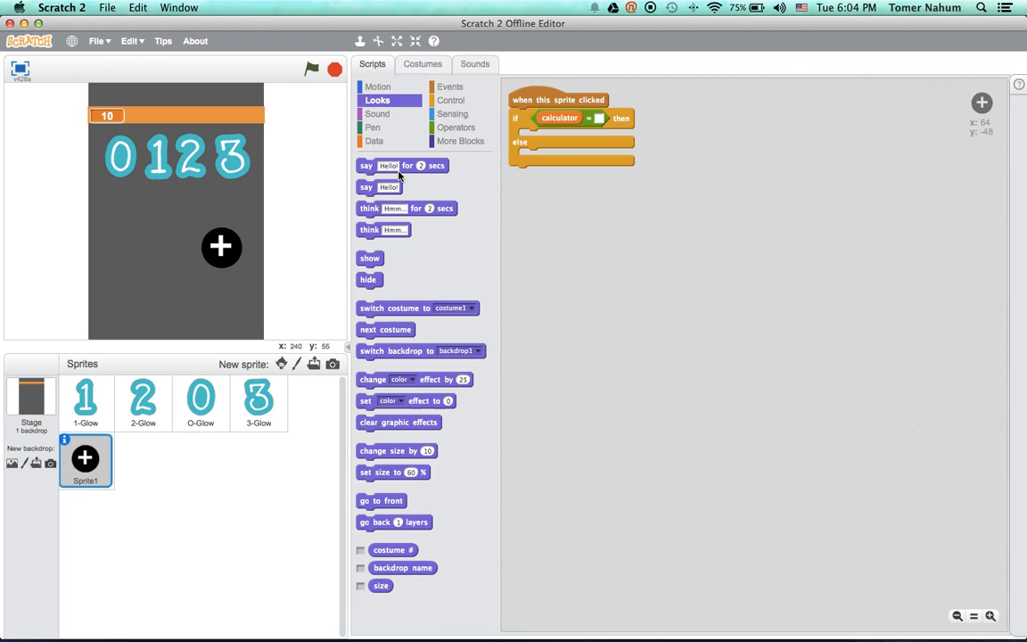
pyautogui.moveTo(403, 164); pyautogui.dragTo(592, 168)
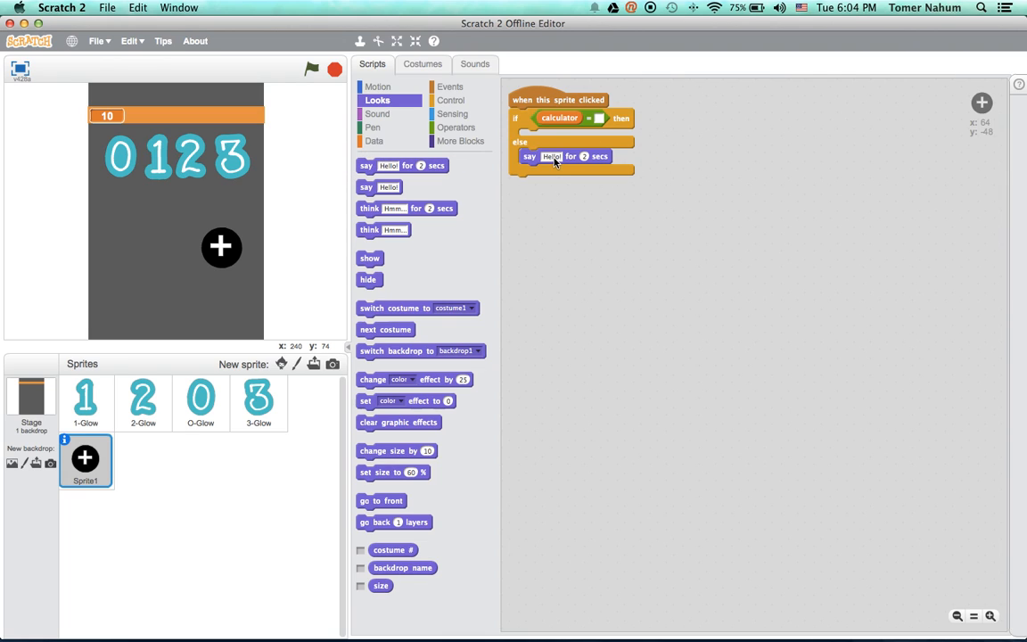
pyautogui.click(552, 157)
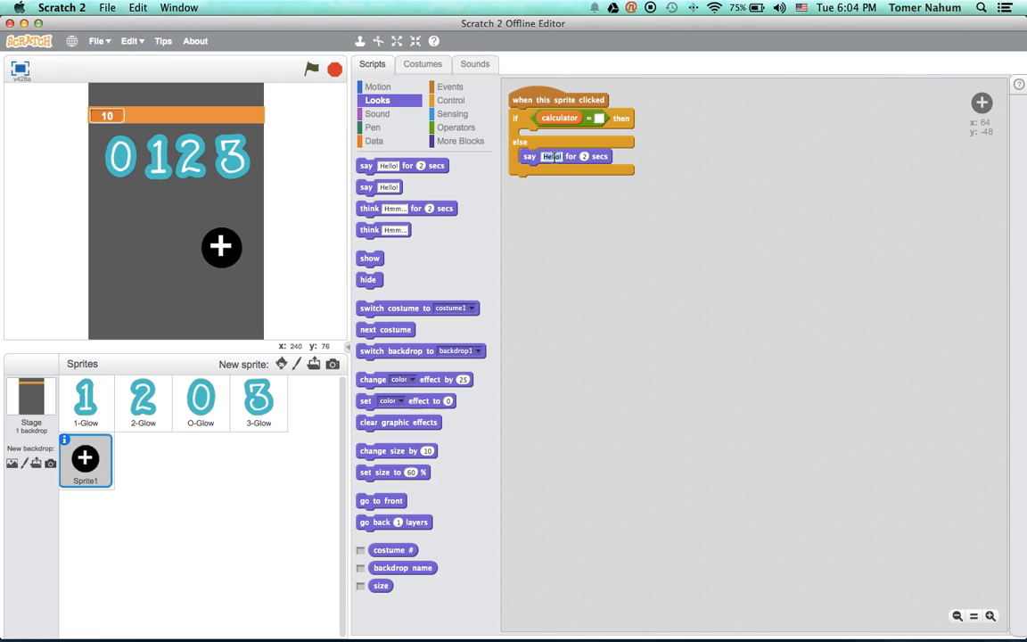
pyautogui.write('you must put in a number')
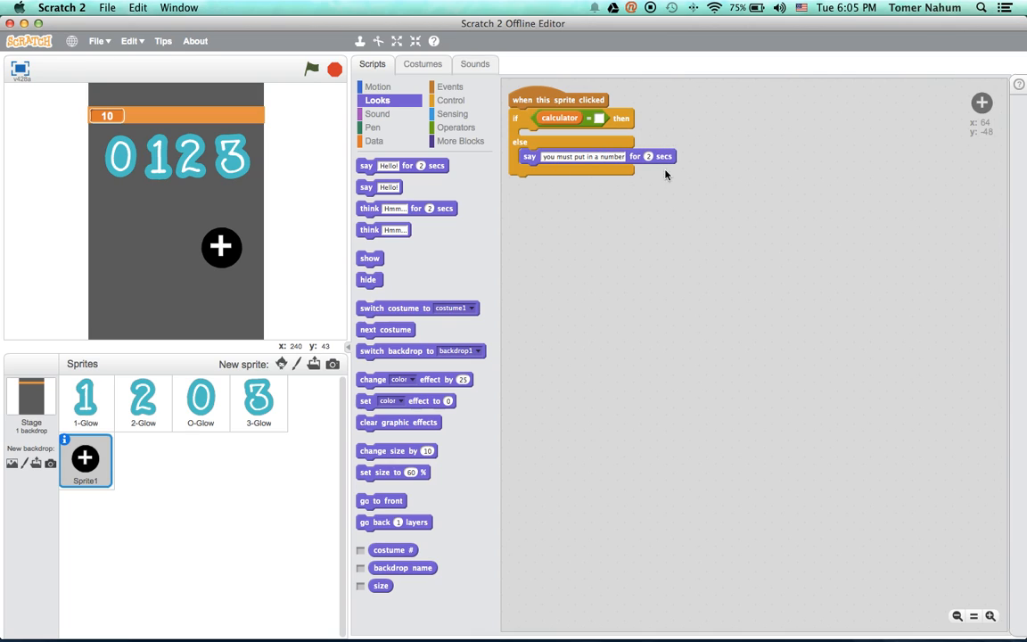
pyautogui.click(374, 141)
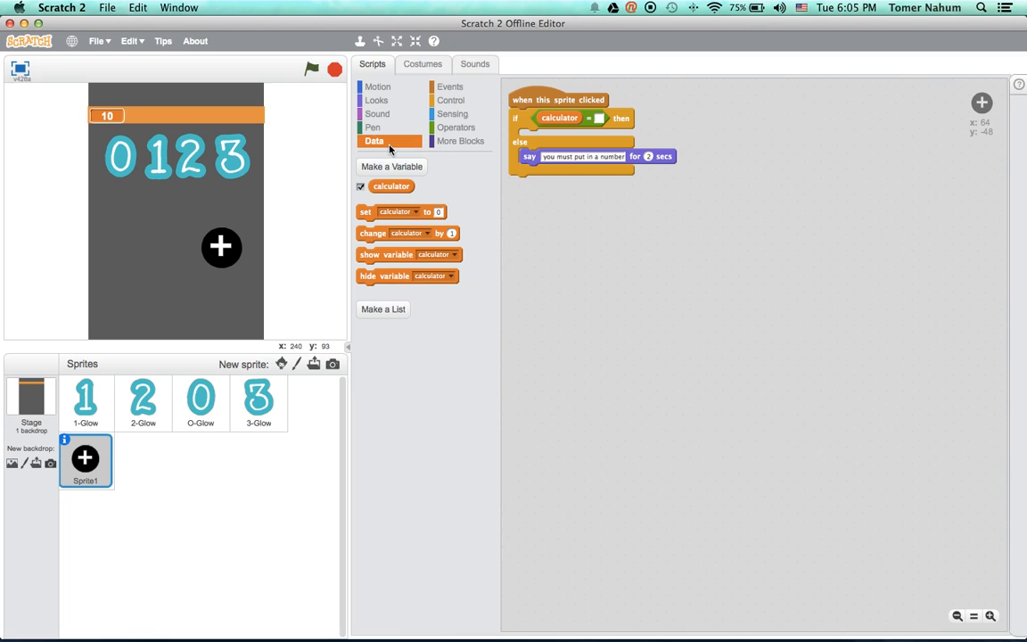
pyautogui.click(451, 99)
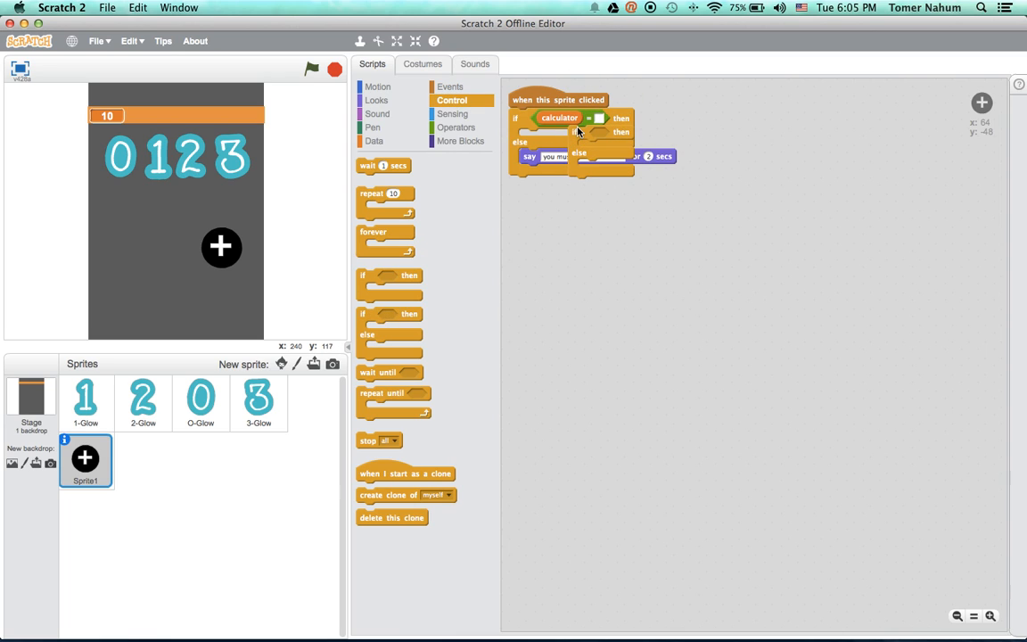
# Create a symbol variable and put a set symbol block in the inner else.
pyautogui.click(374, 141)
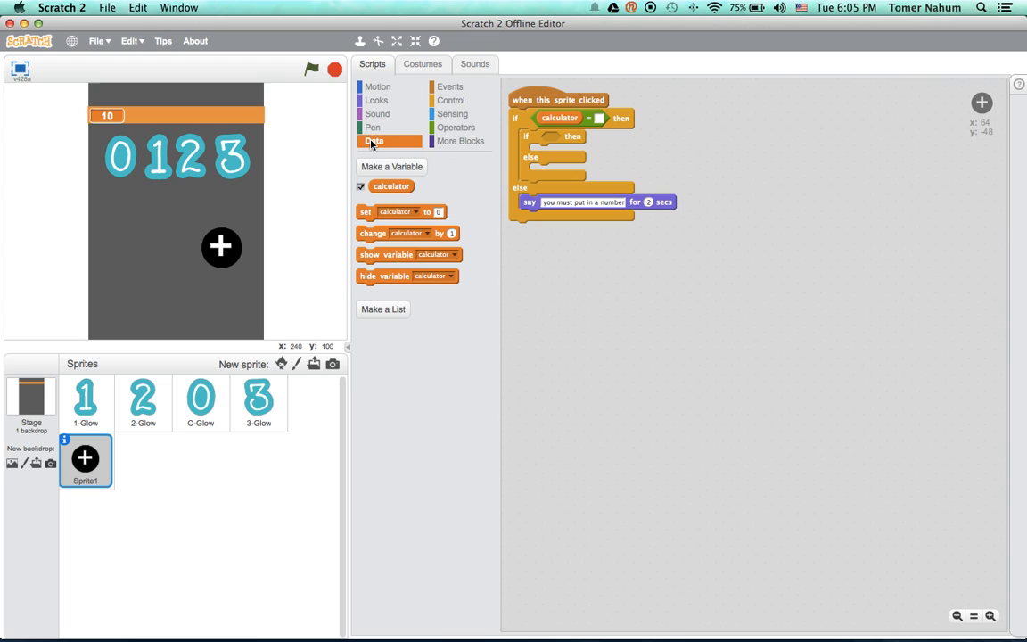
pyautogui.click(390, 168)
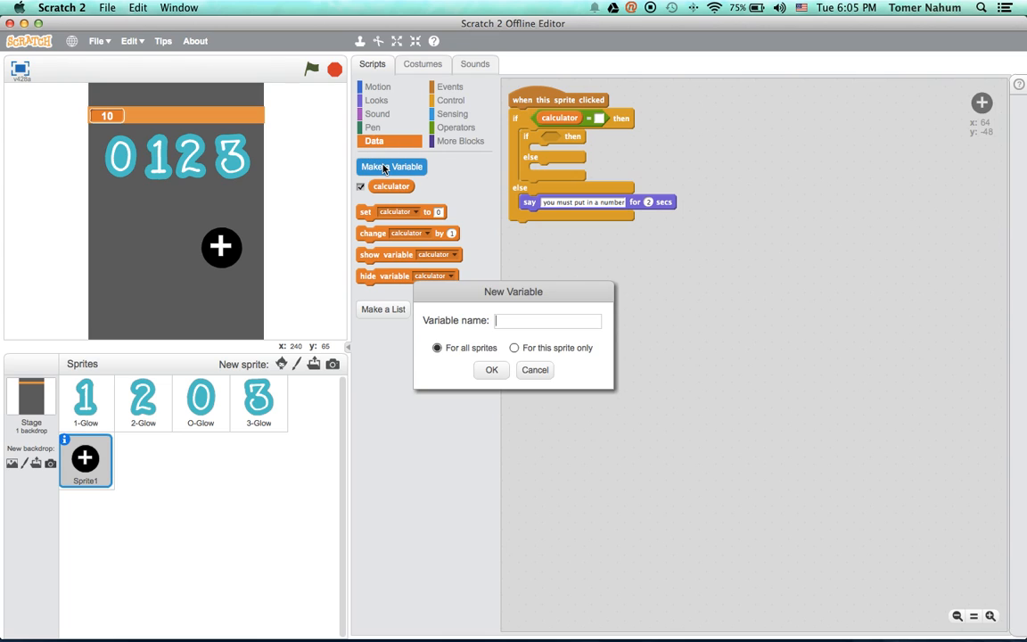
pyautogui.click(549, 321)
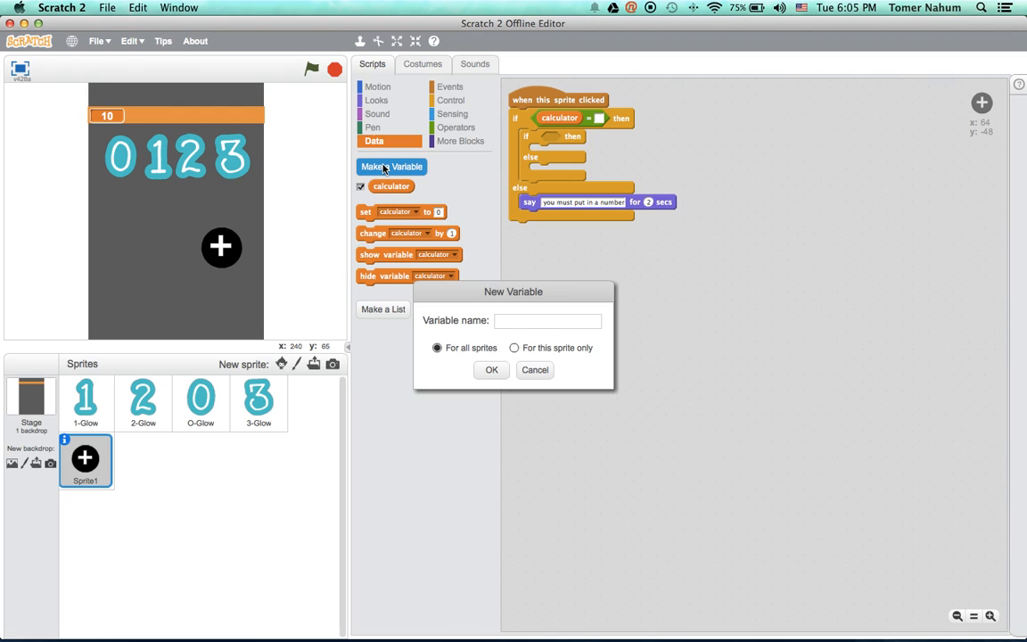
pyautogui.write('symbol')
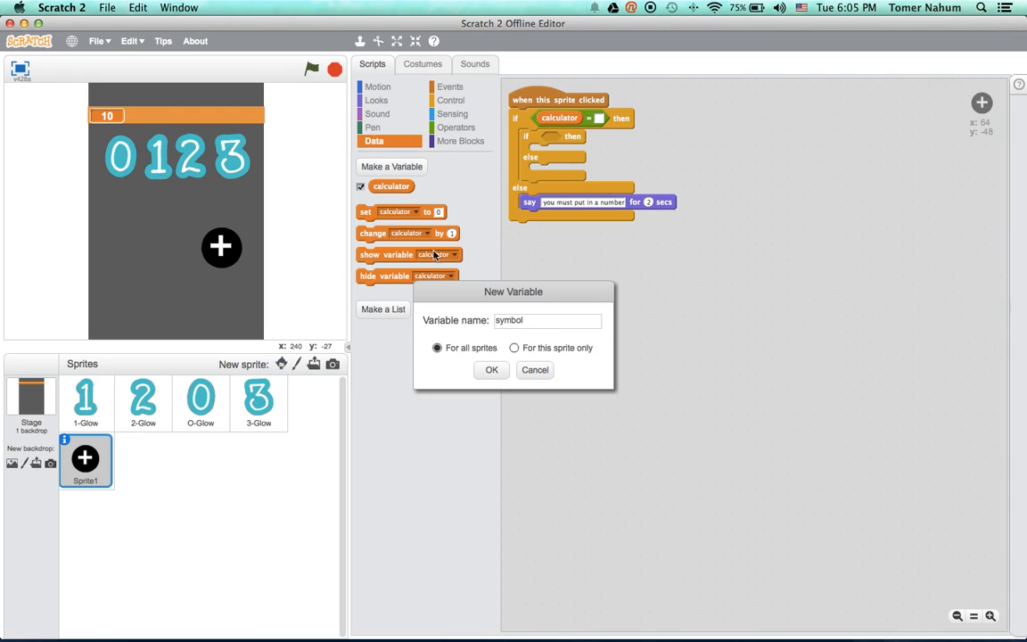
pyautogui.click(493, 369)
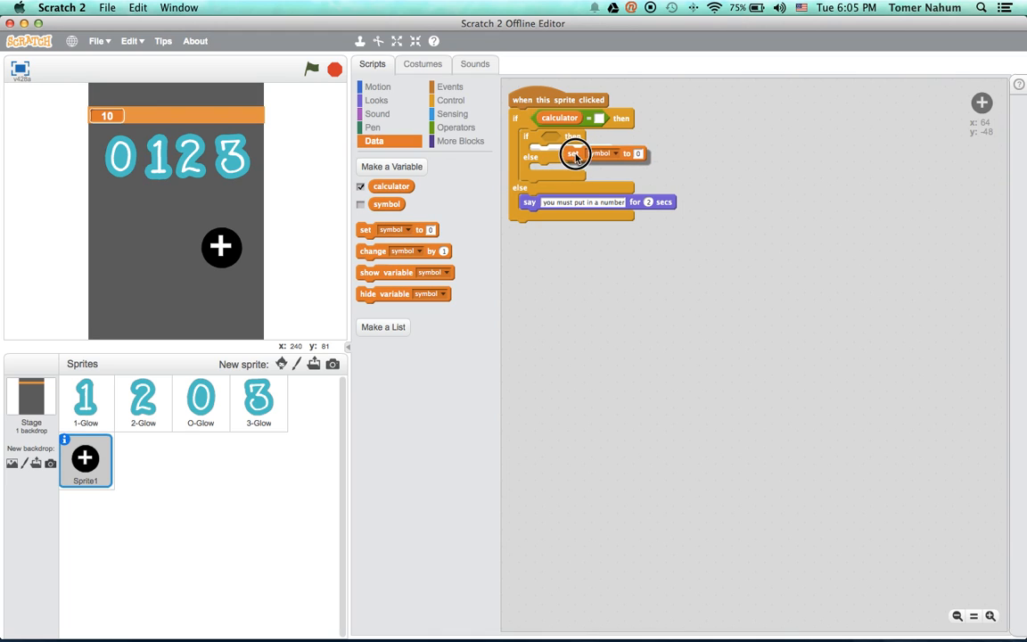
pyautogui.moveTo(574, 153); pyautogui.dragTo(553, 136)
pyautogui.write('+')
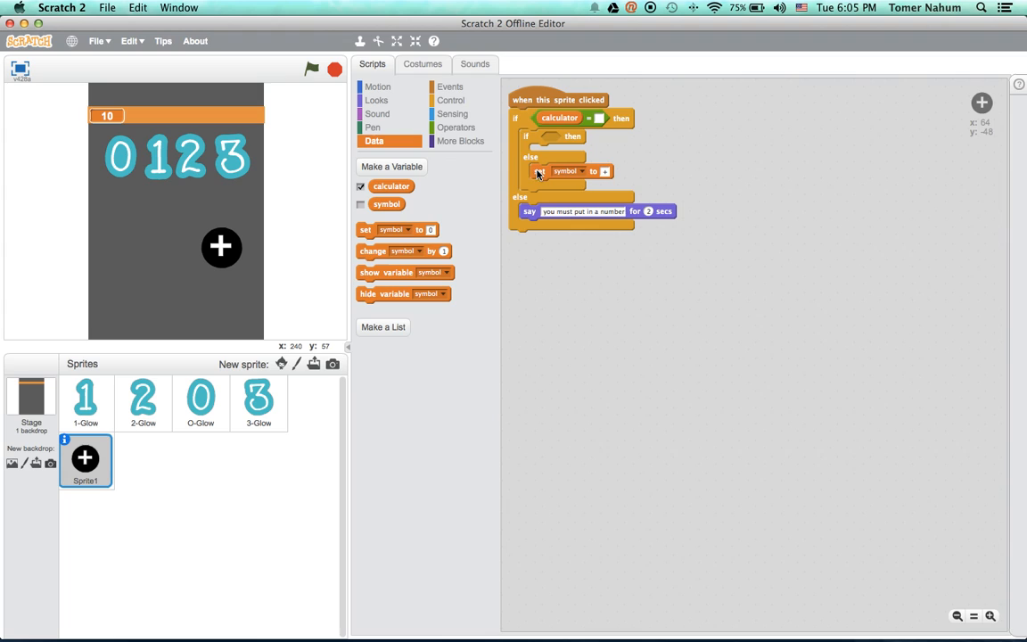
# Give the inner if an empty equals comparison as its condition.
pyautogui.click(456, 128)
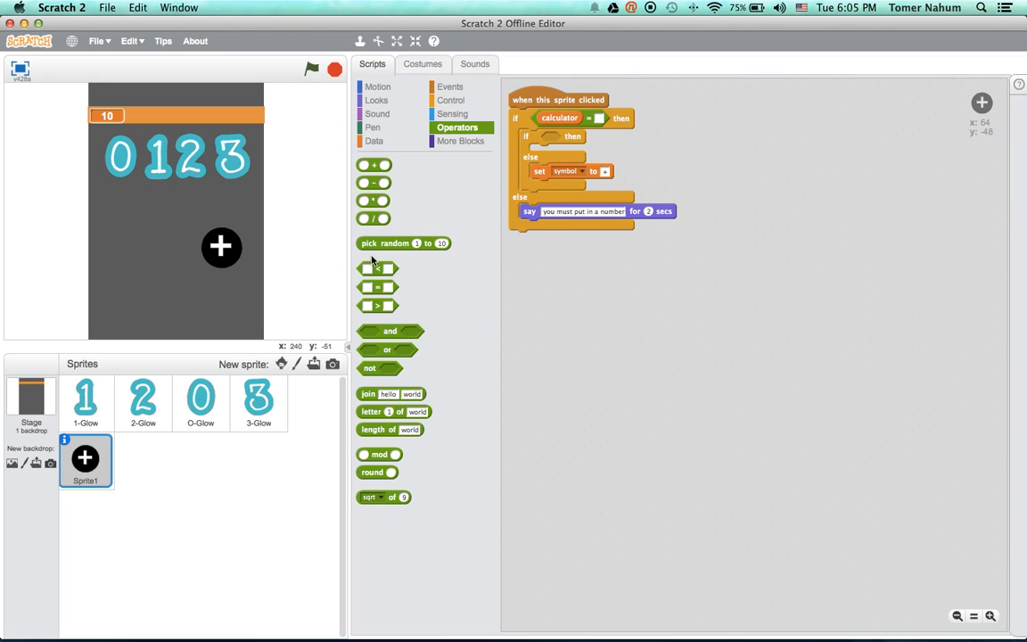
pyautogui.moveTo(496, 169)
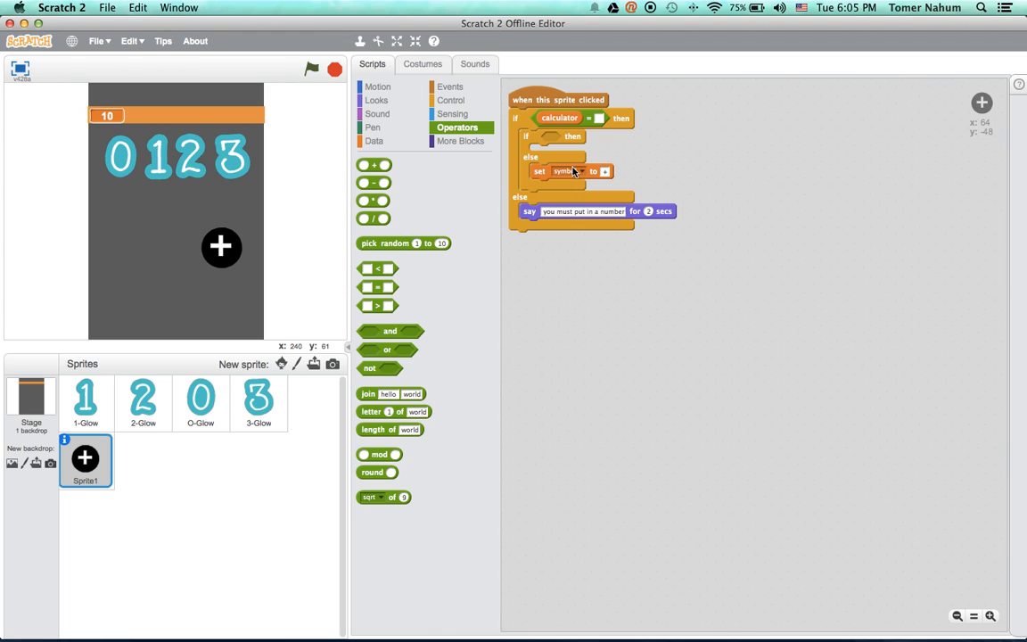
pyautogui.moveTo(371, 187)
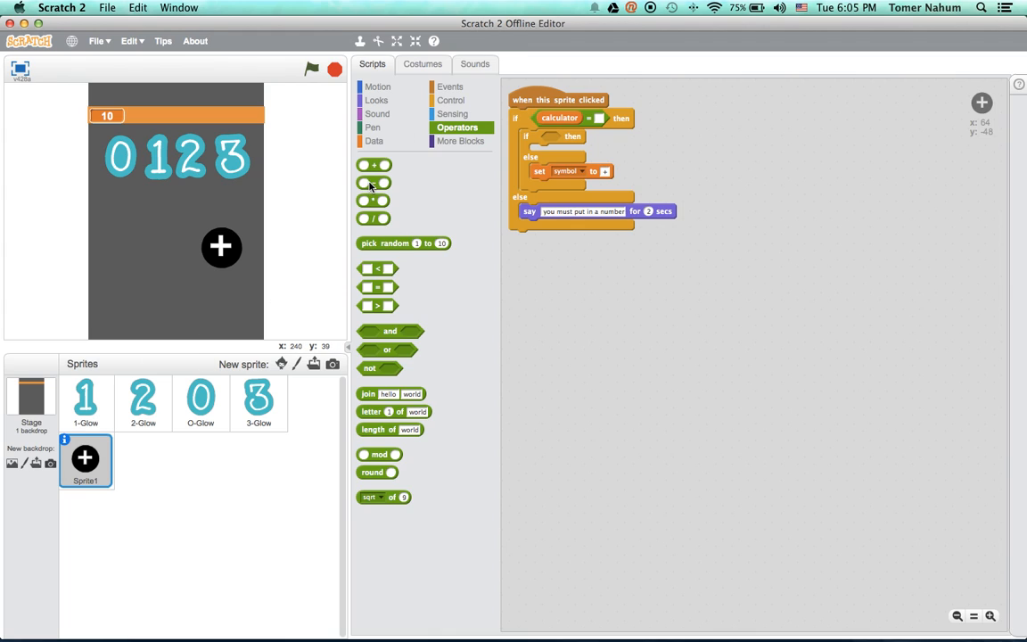
pyautogui.moveTo(274, 351)
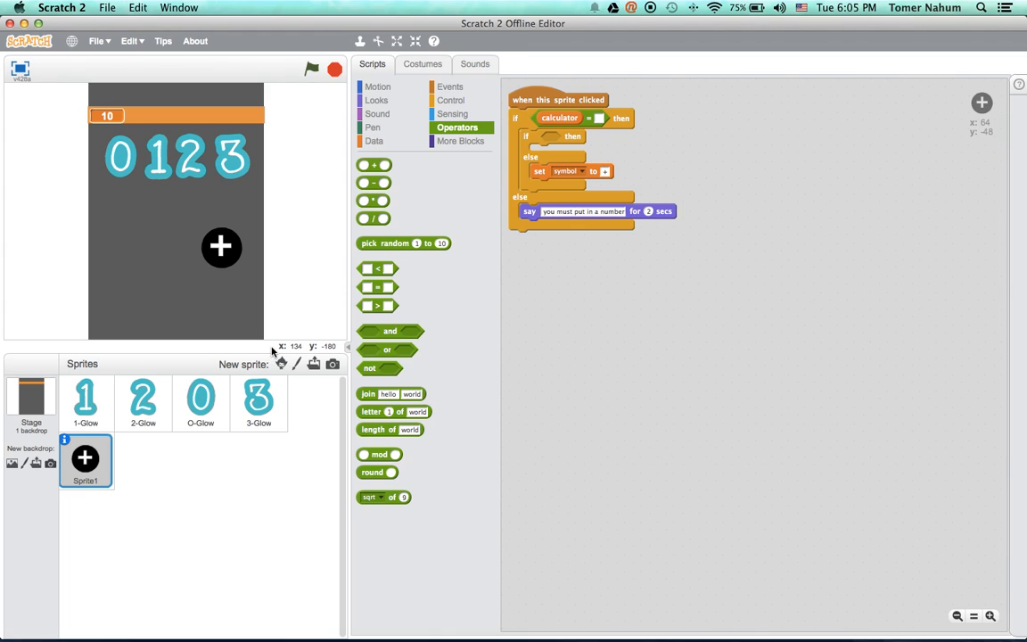
pyautogui.moveTo(587, 182)
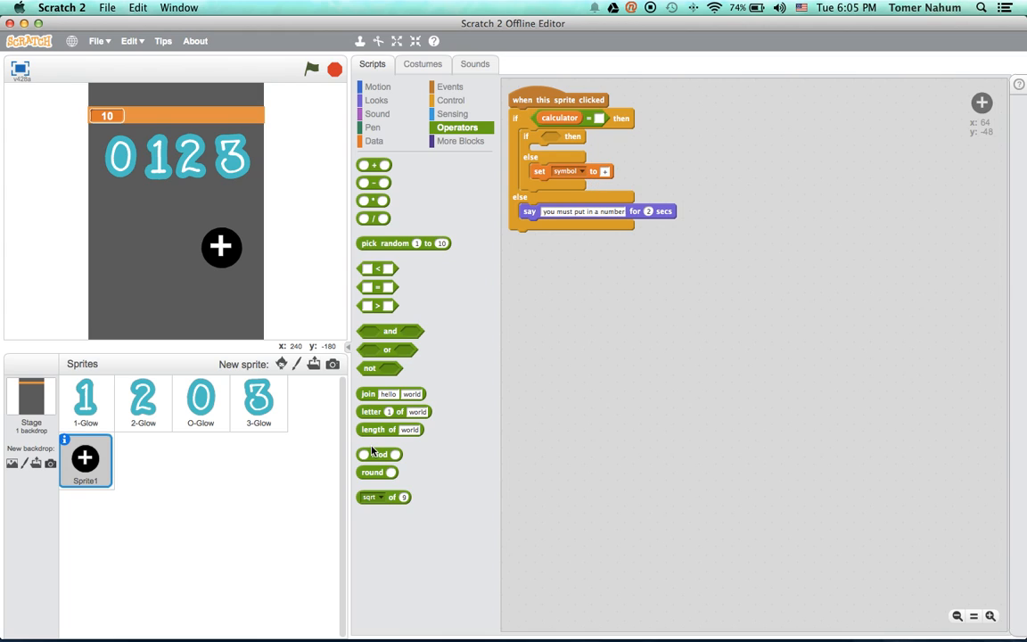
pyautogui.moveTo(267, 161)
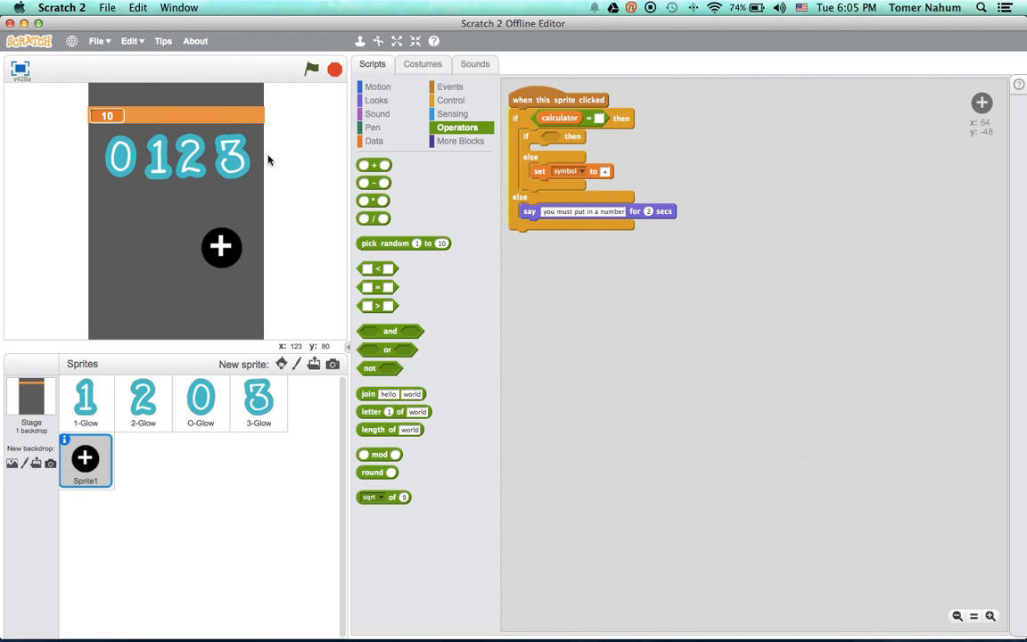
pyautogui.moveTo(406, 163)
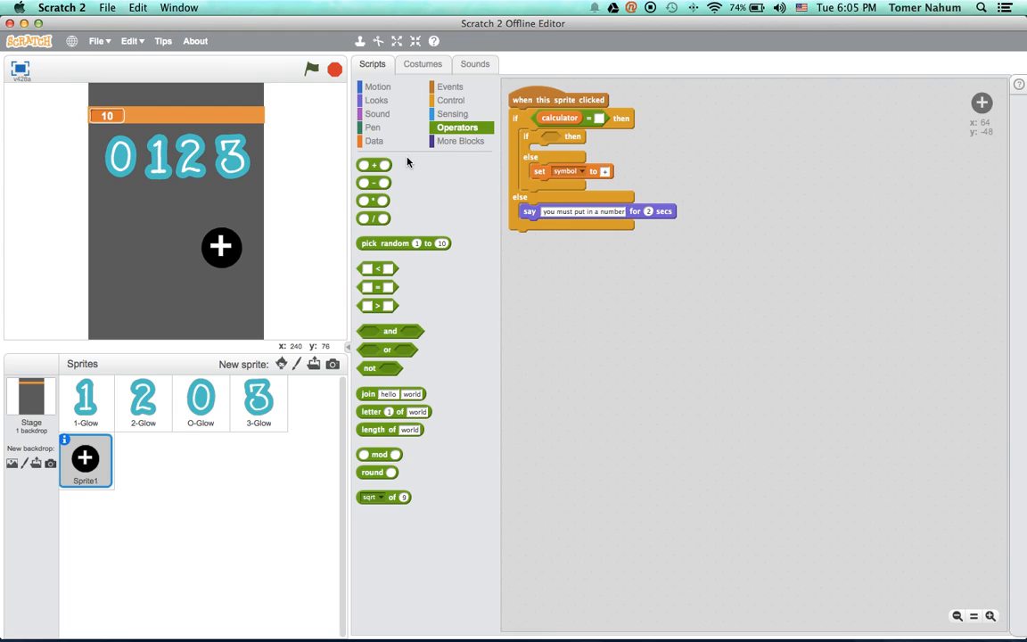
pyautogui.click(374, 141)
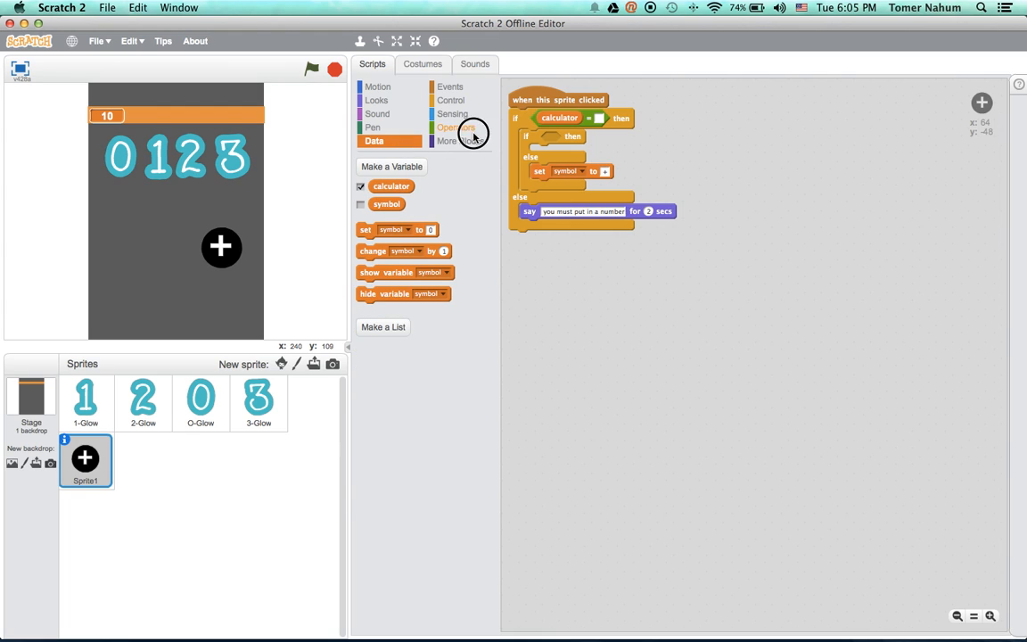
pyautogui.click(456, 127)
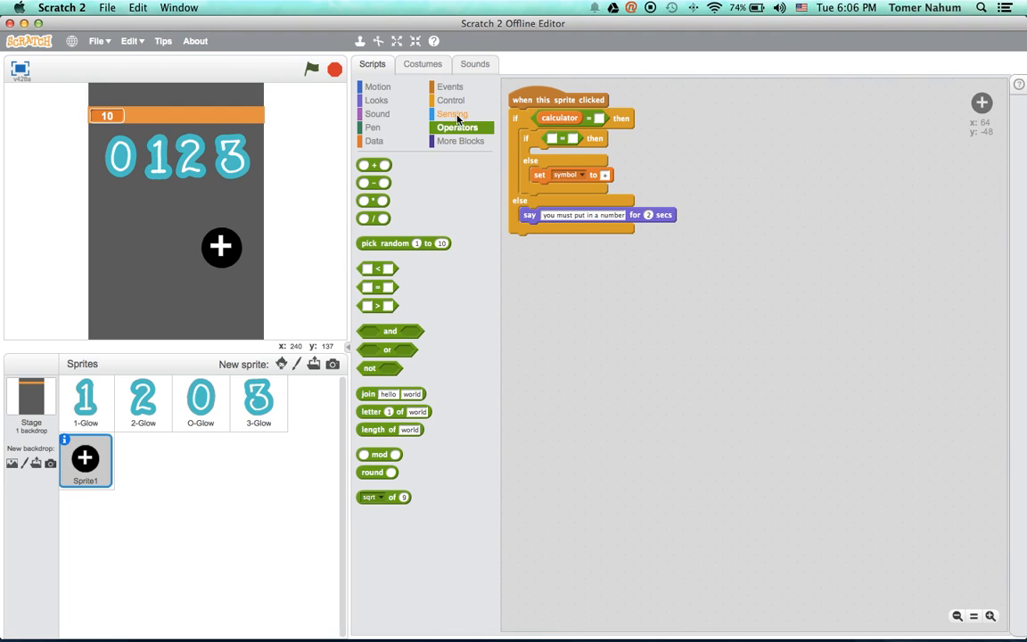
pyautogui.click(375, 141)
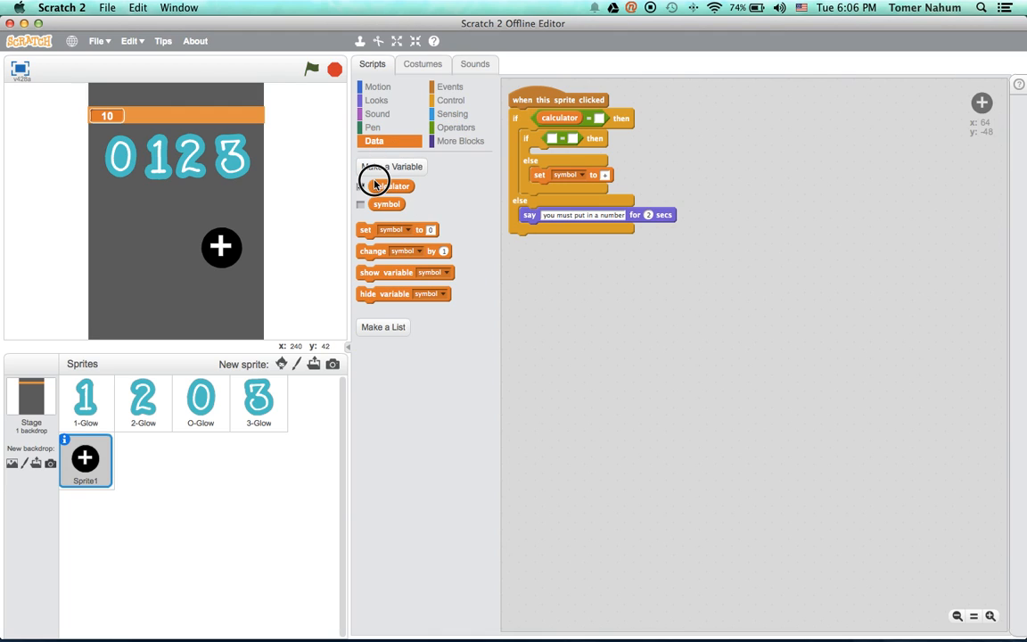
# Create the variables num1 and num2 for the inner equals comparison.
pyautogui.click(391, 168)
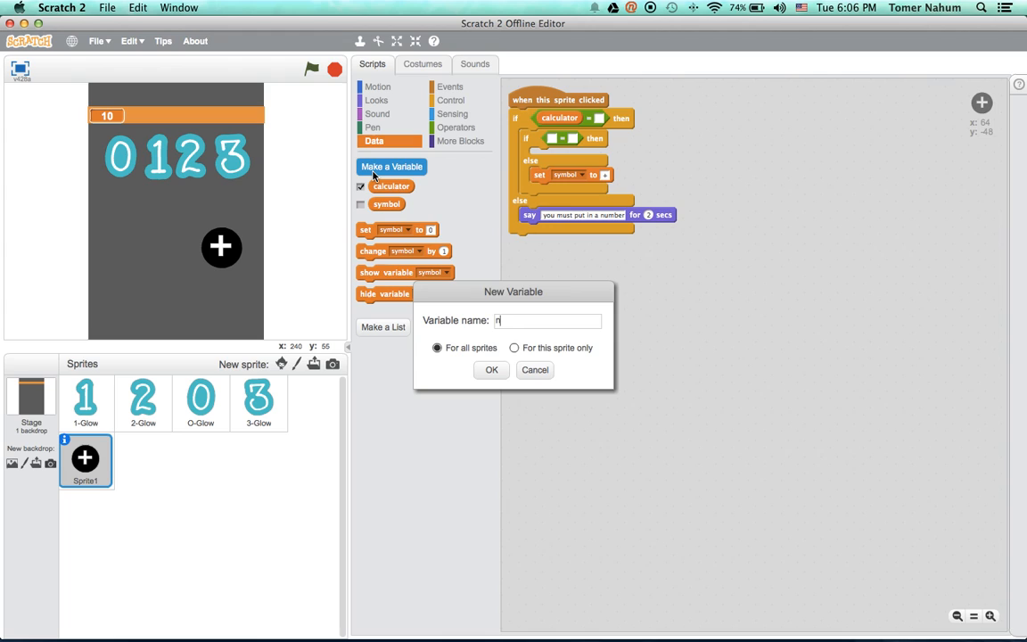
pyautogui.write('um1')
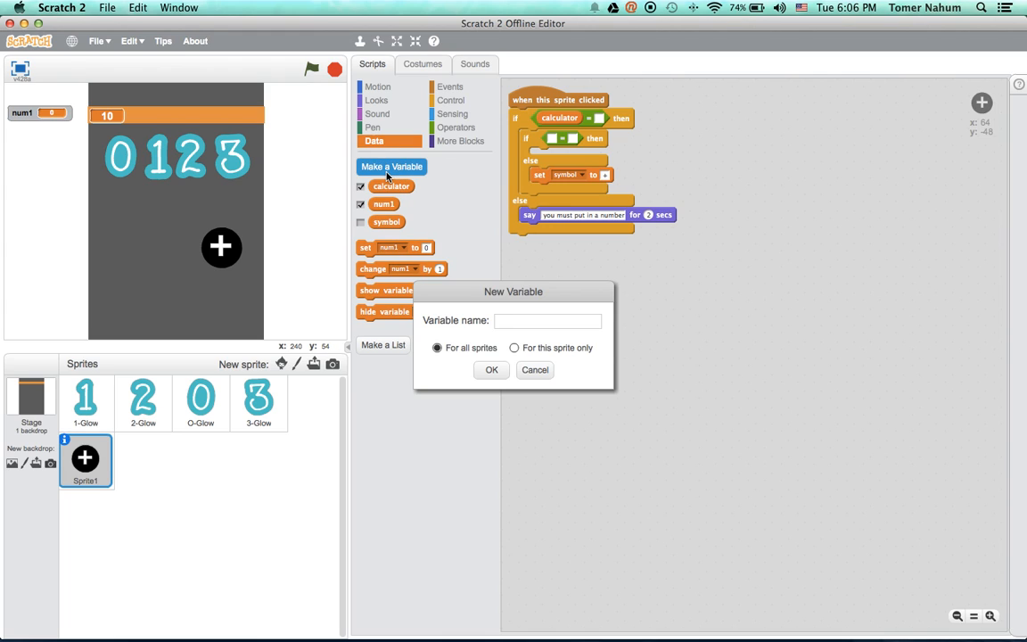
pyautogui.write('num2')
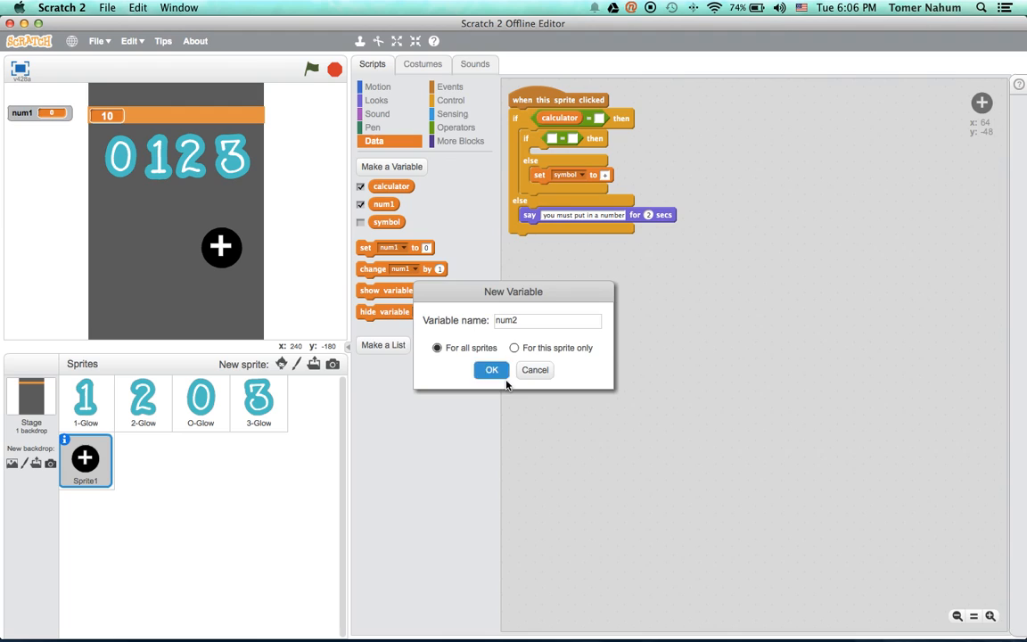
pyautogui.click(492, 369)
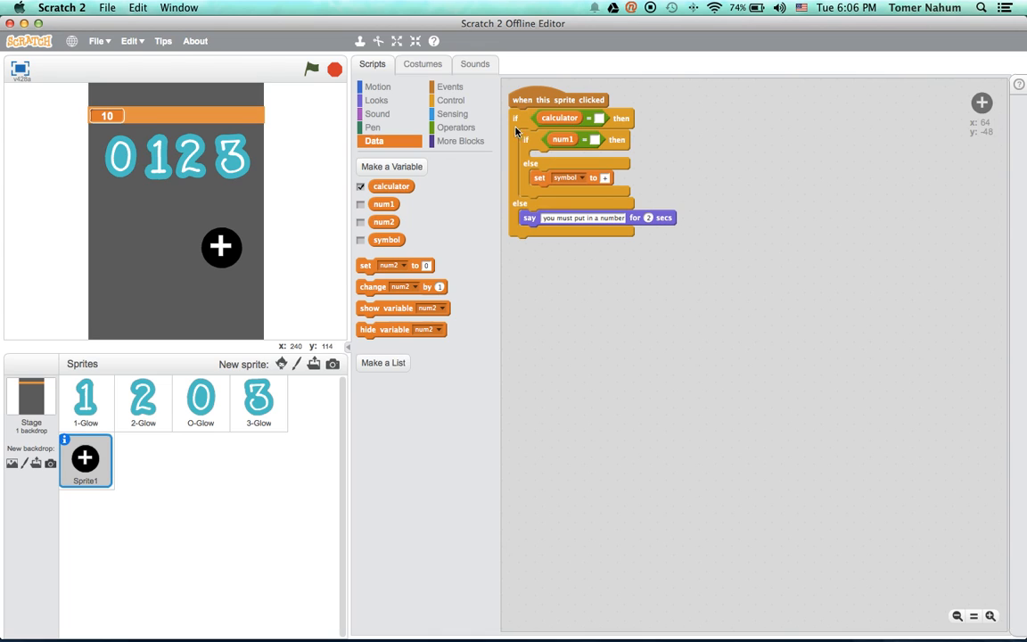
# Switch the inner condition to num2 and add a 2-second say 'You already have a second number'.
pyautogui.click(378, 86)
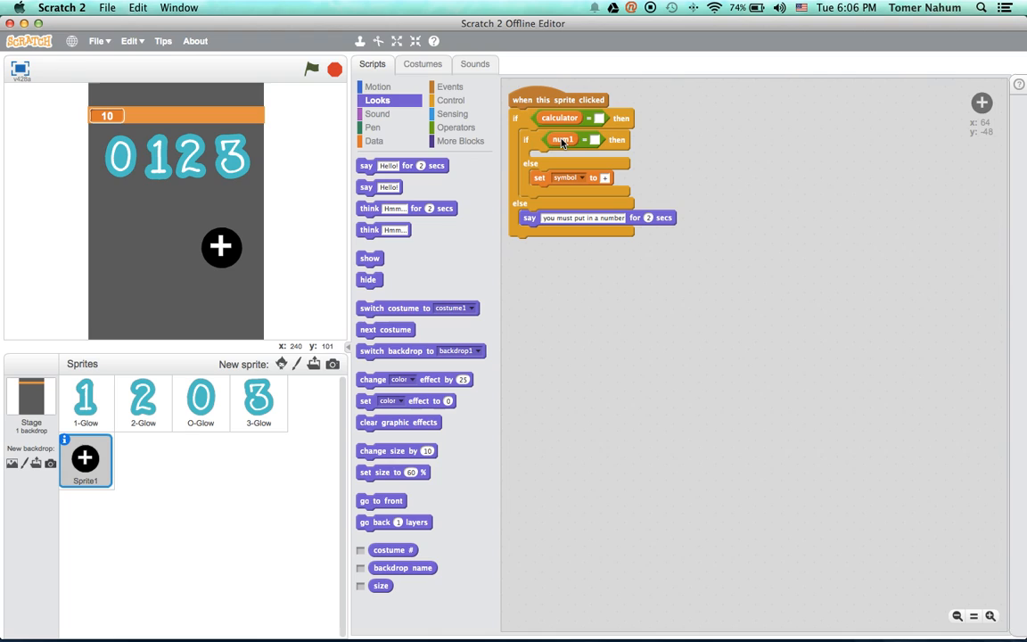
pyautogui.rightClick(564, 139)
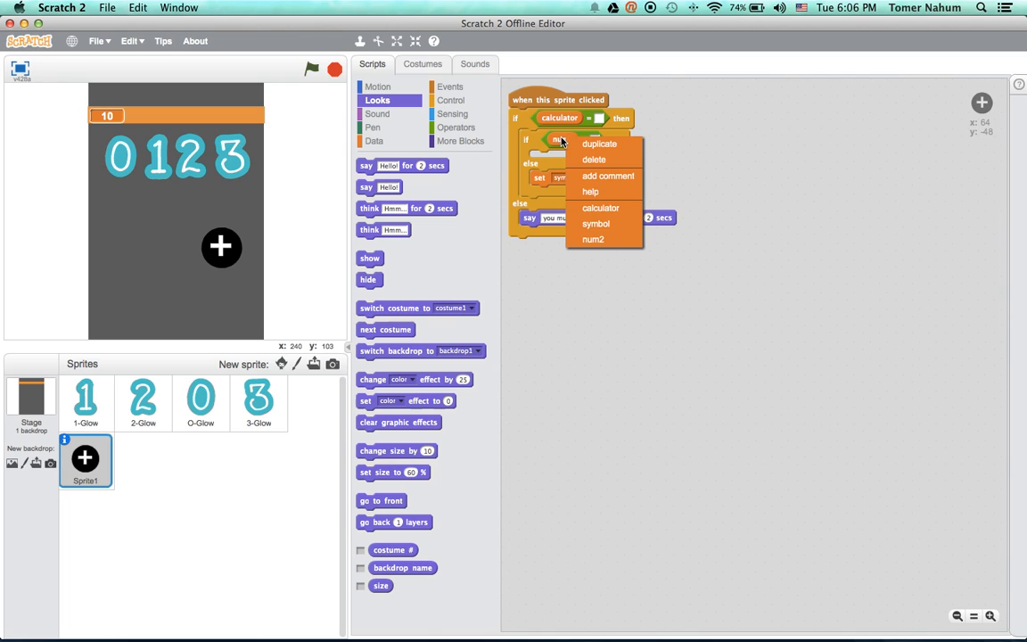
pyautogui.click(592, 239)
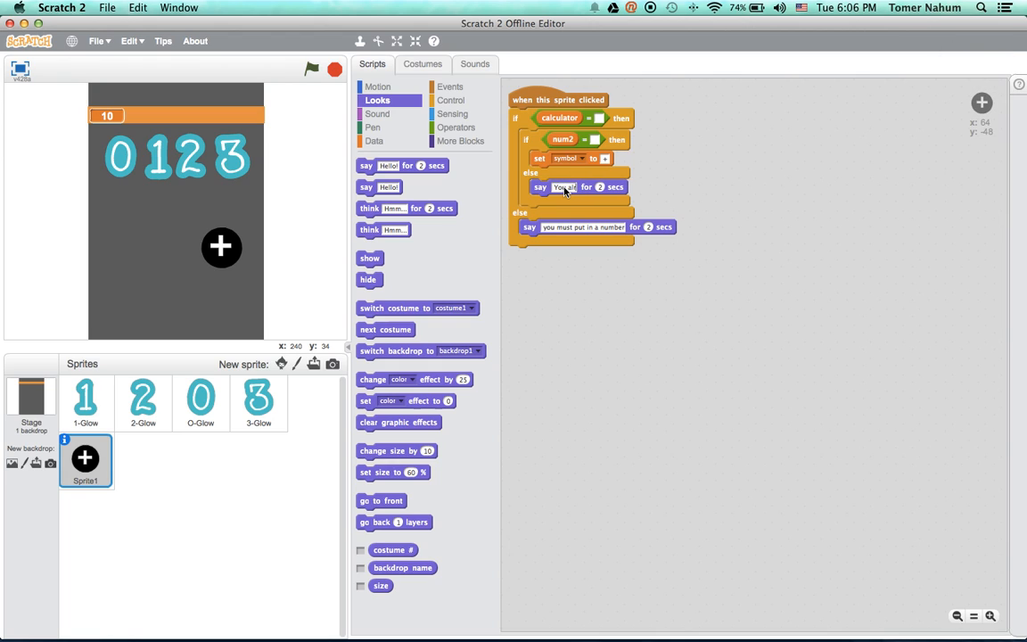
pyautogui.write('You already have a second number')
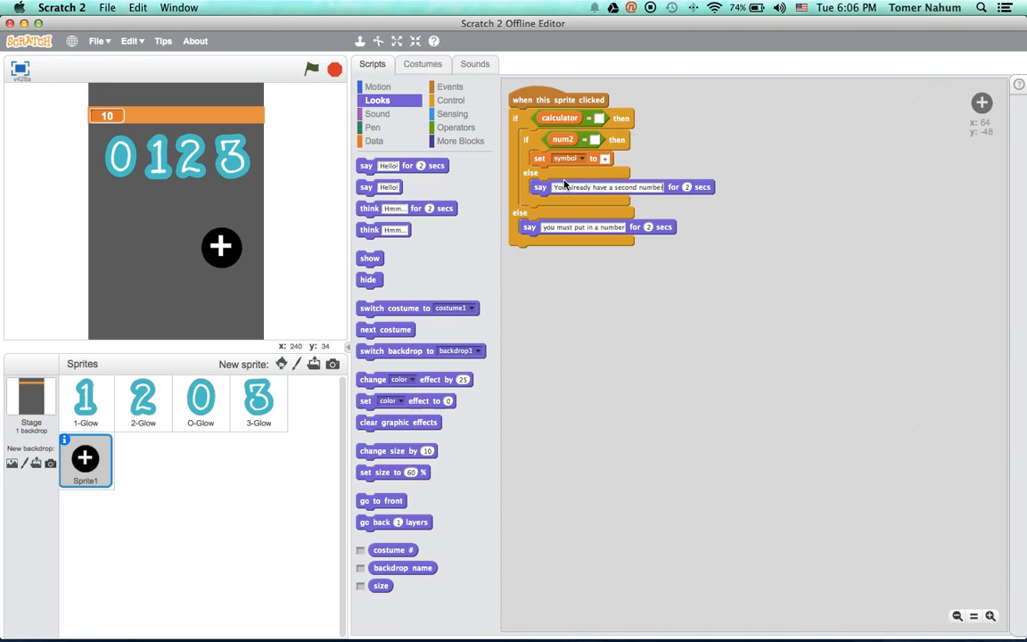
pyautogui.moveTo(579, 249)
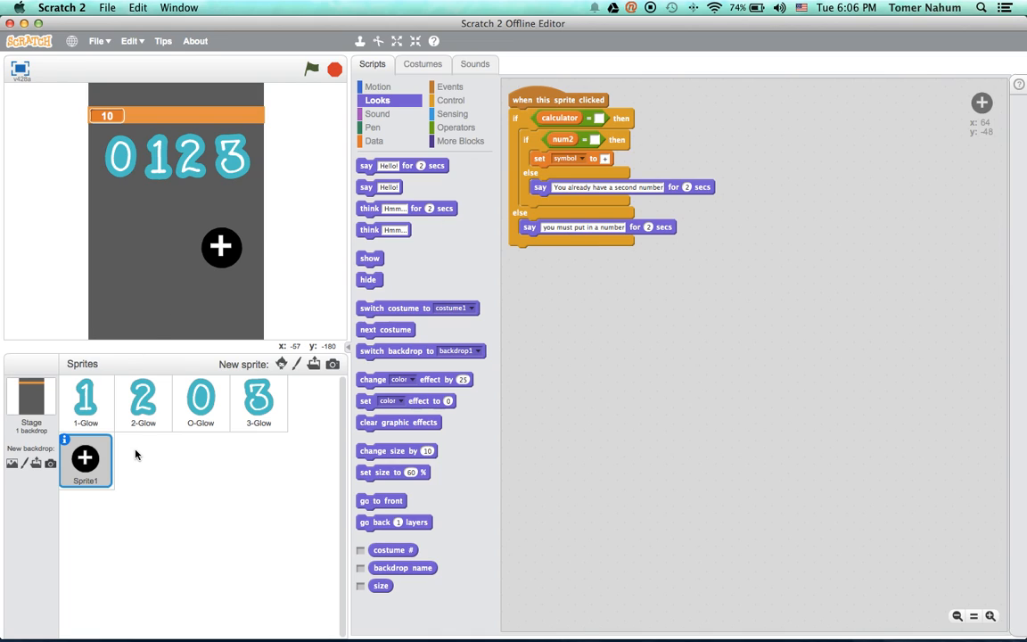
pyautogui.moveTo(241, 471)
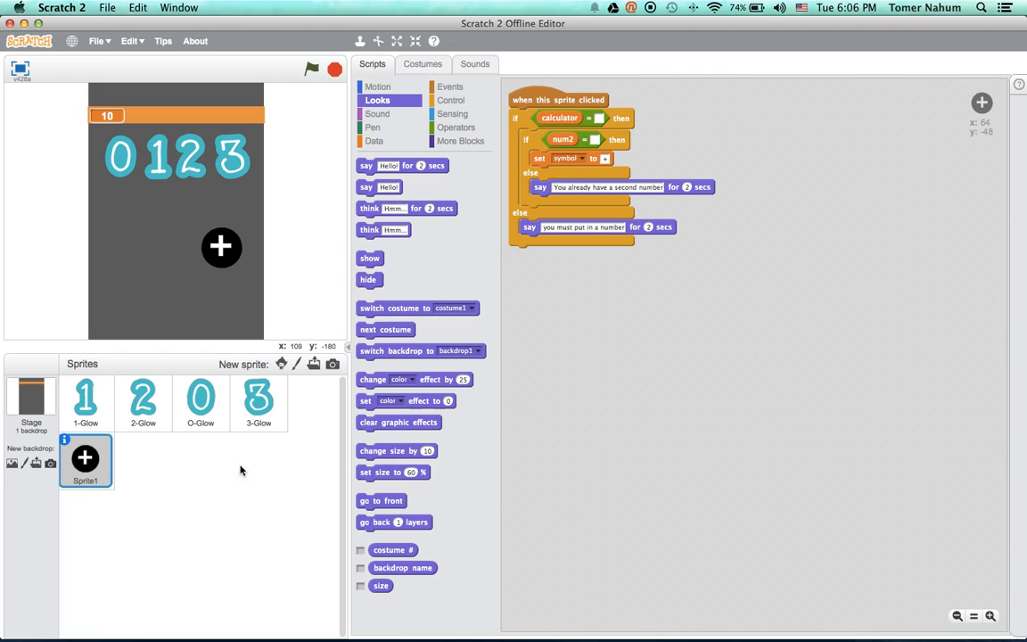
pyautogui.moveTo(400, 257)
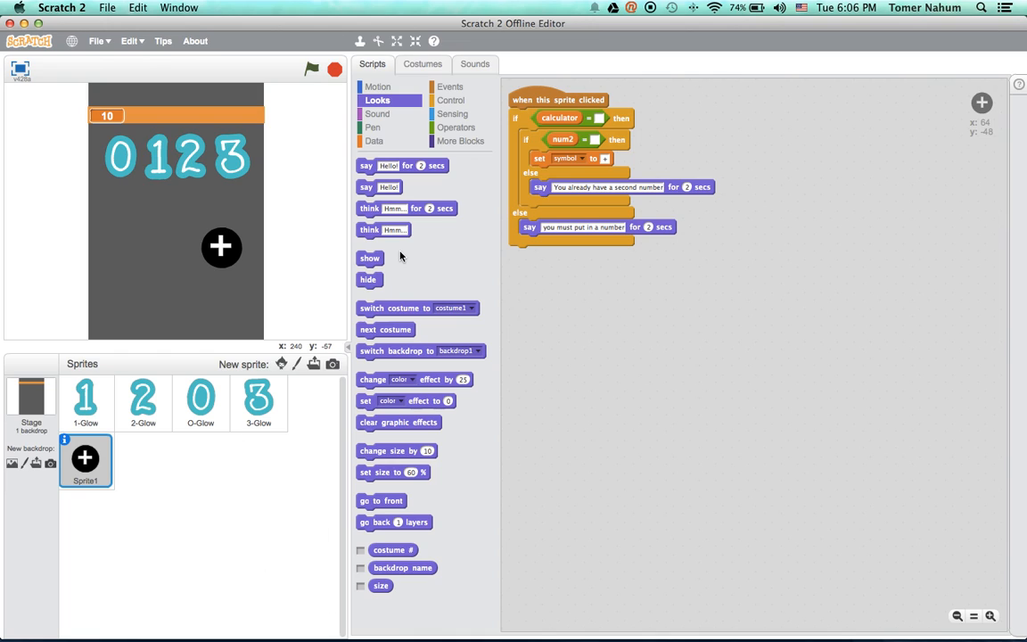
pyautogui.moveTo(403, 287)
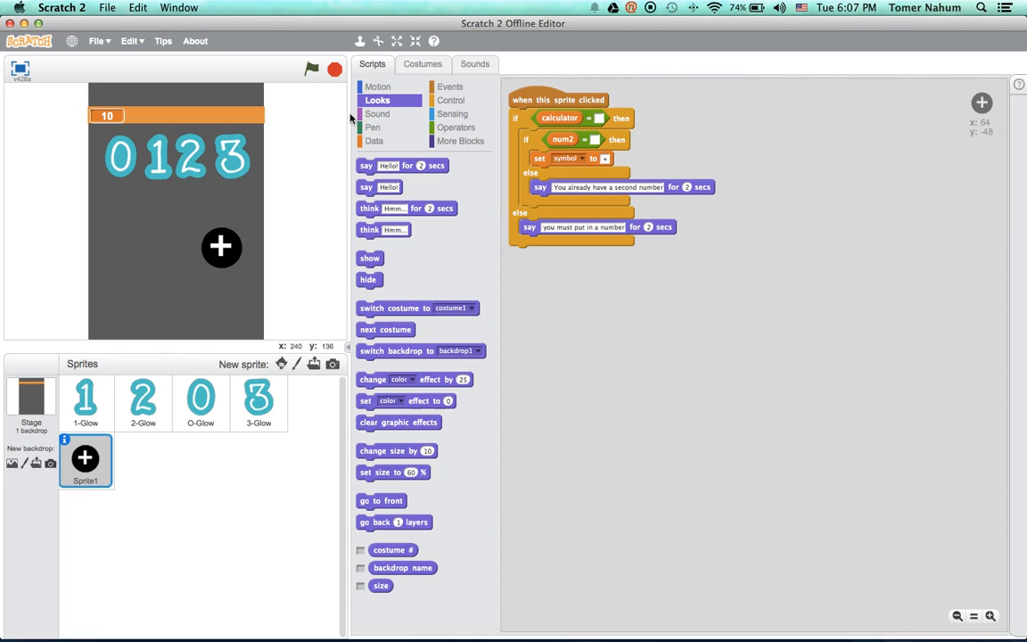
pyautogui.moveTo(519, 161)
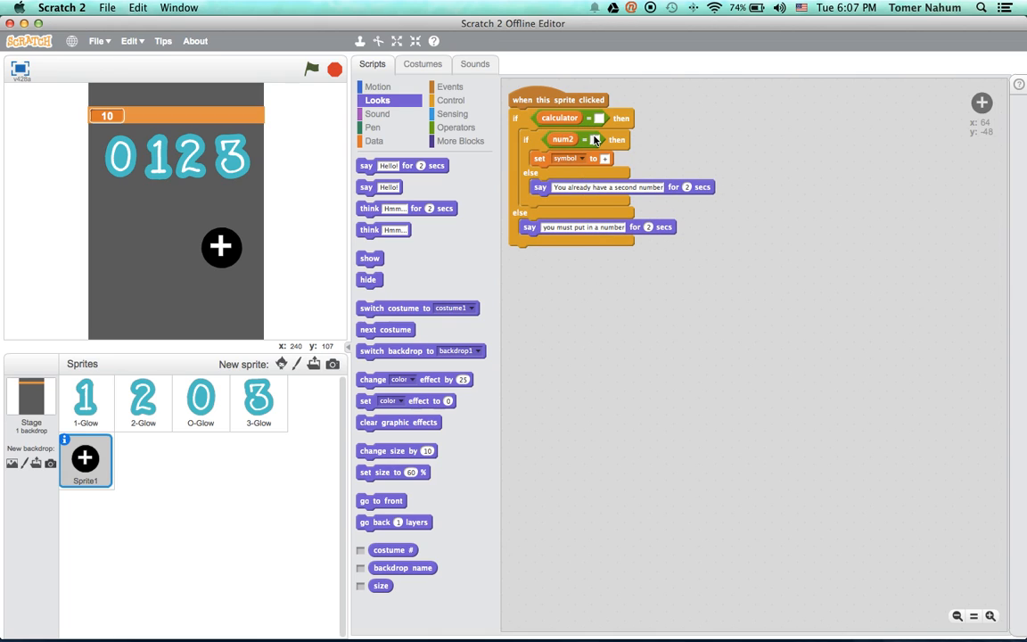
# Add a num1 reset block on the Stage and change the plus sprite's inner check to test symbol.
pyautogui.click(30, 407)
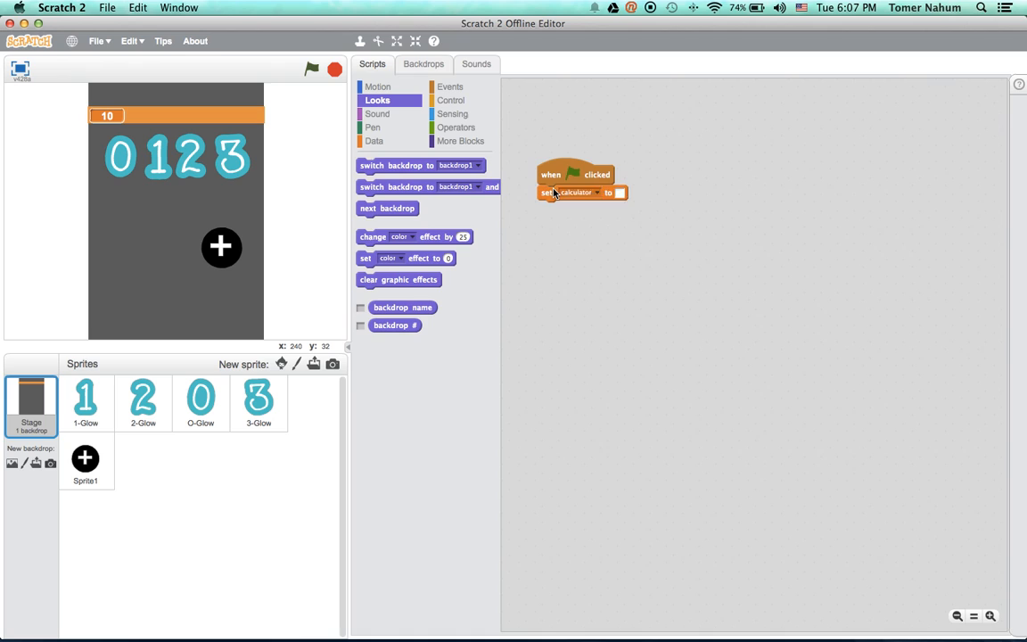
pyautogui.rightClick(564, 208)
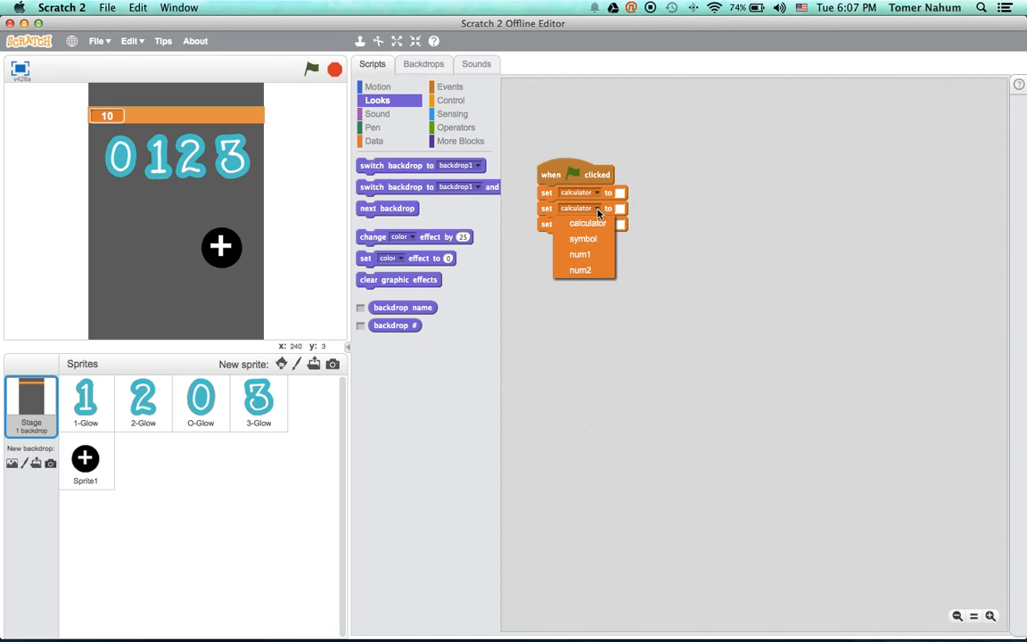
pyautogui.click(580, 253)
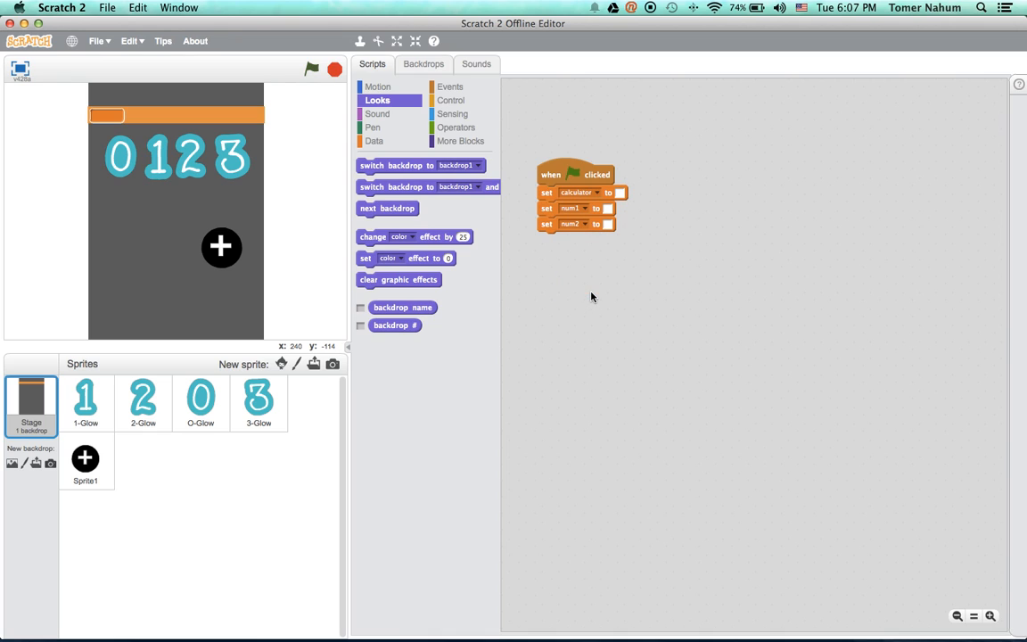
pyautogui.click(86, 460)
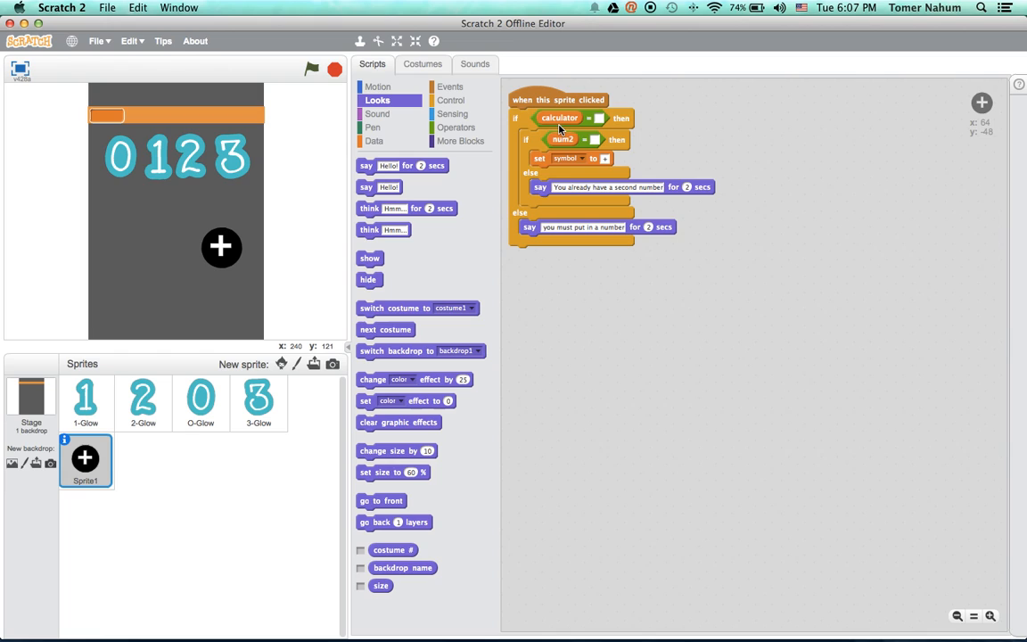
pyautogui.moveTo(509, 581)
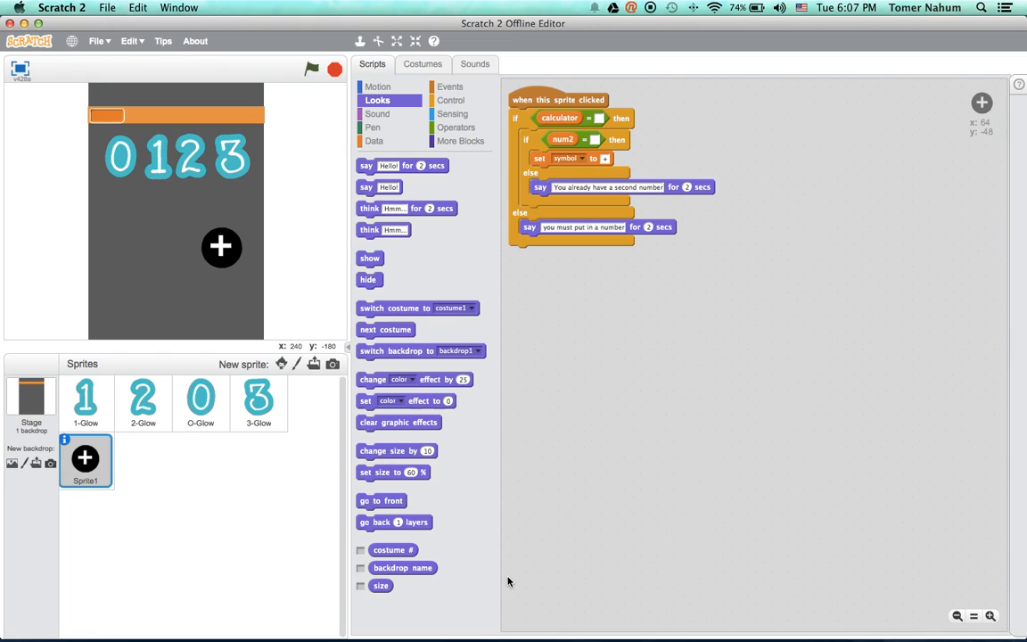
pyautogui.rightClick(563, 139)
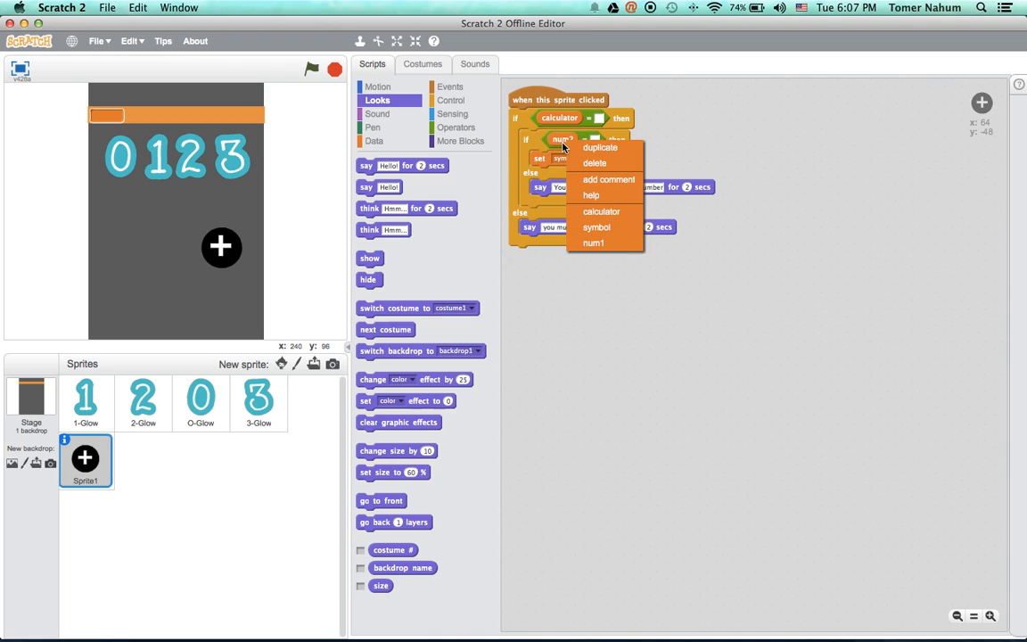
pyautogui.click(596, 226)
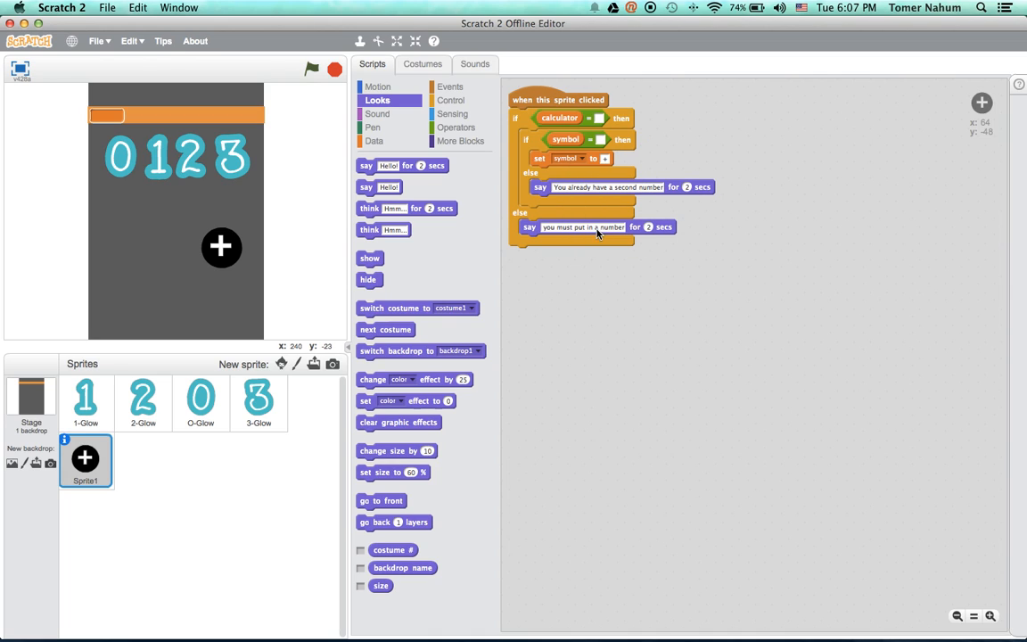
# Make the Stage's last reset block set symbol, then duplicate the plus sprite.
pyautogui.click(30, 407)
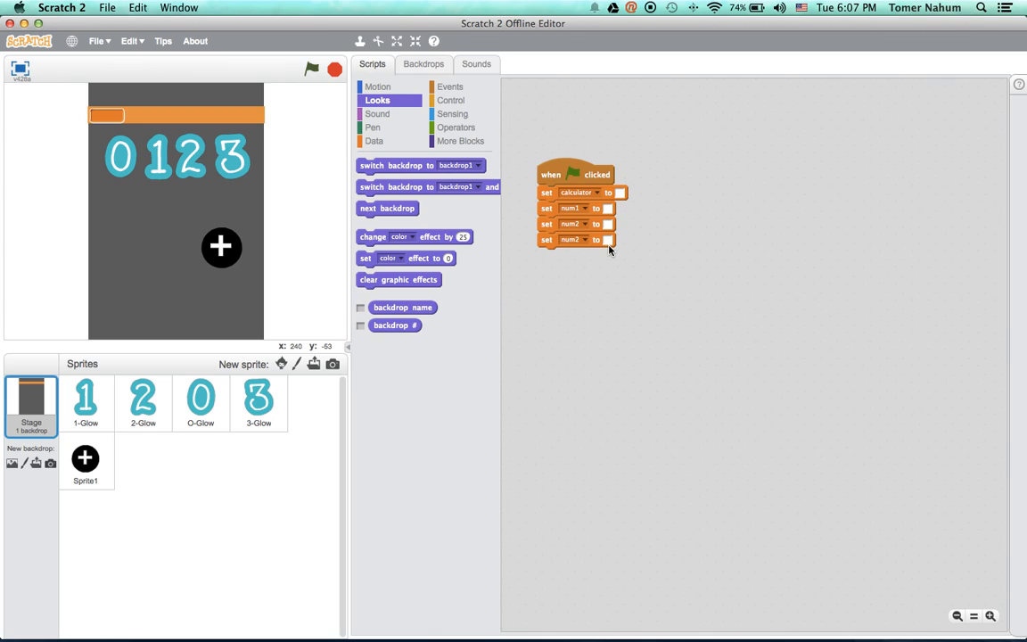
pyautogui.click(574, 239)
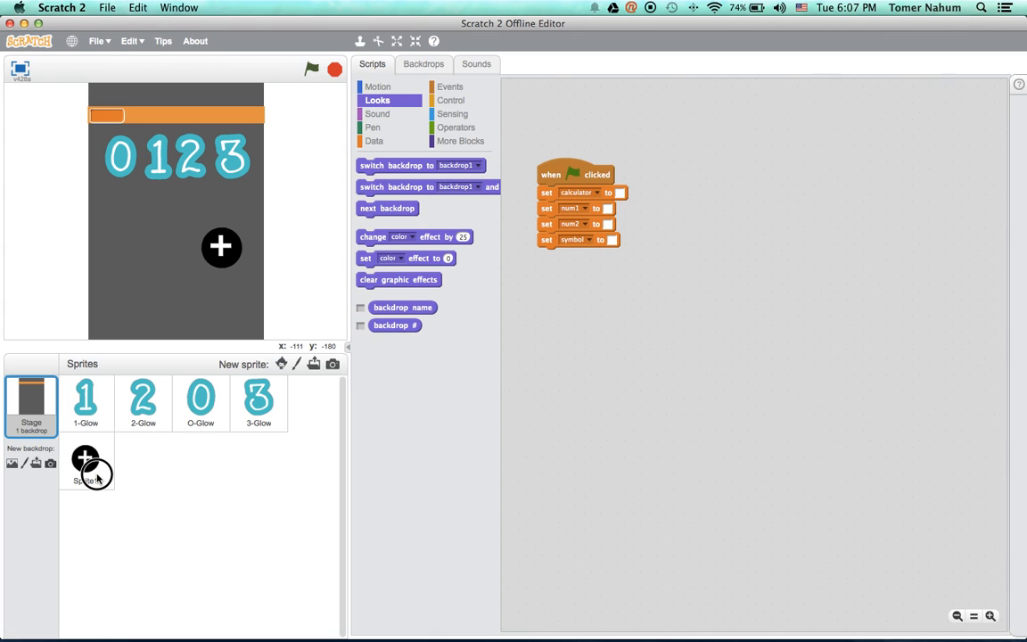
pyautogui.click(86, 464)
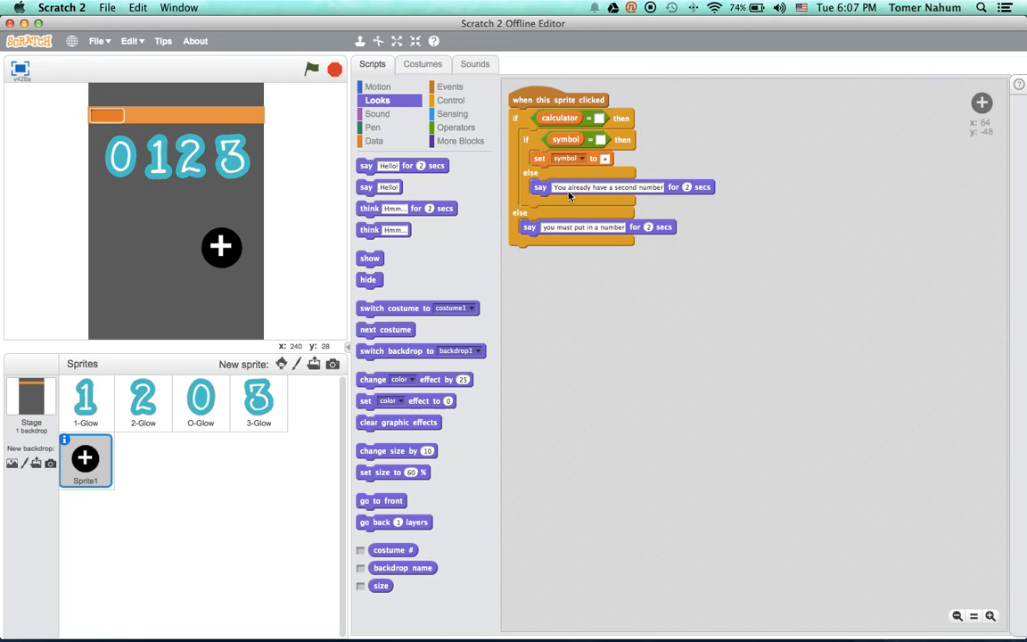
pyautogui.moveTo(228, 232)
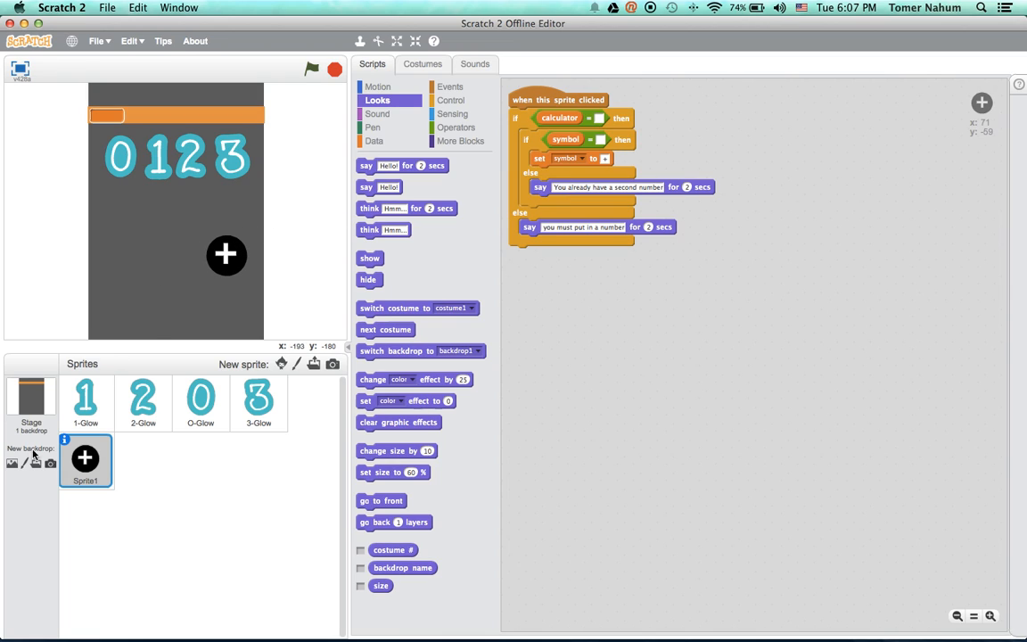
pyautogui.rightClick(86, 457)
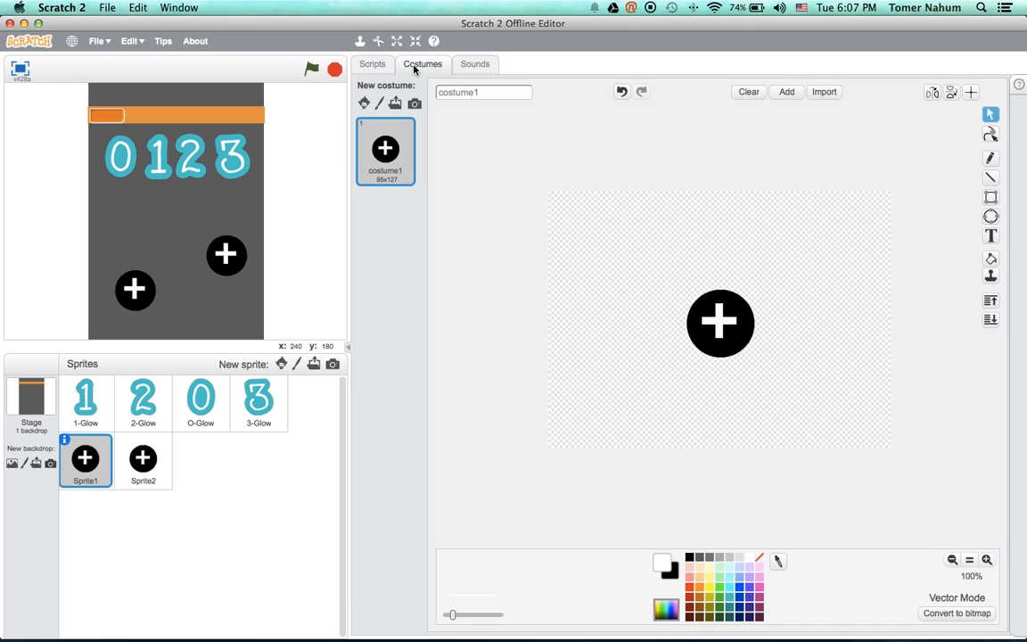
# Edit the first sprite's costume into an equals sign and drag it beside the plus button.
pyautogui.click(991, 236)
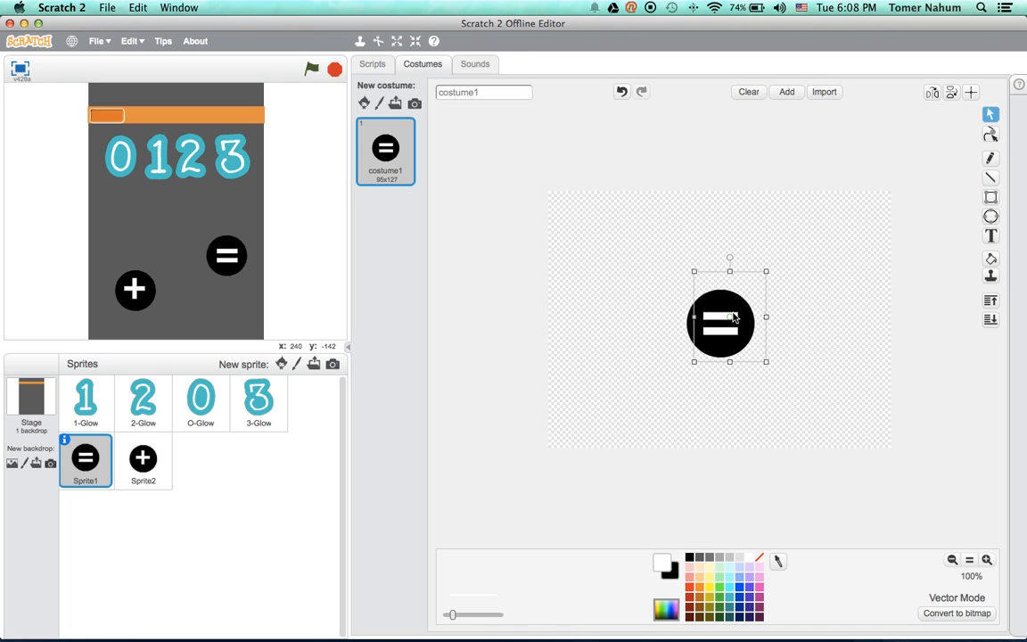
pyautogui.click(370, 64)
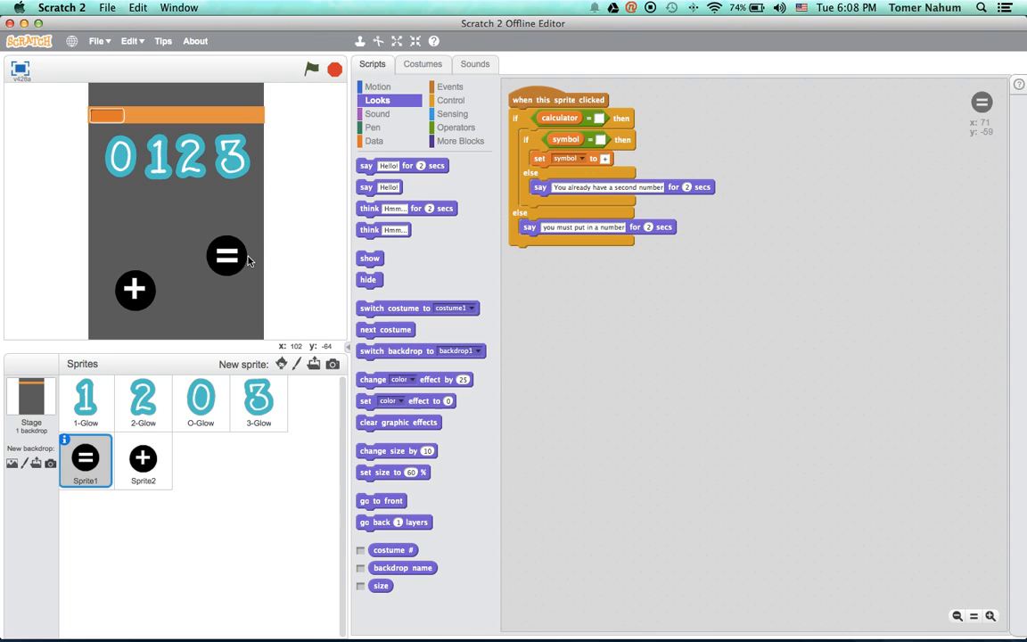
pyautogui.moveTo(226, 257); pyautogui.dragTo(221, 289)
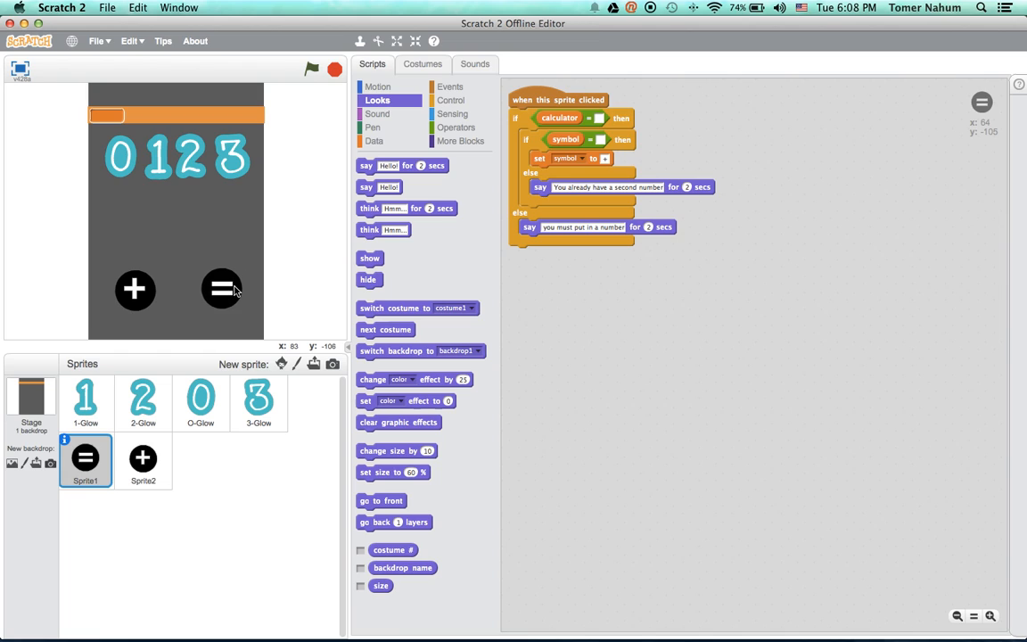
pyautogui.moveTo(449, 158)
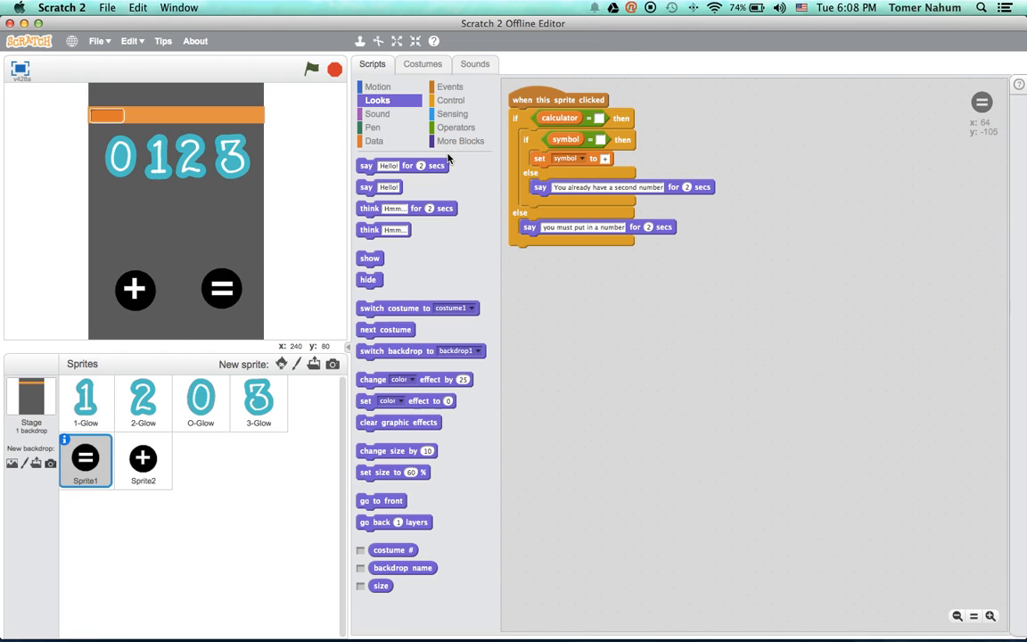
pyautogui.moveTo(444, 164)
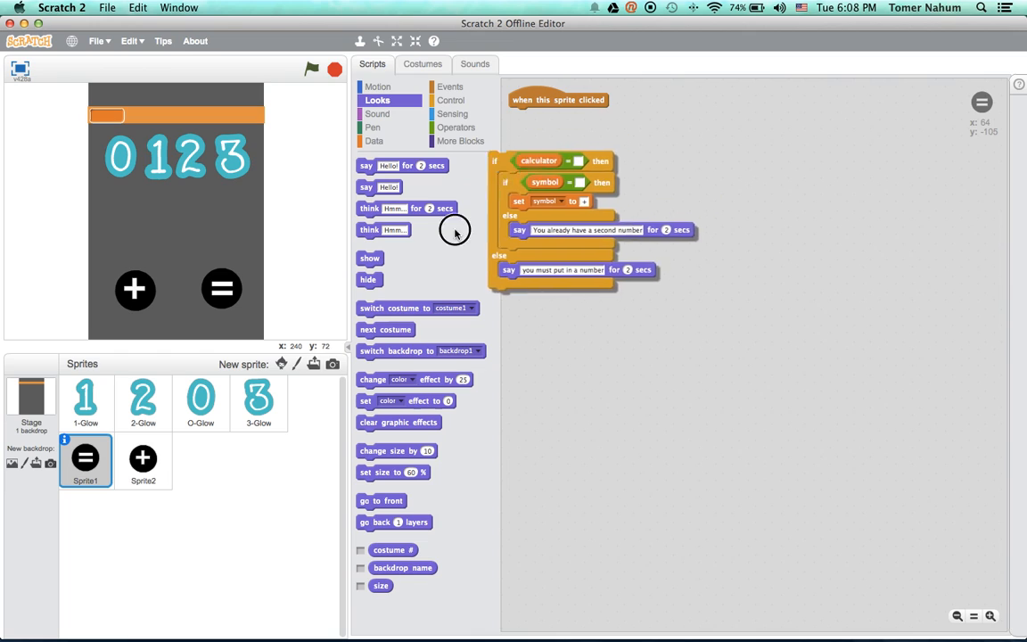
# Give the plus sprite 'set num1 to calculator' and 'set calculator to' blocks.
pyautogui.click(143, 460)
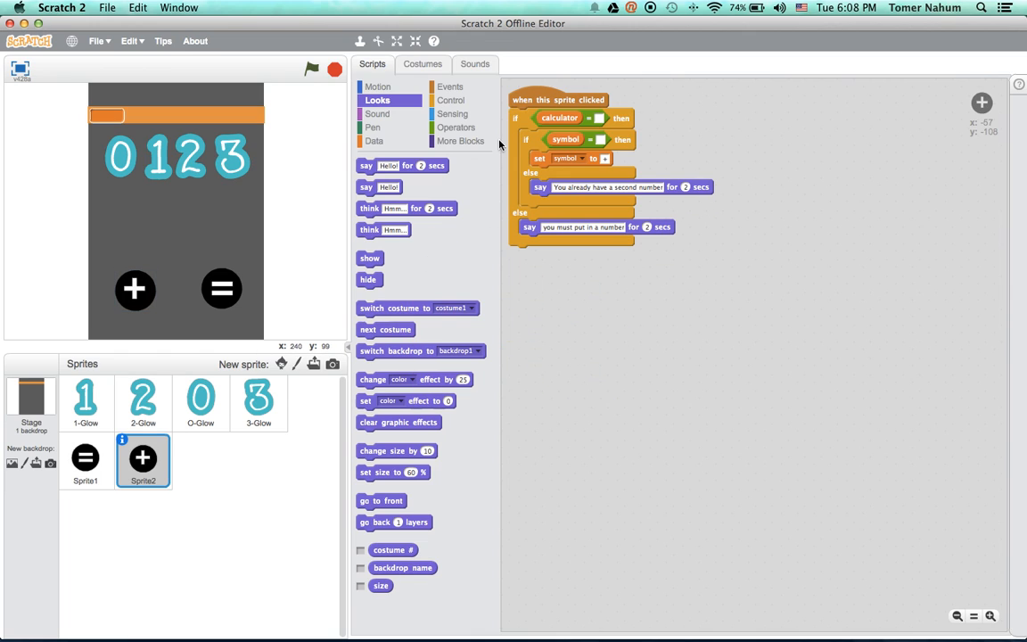
pyautogui.click(375, 141)
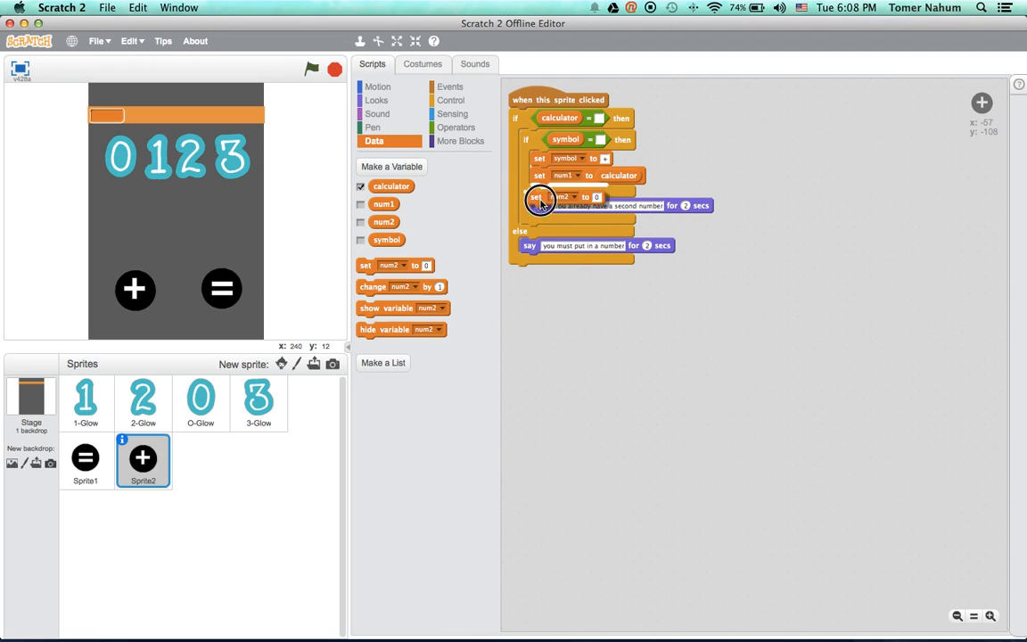
pyautogui.click(567, 193)
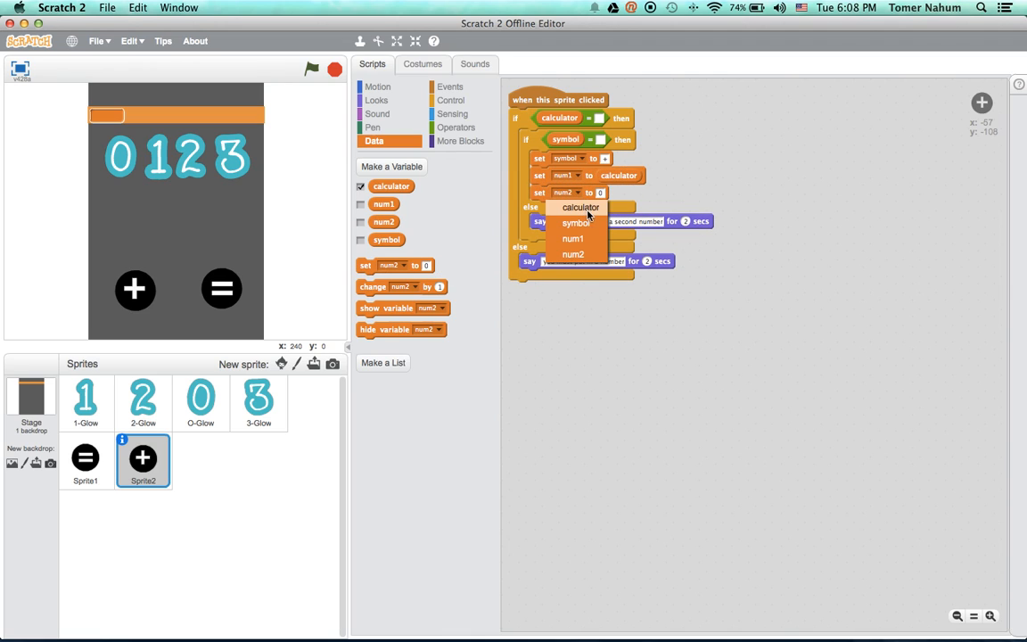
pyautogui.click(581, 206)
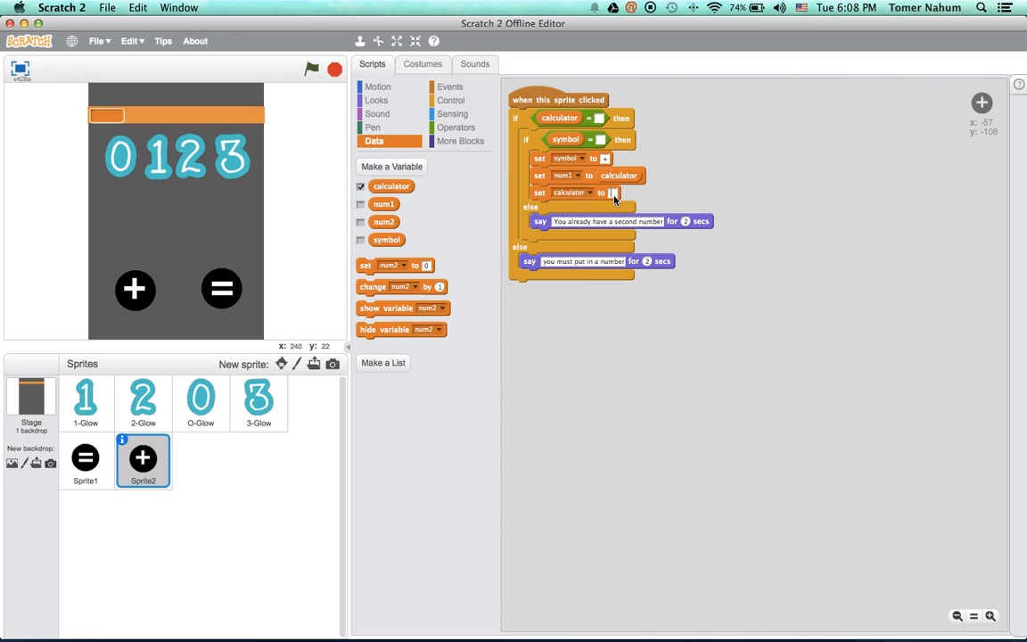
pyautogui.moveTo(649, 186)
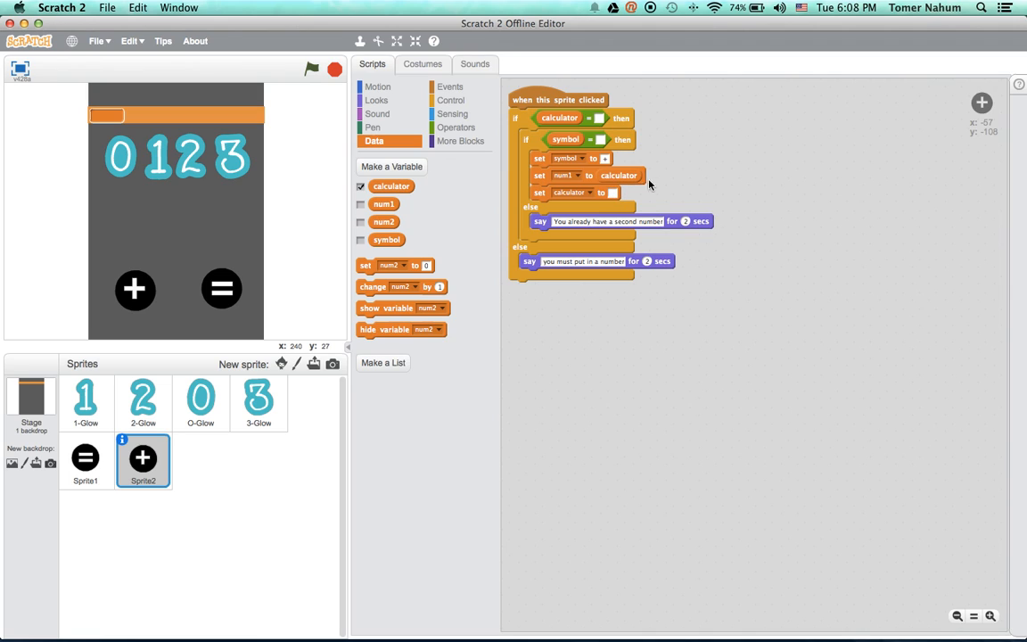
pyautogui.moveTo(656, 171)
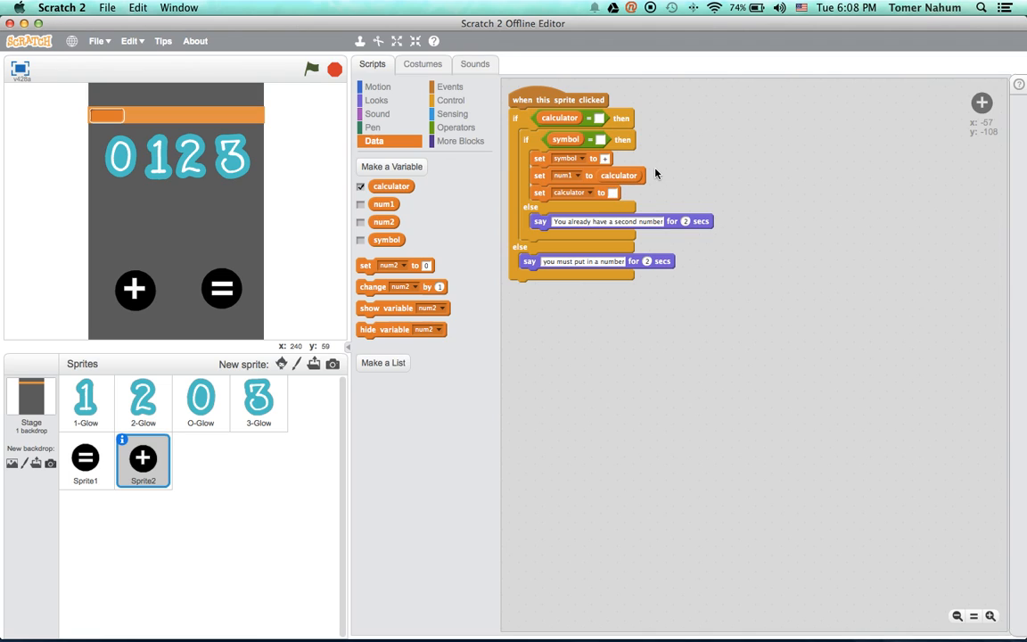
pyautogui.moveTo(103, 107)
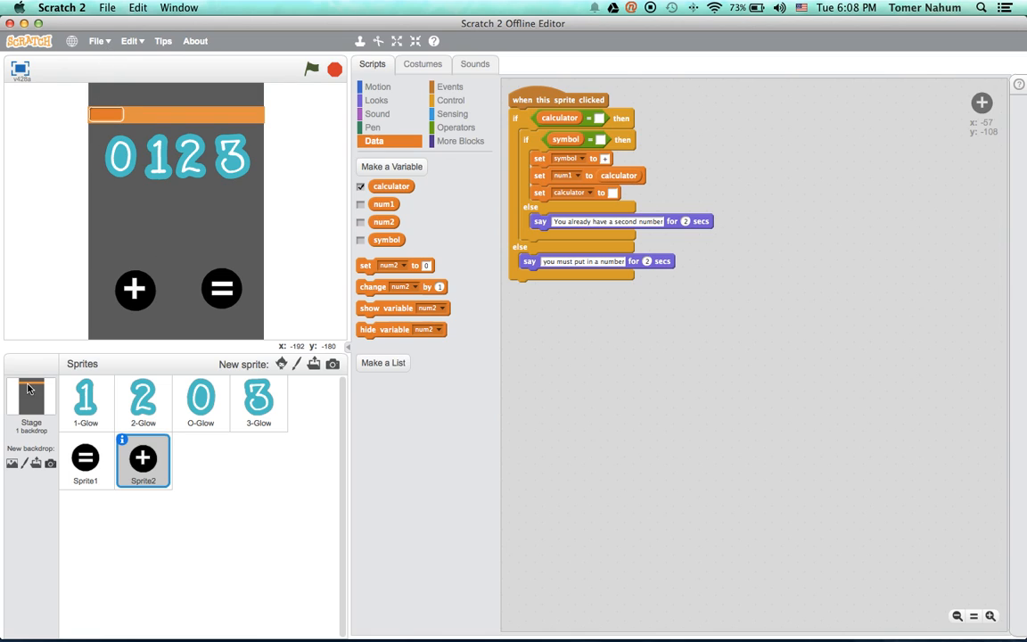
pyautogui.click(85, 460)
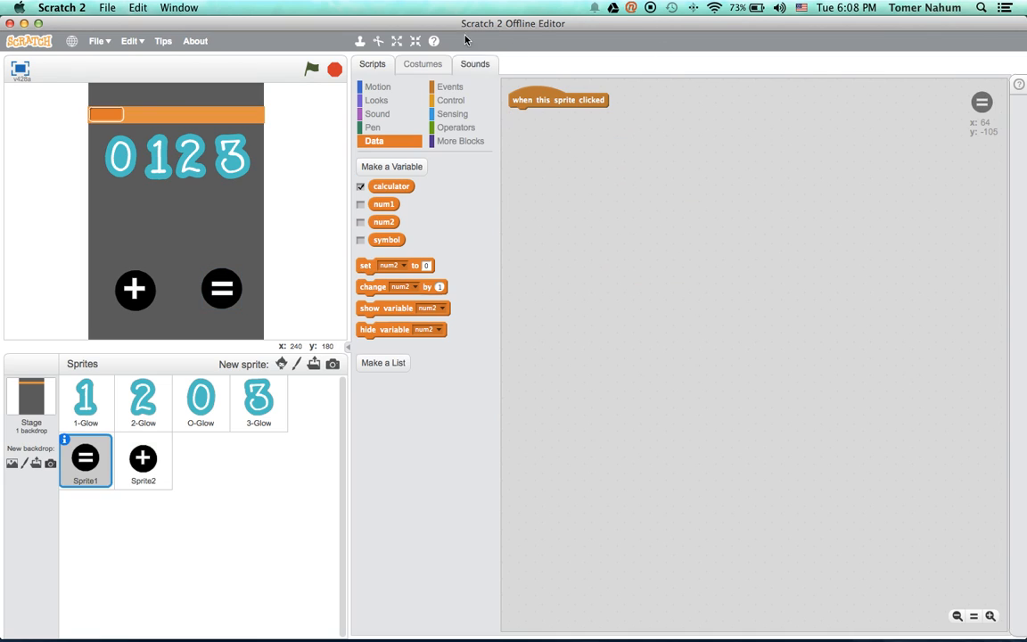
# Add an if-else checking num1 blank with a 2-second 'you only have one number' warning.
pyautogui.click(451, 100)
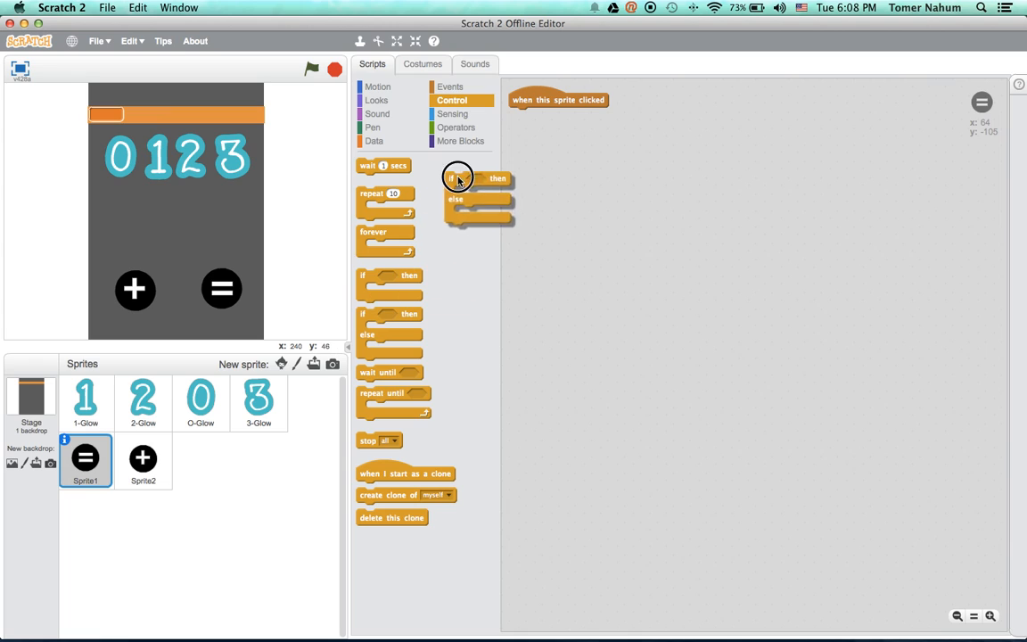
pyautogui.click(456, 128)
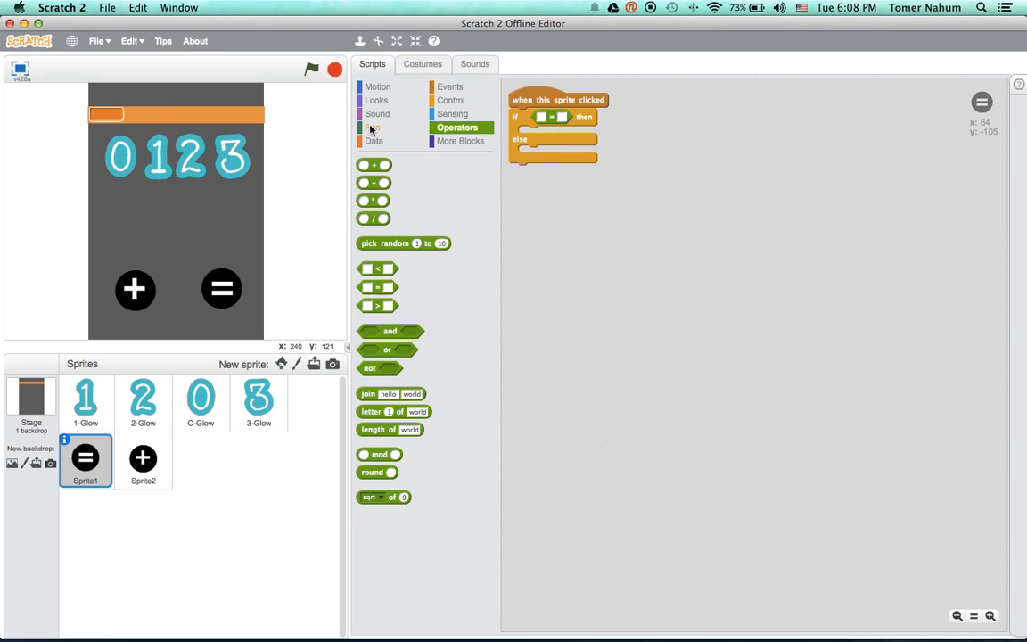
pyautogui.click(375, 128)
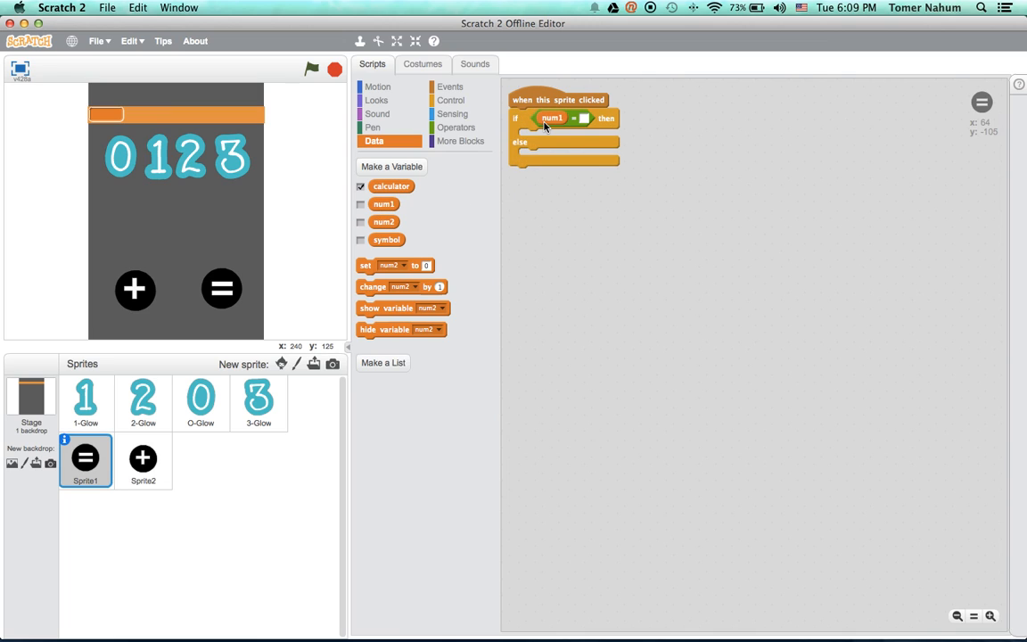
pyautogui.click(378, 85)
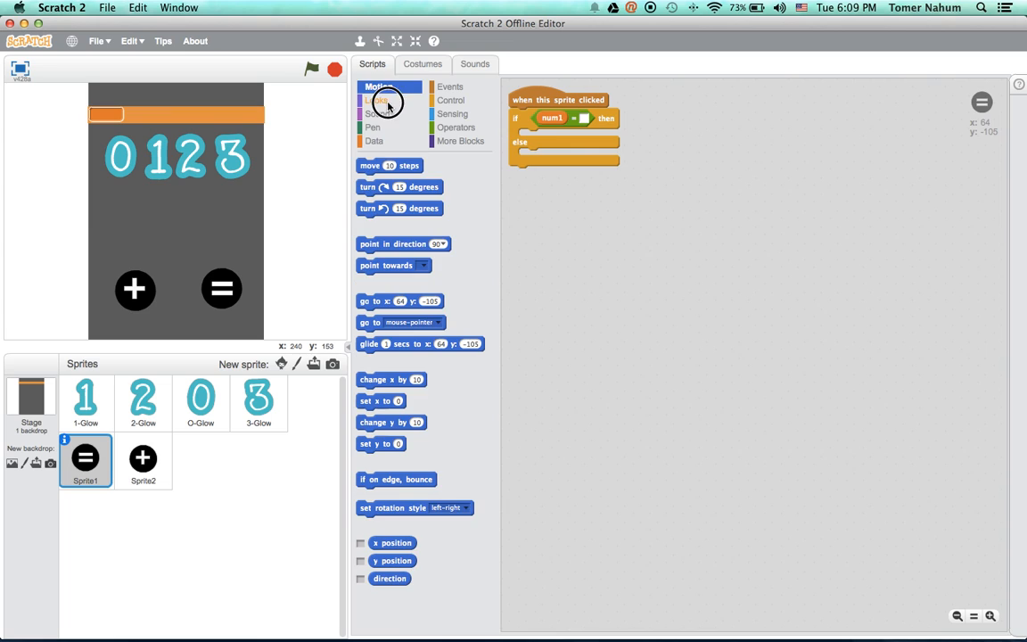
pyautogui.click(378, 100)
pyautogui.write('you only have one')
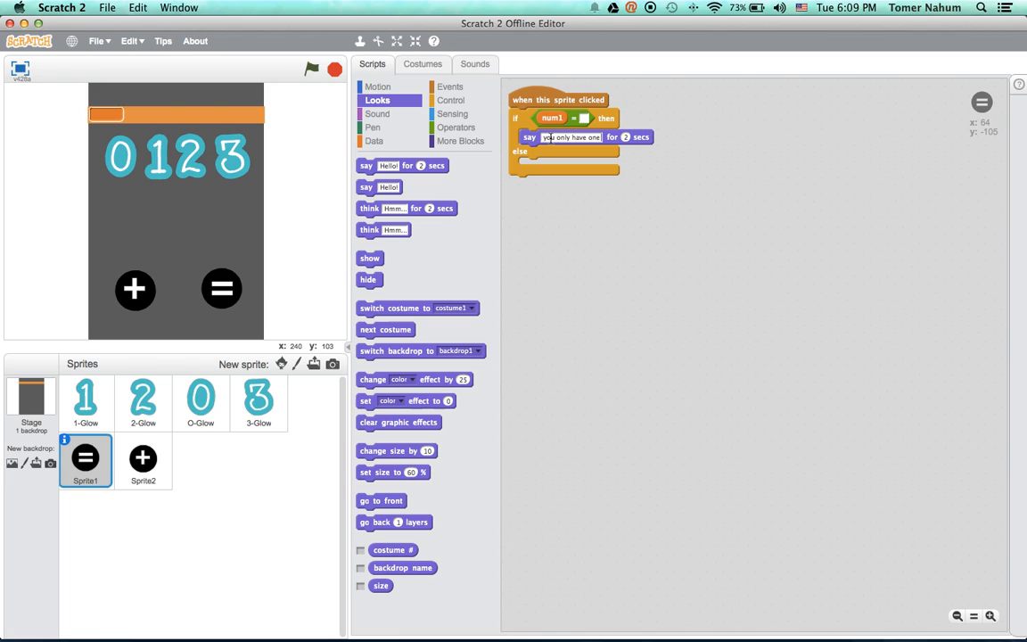
pyautogui.write('number')
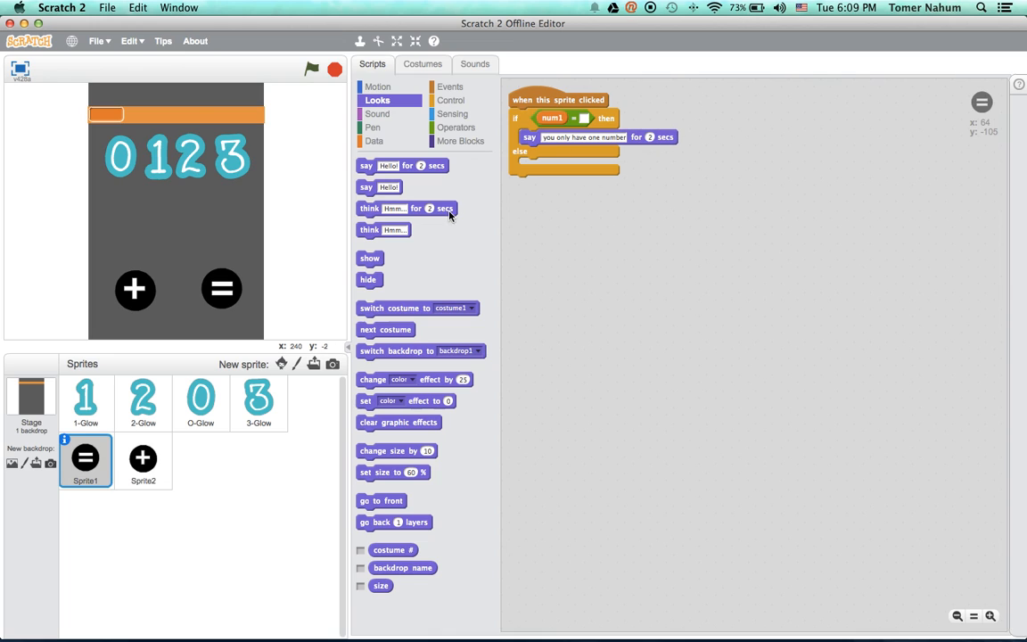
pyautogui.click(374, 141)
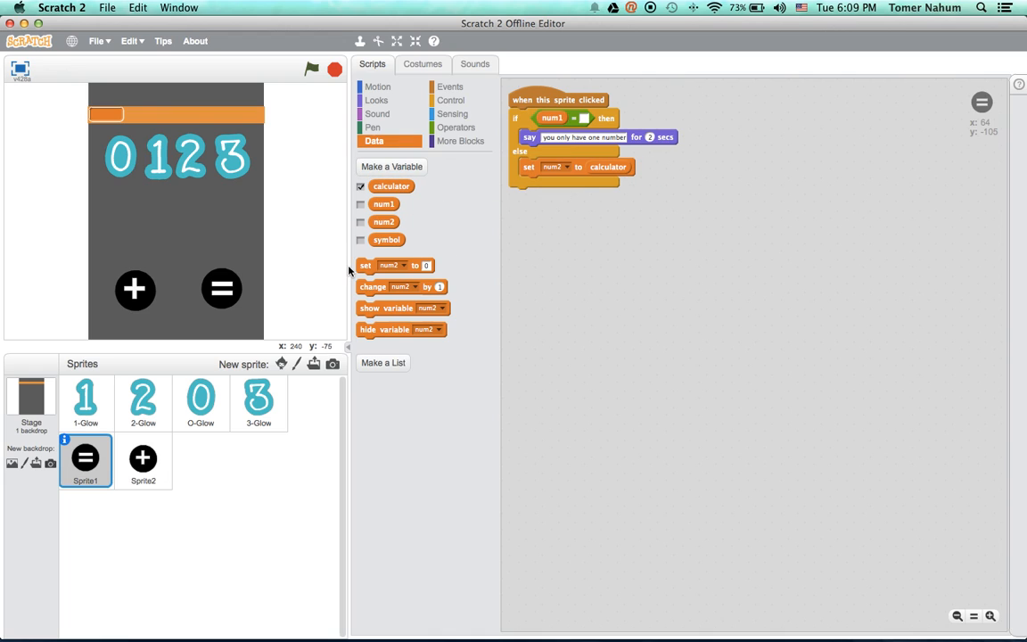
# Nest an 'if symbol = ...' check inside the else branch below setting num2 to calculator.
pyautogui.click(451, 100)
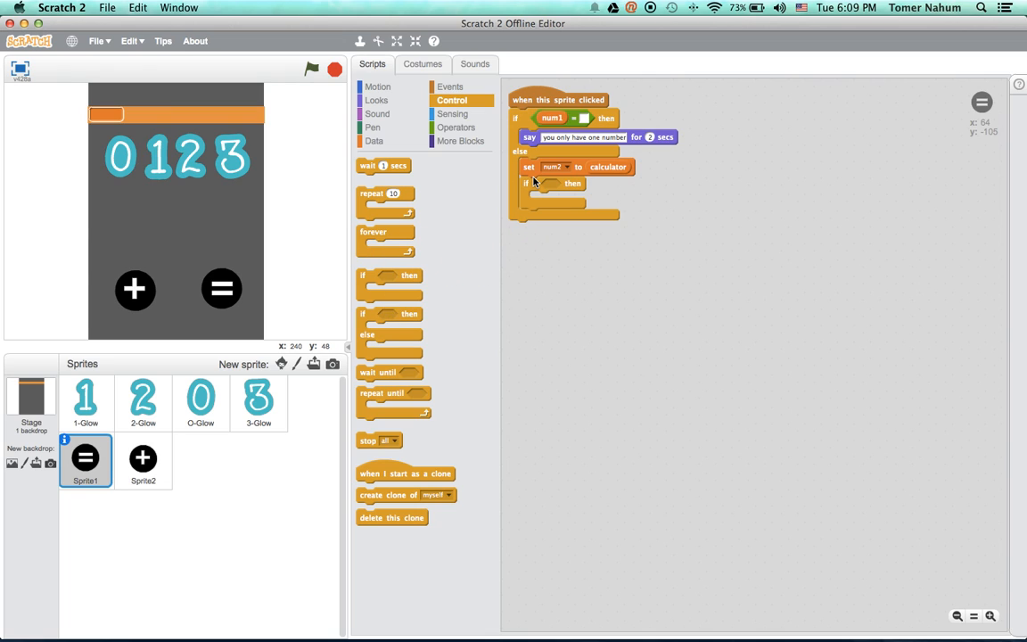
pyautogui.click(456, 128)
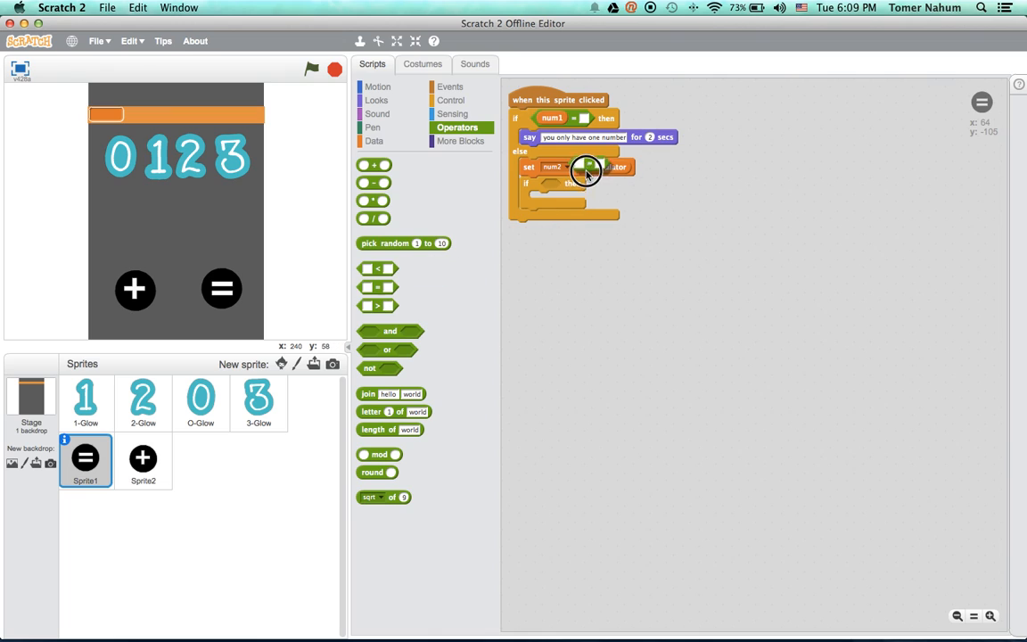
pyautogui.click(373, 127)
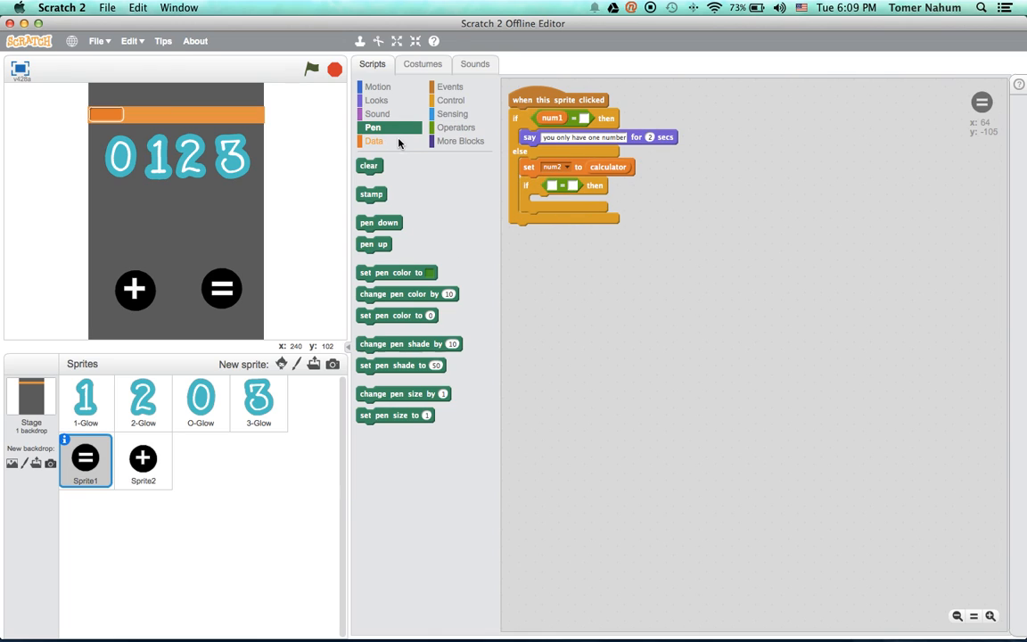
pyautogui.click(374, 141)
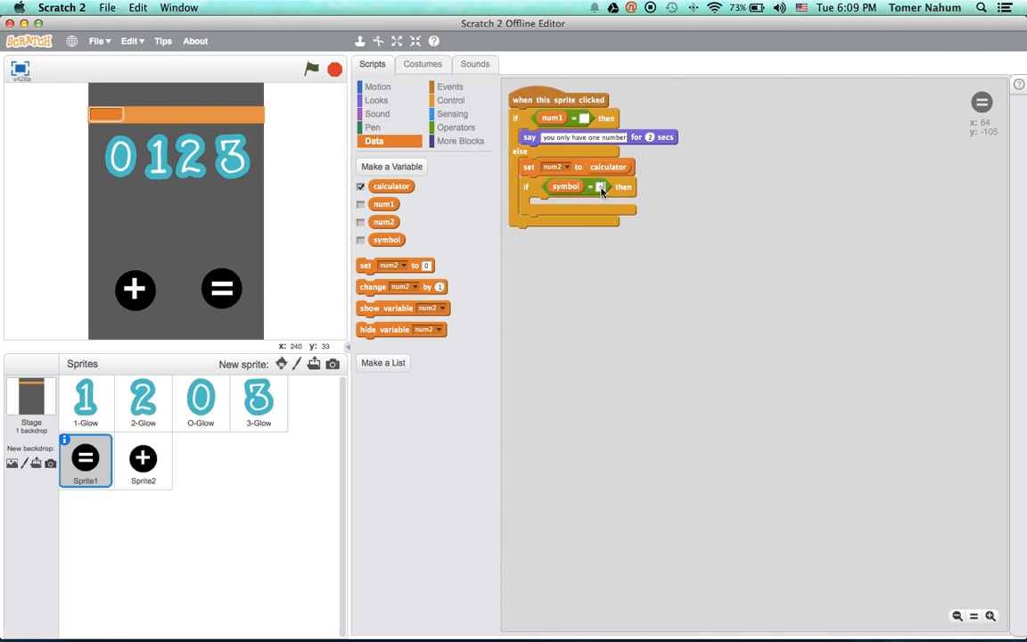
pyautogui.moveTo(116, 334)
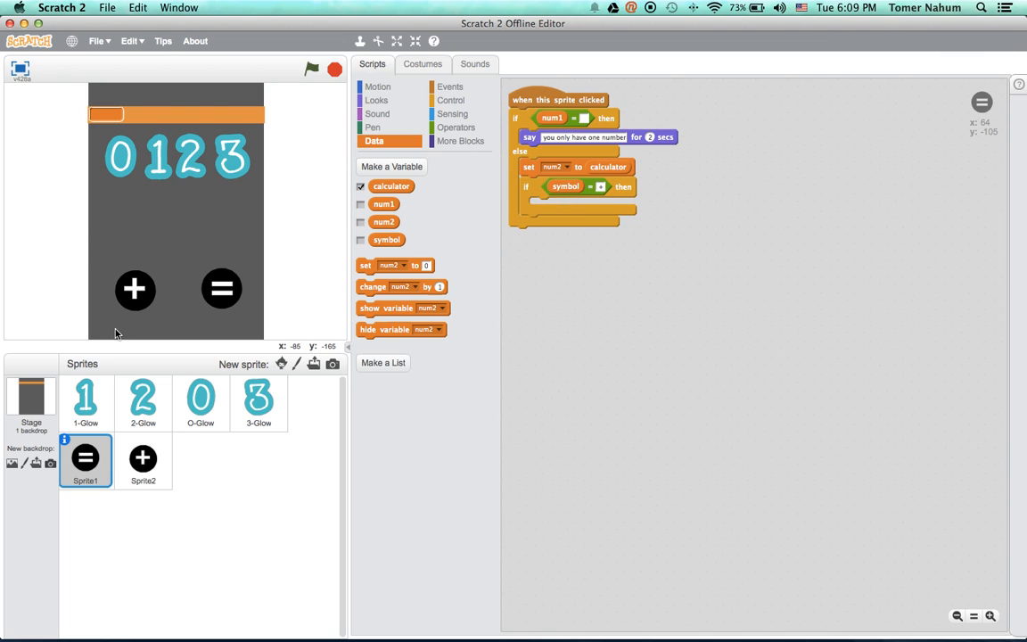
pyautogui.moveTo(146, 463)
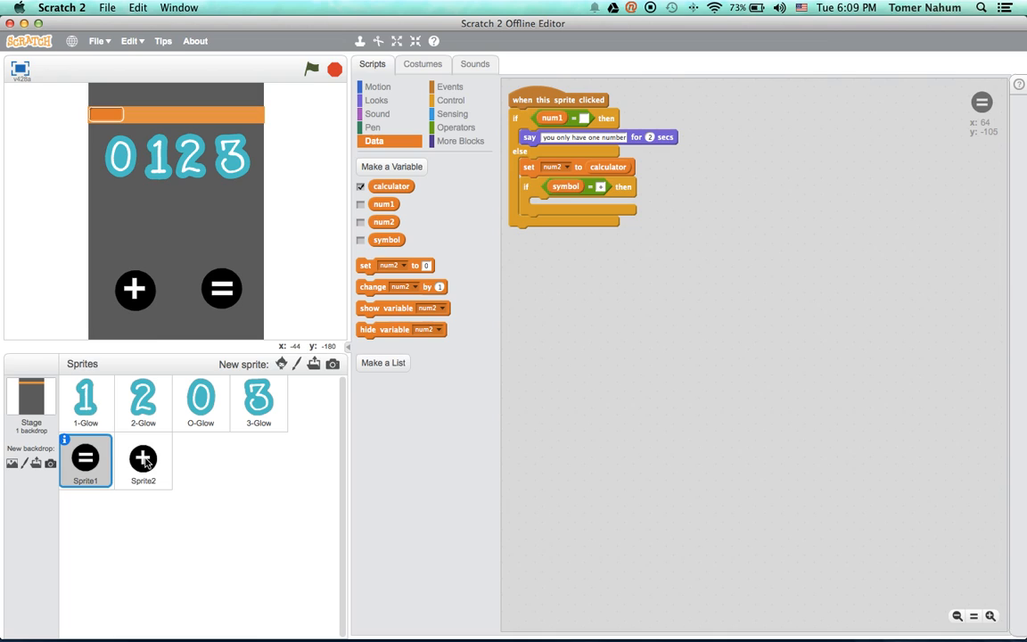
pyautogui.moveTo(560, 407)
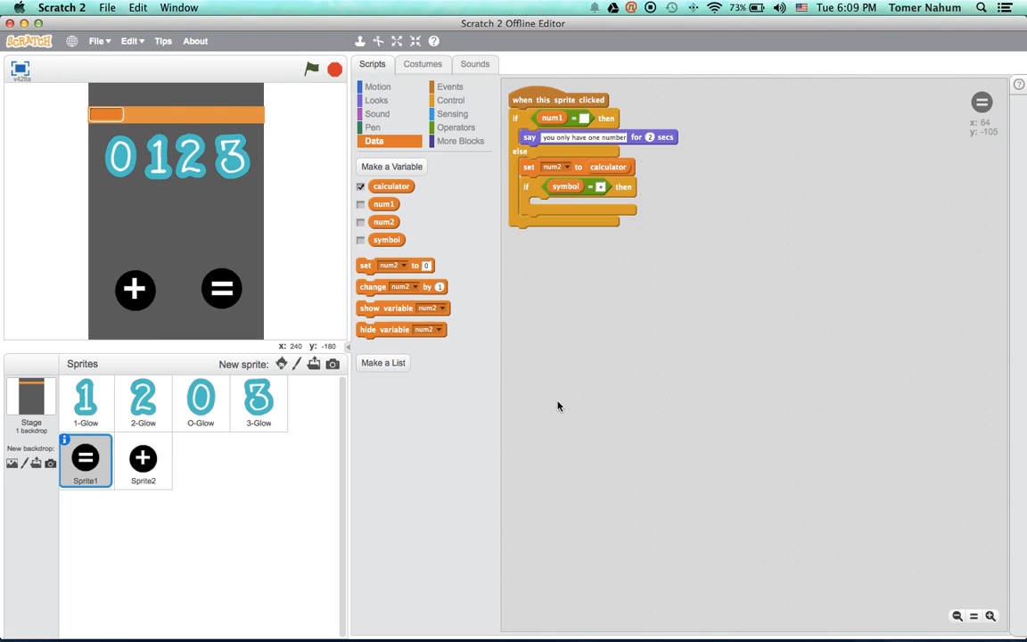
pyautogui.moveTo(531, 187)
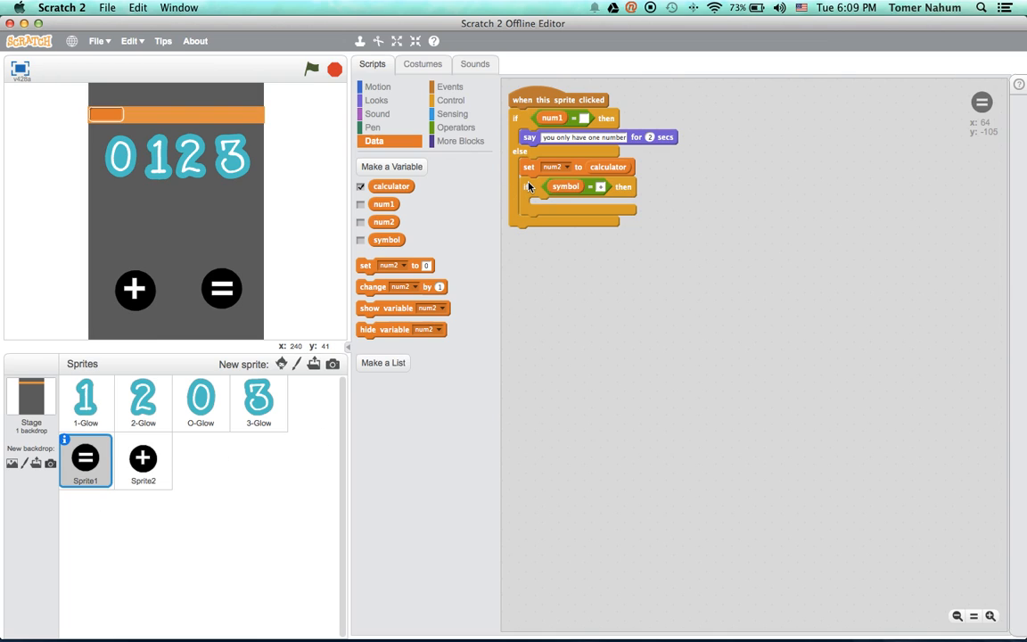
pyautogui.moveTo(460, 141)
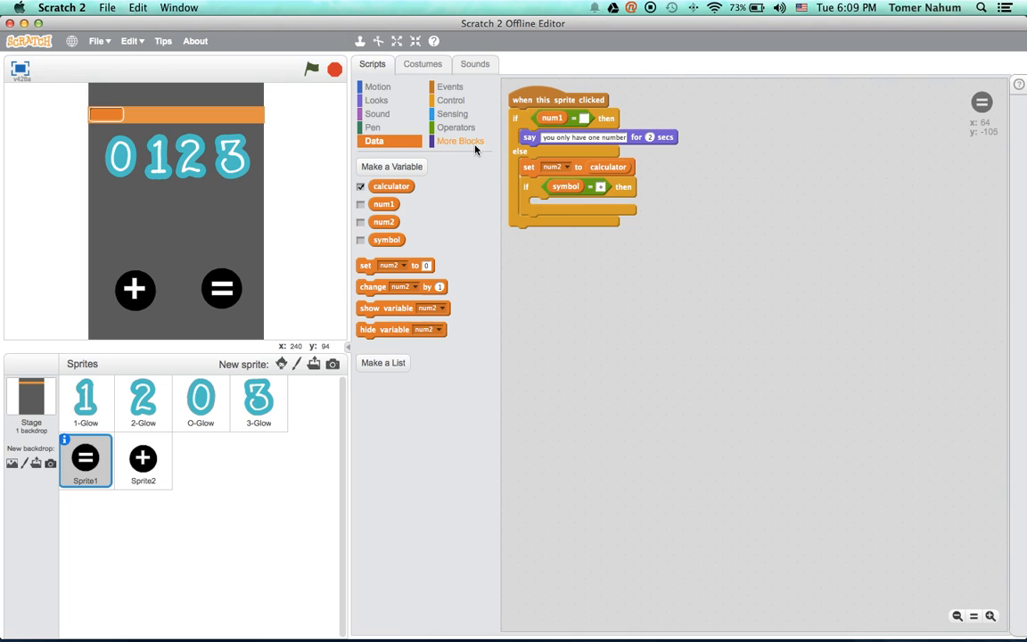
pyautogui.moveTo(401, 256)
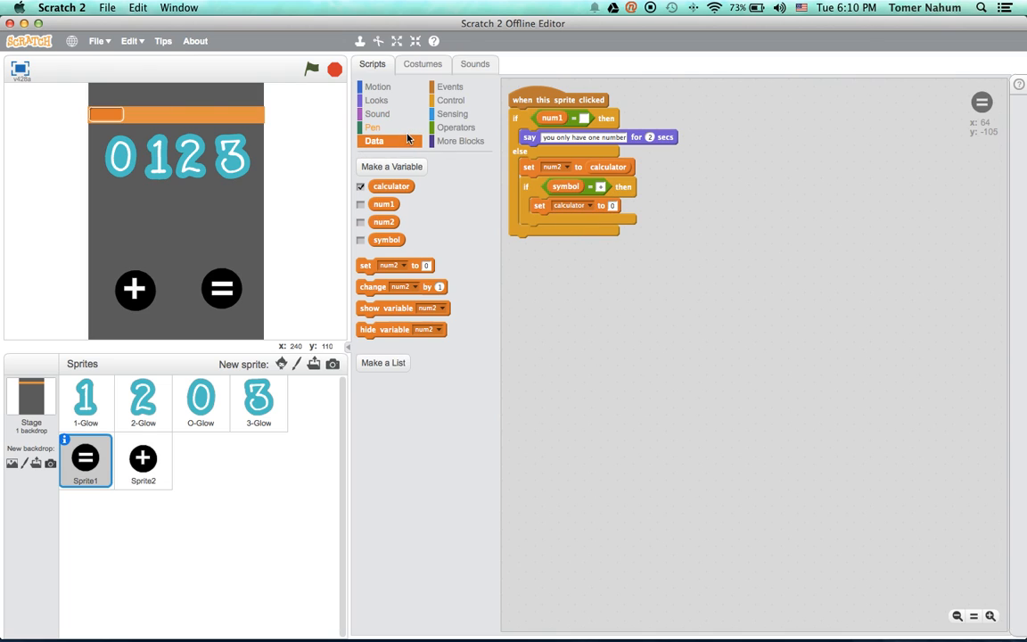
# Set calculator to num1 + num2 inside the symbol check and delete the duplicate if block.
pyautogui.click(456, 128)
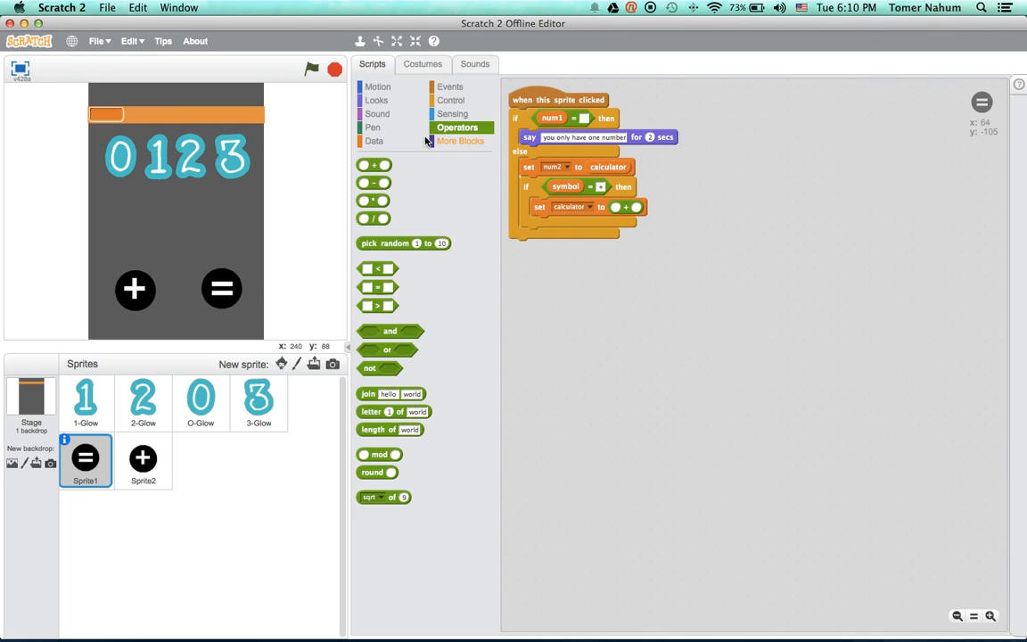
pyautogui.click(374, 139)
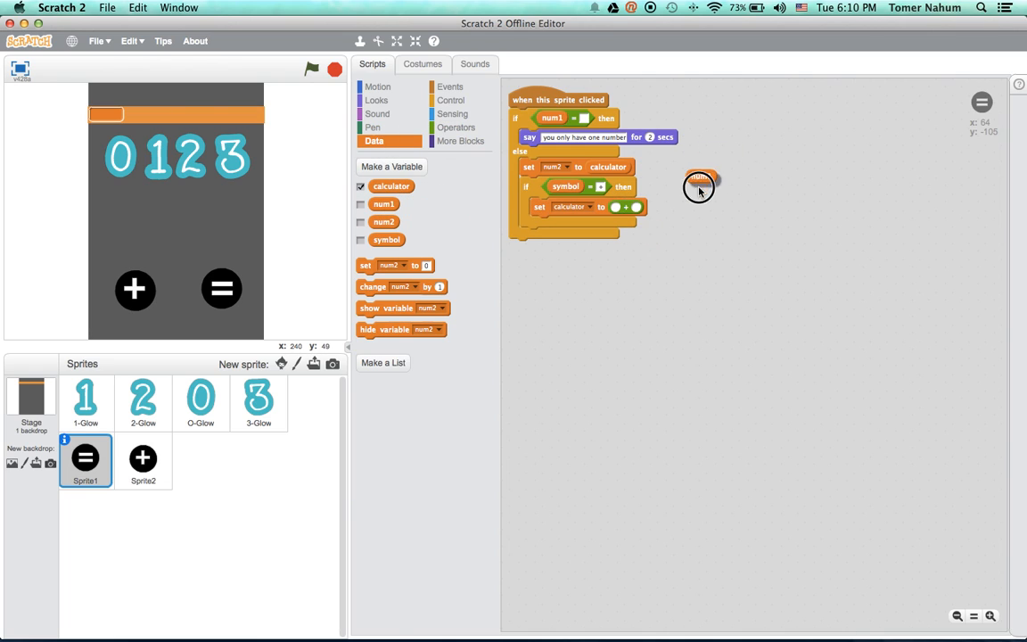
pyautogui.moveTo(699, 184); pyautogui.dragTo(638, 207)
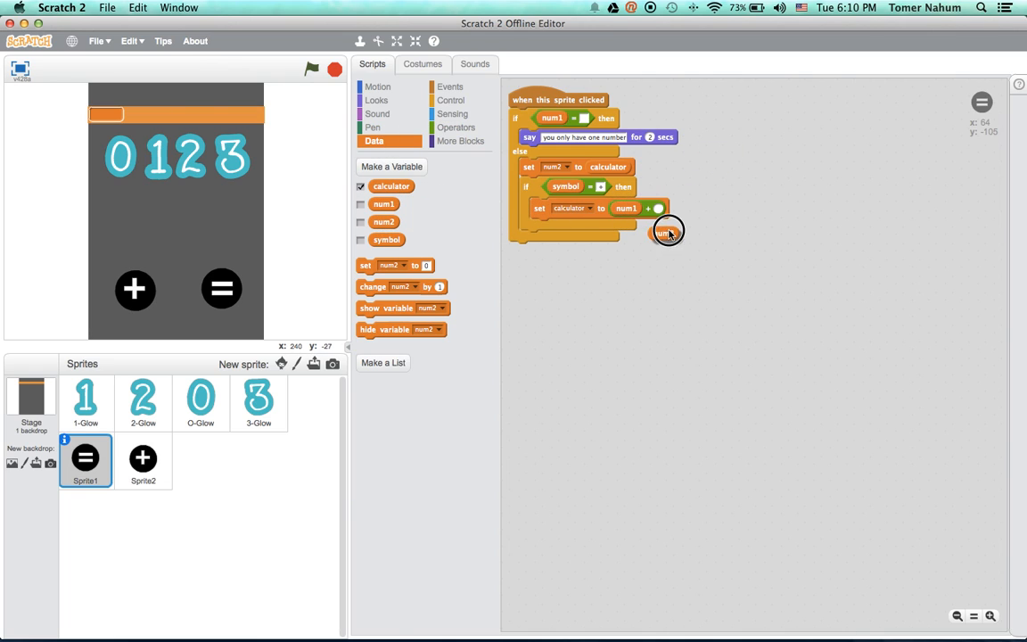
pyautogui.moveTo(658, 231); pyautogui.dragTo(670, 206)
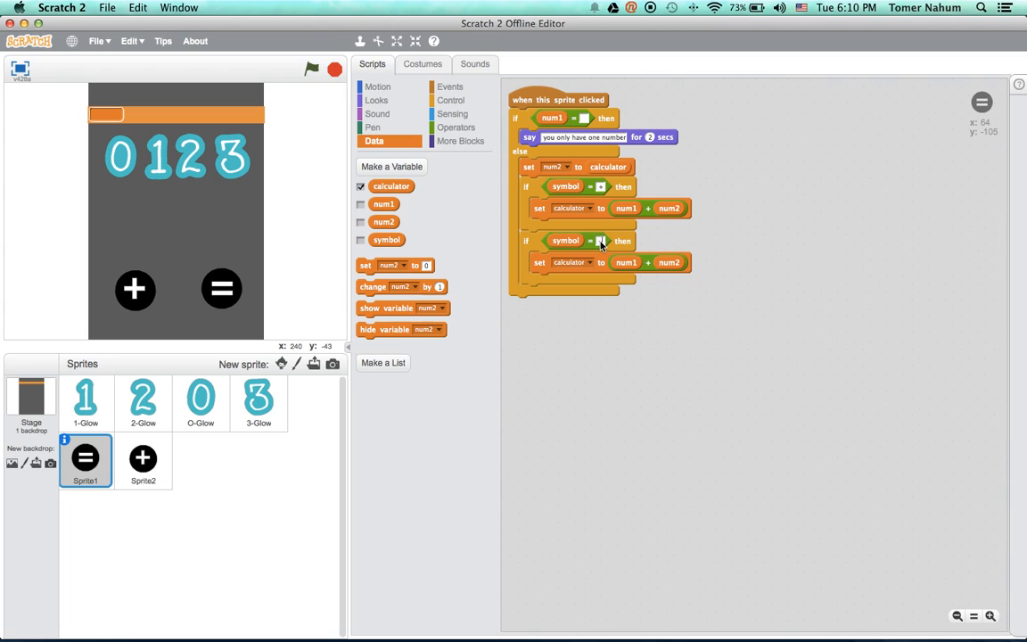
pyautogui.rightClick(603, 241)
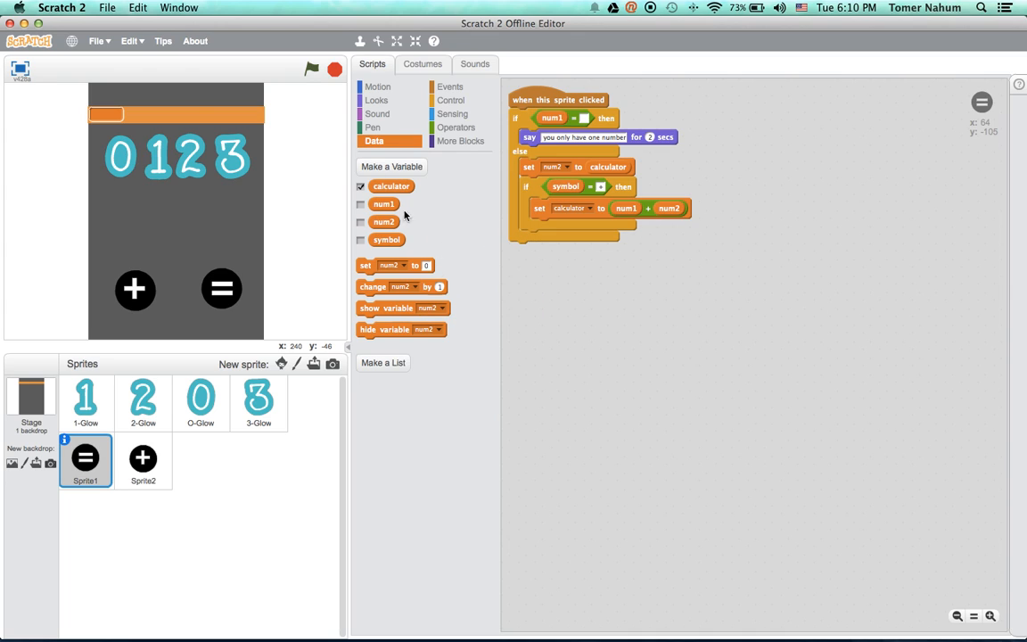
pyautogui.moveTo(175, 175)
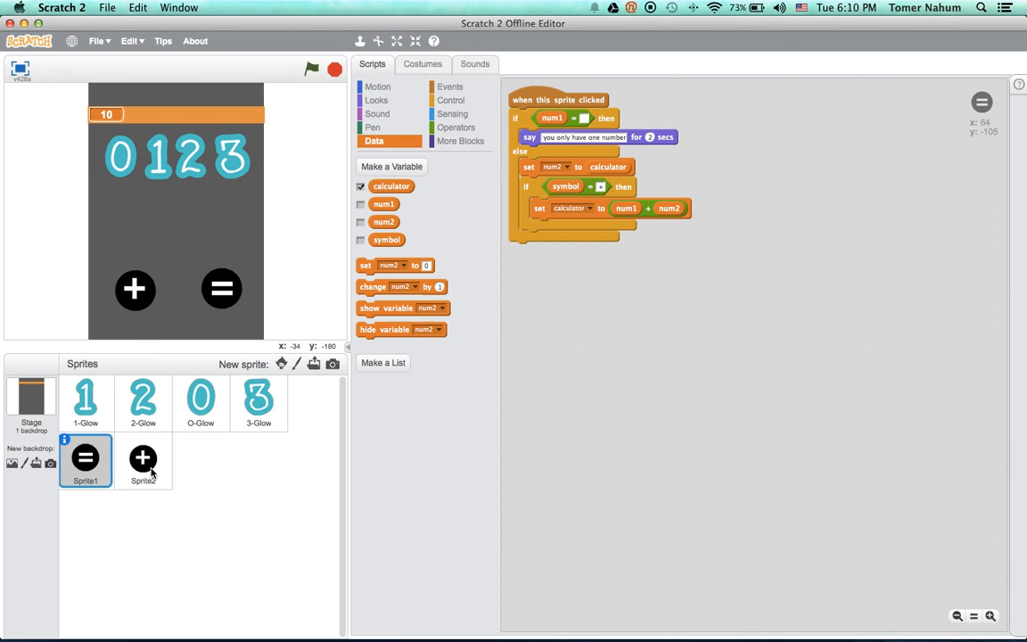
# Swap the plus sprite's branches so the blank-calculator warning runs first, then review the equals and digit 2 scripts.
pyautogui.click(143, 460)
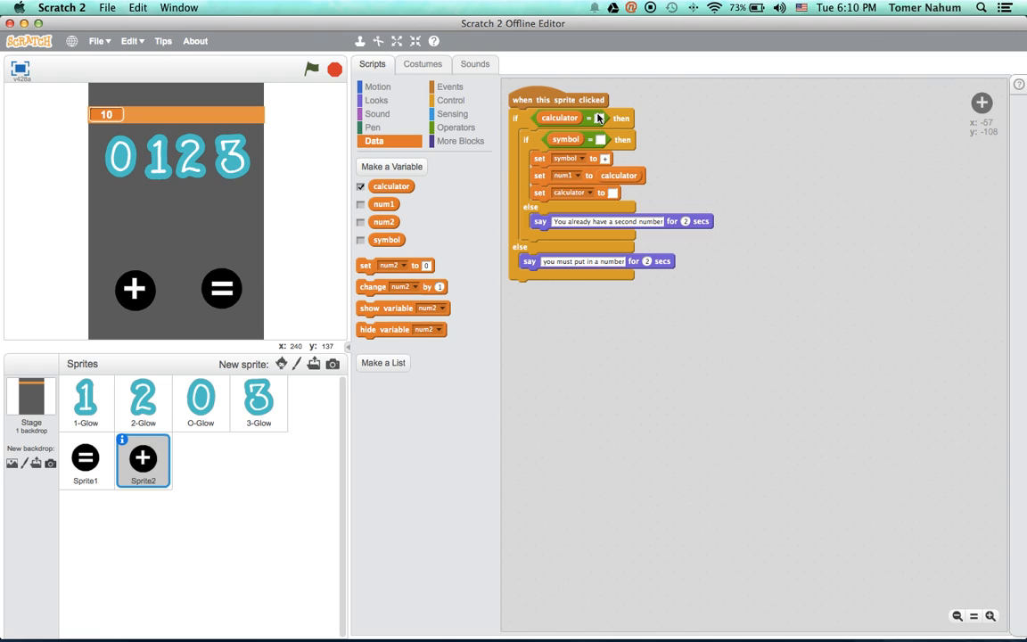
pyautogui.moveTo(597, 321)
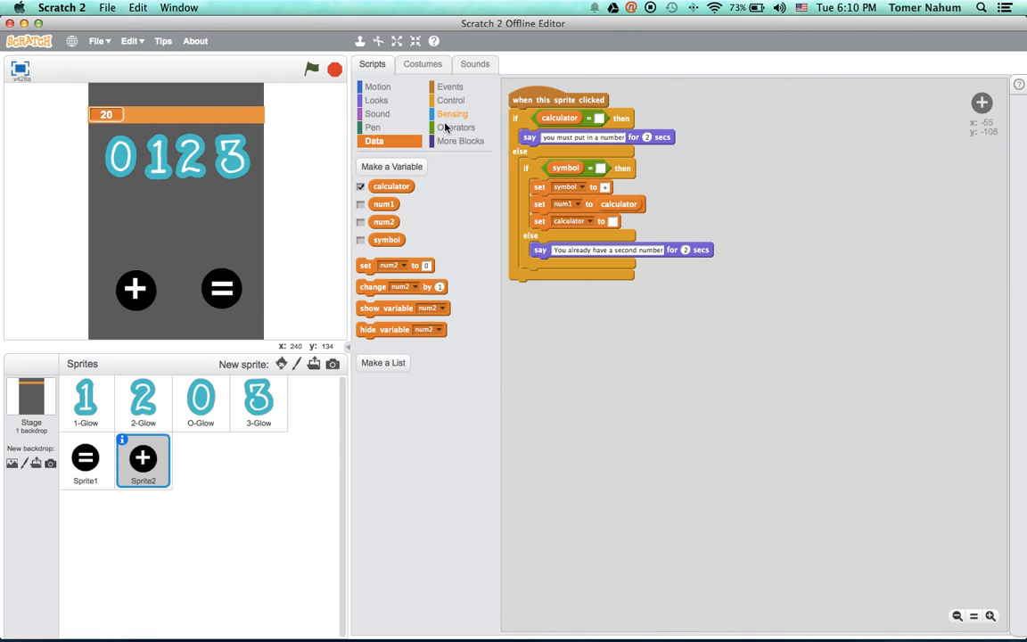
pyautogui.click(457, 126)
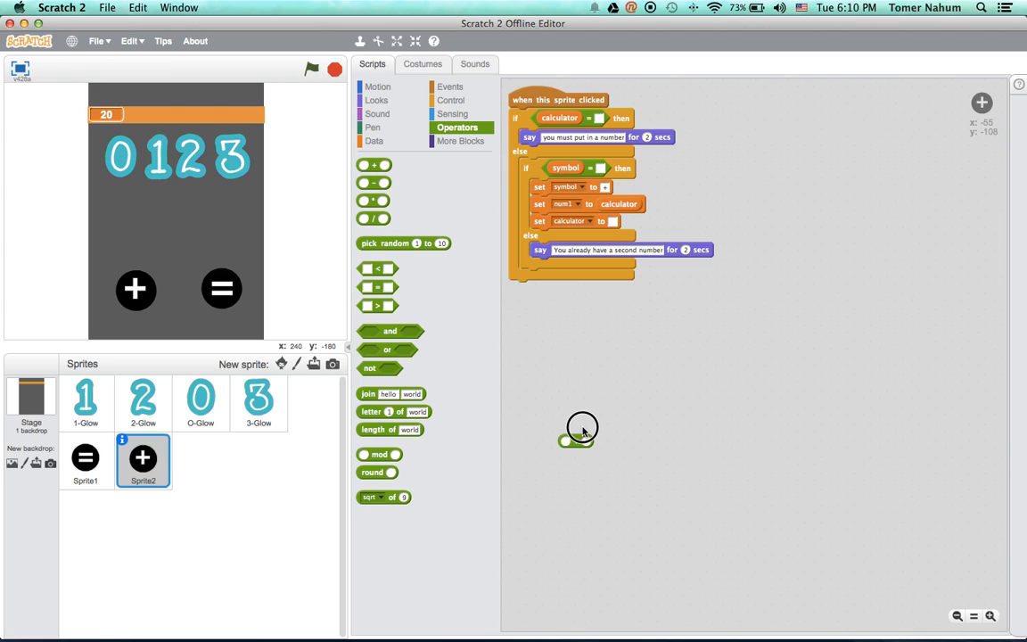
pyautogui.moveTo(508, 364)
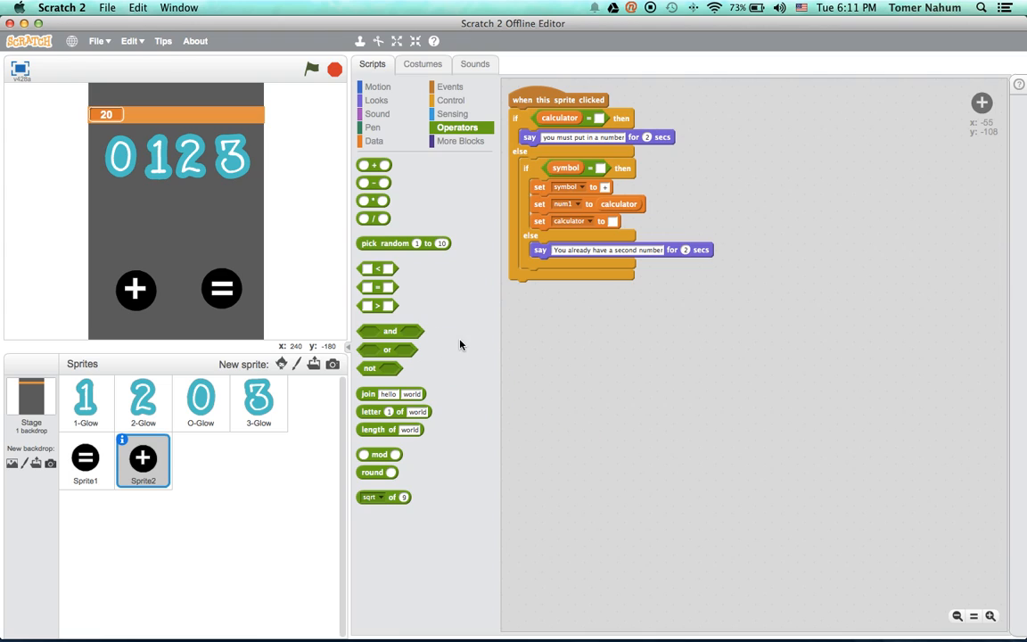
pyautogui.moveTo(339, 50)
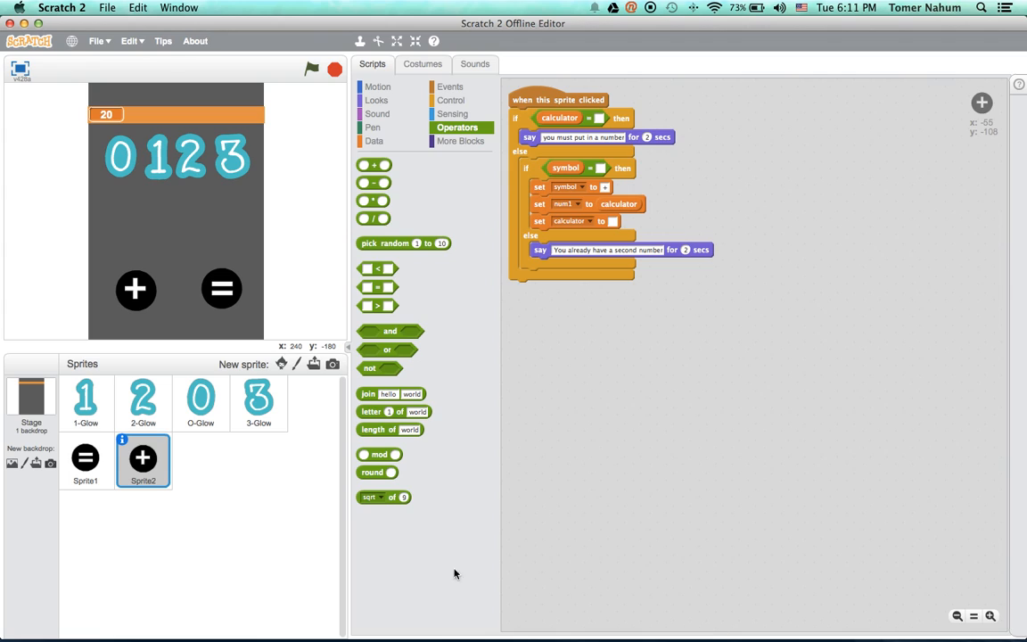
pyautogui.moveTo(96, 478)
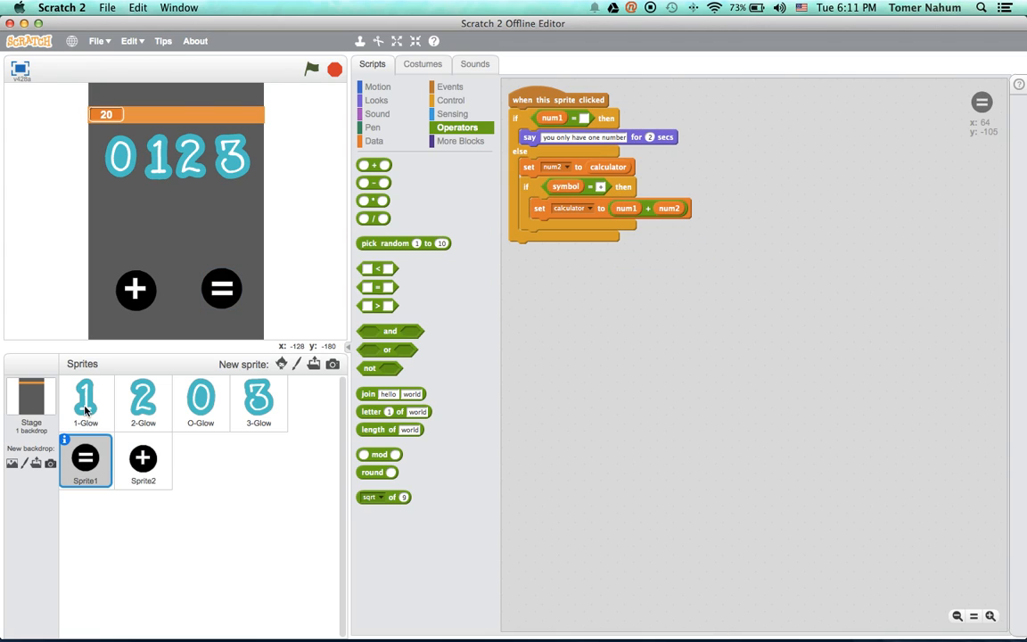
pyautogui.click(143, 403)
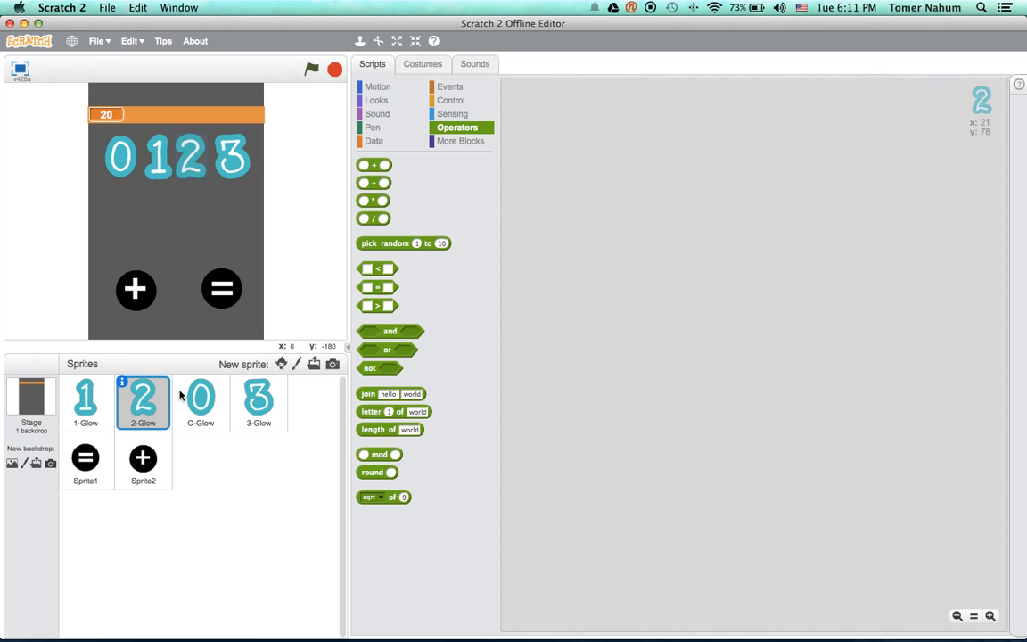
pyautogui.click(259, 403)
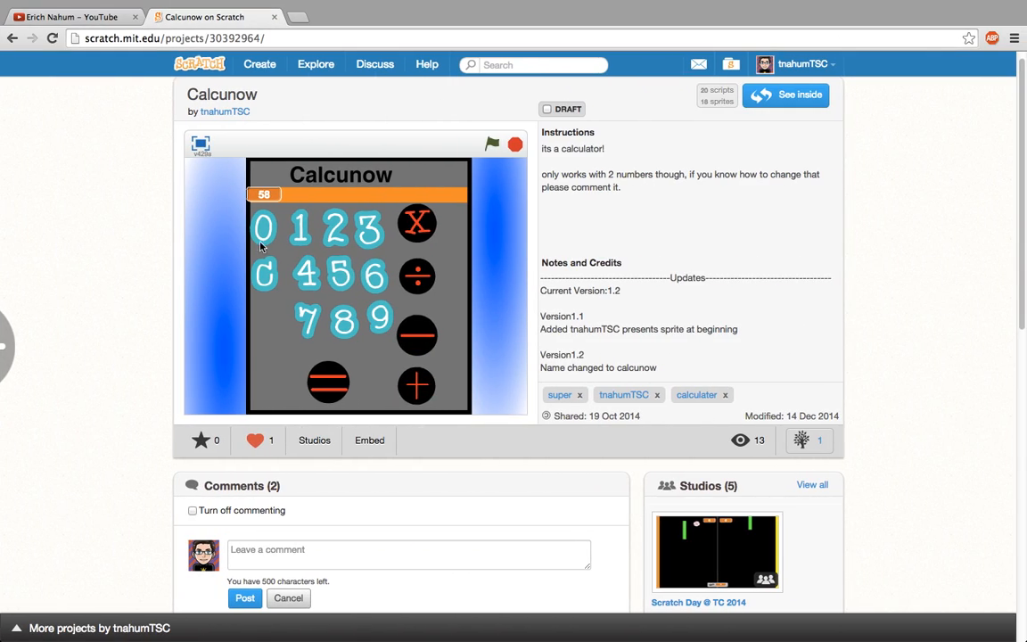
# Start the Calcunow project with the green flag on its project page.
pyautogui.click(492, 144)
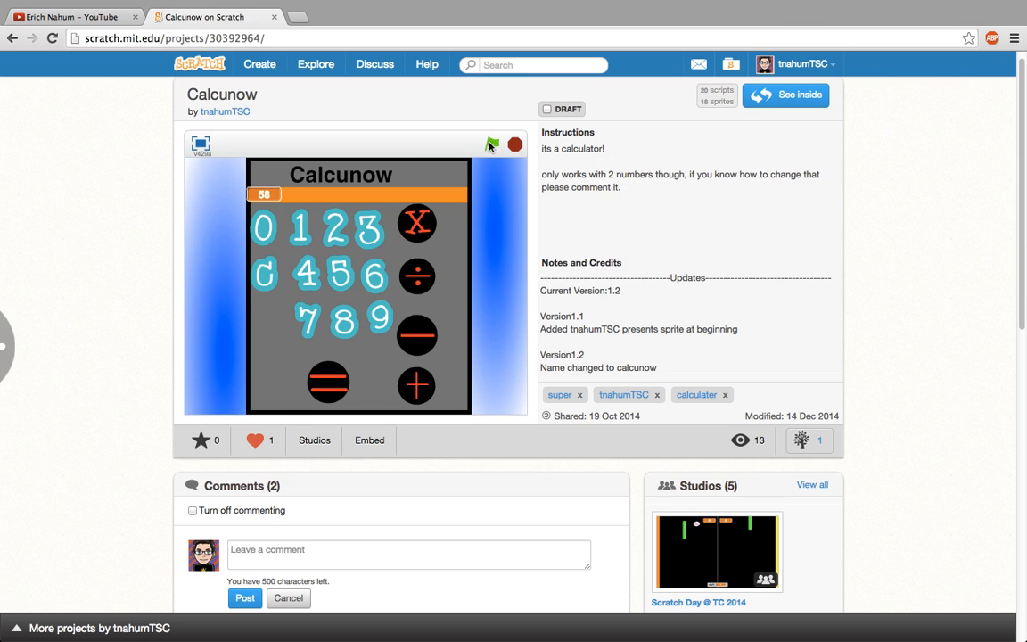
pyautogui.click(492, 144)
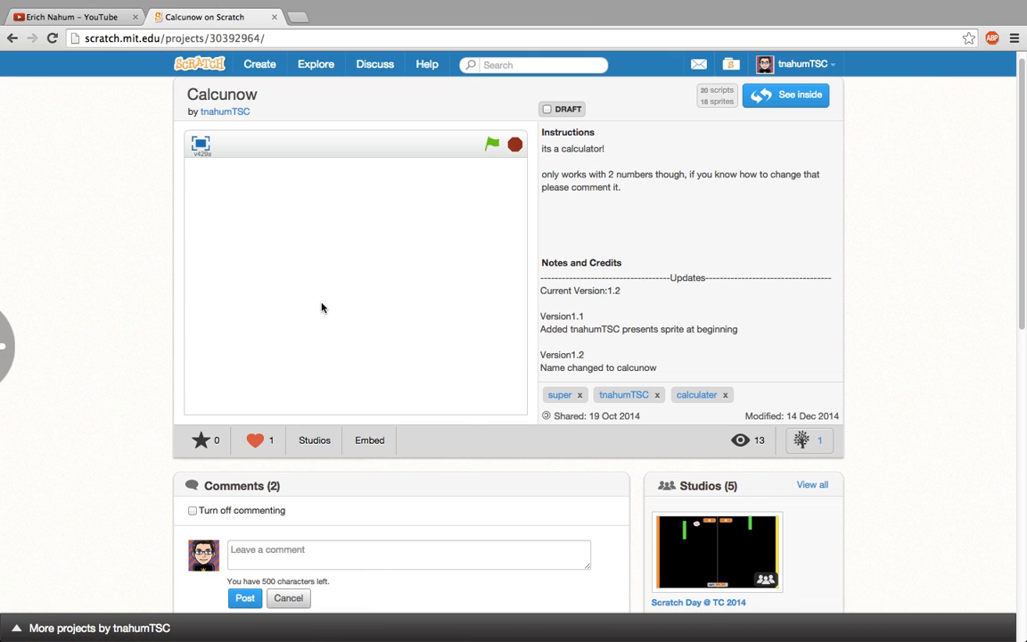
pyautogui.click(492, 142)
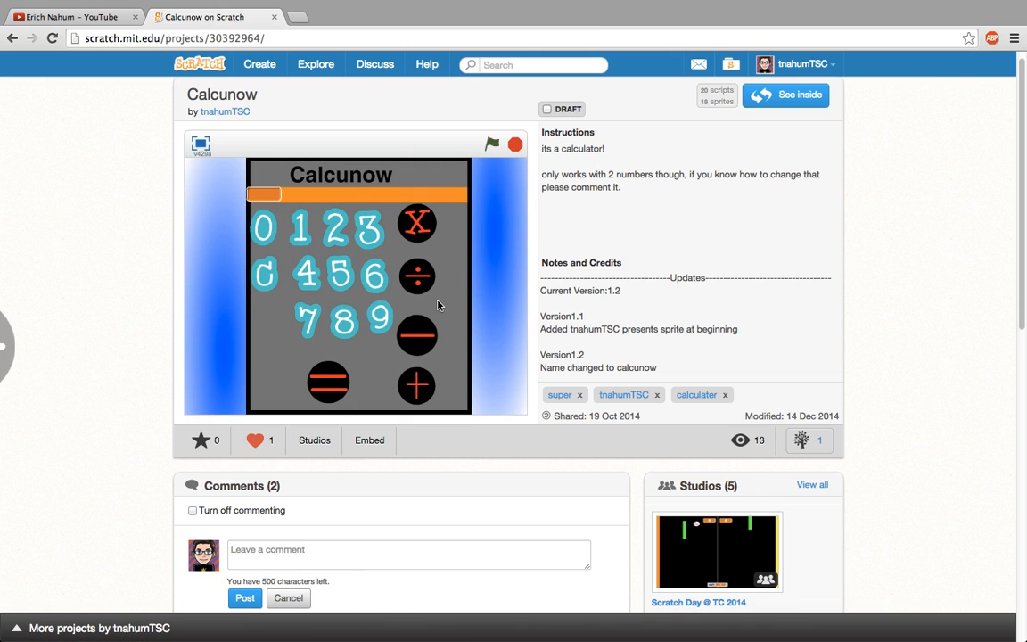
pyautogui.moveTo(39, 396)
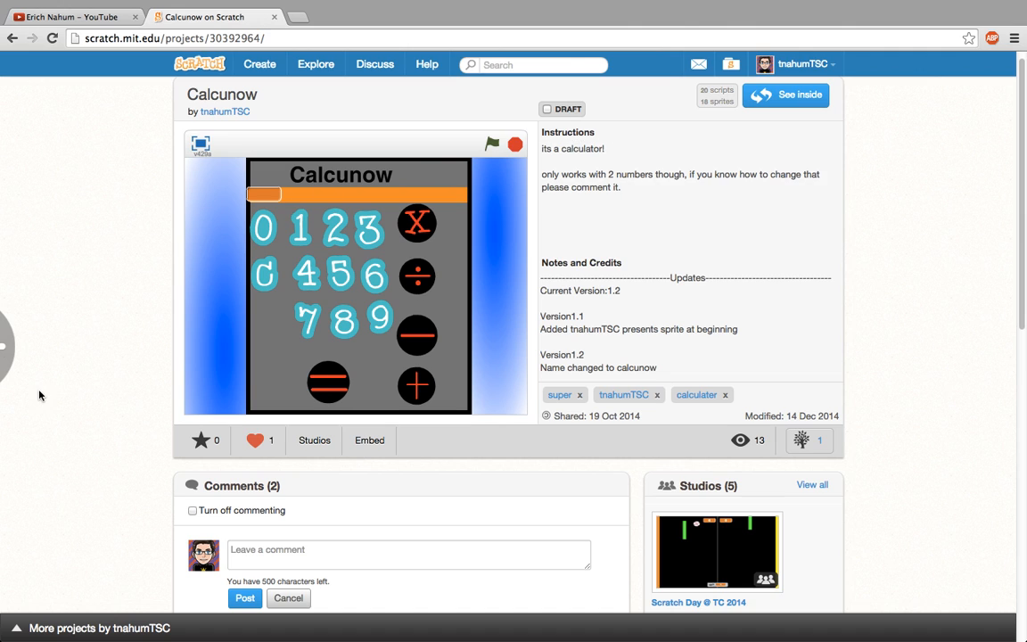
pyautogui.moveTo(4, 346)
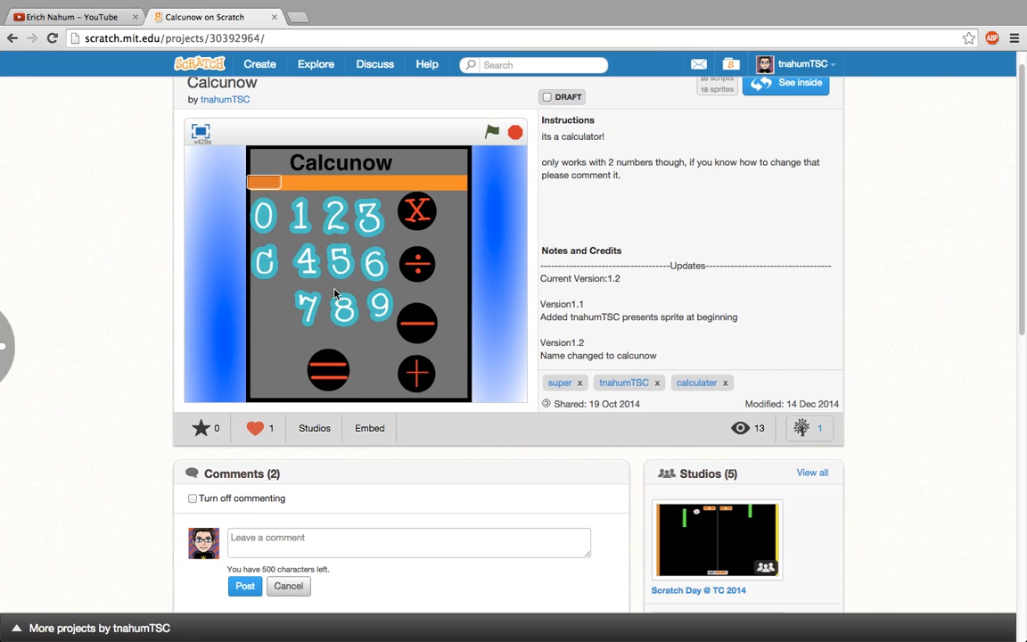
pyautogui.moveTo(294, 175)
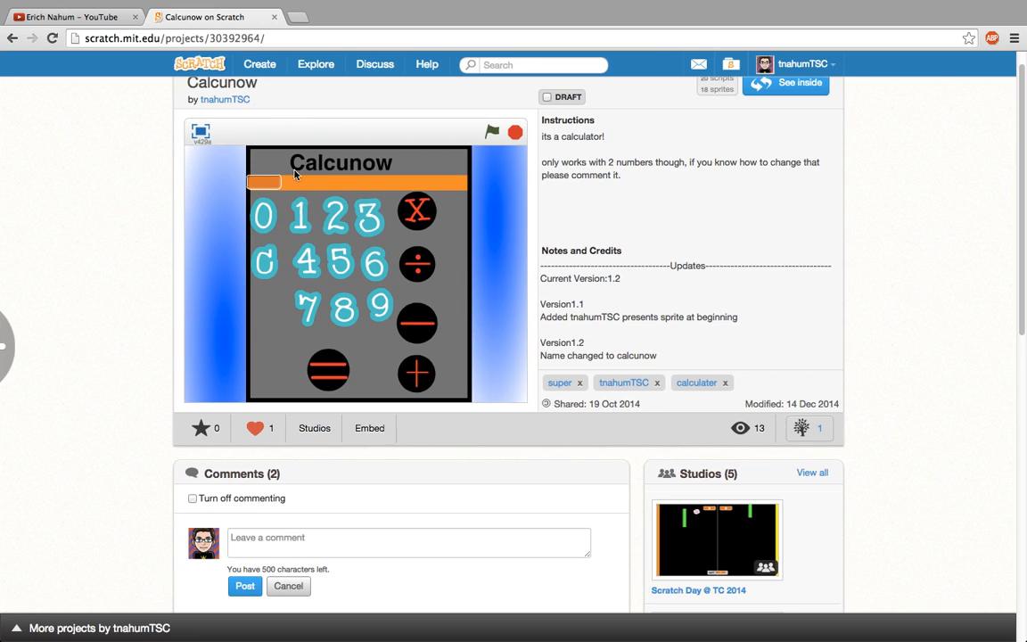
pyautogui.moveTo(789, 3)
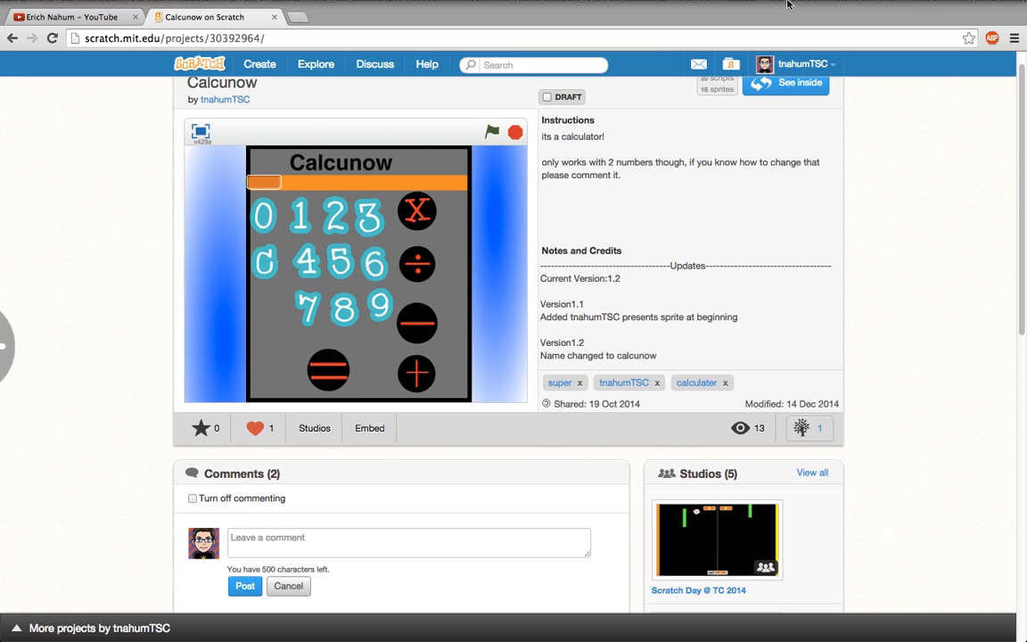
pyautogui.moveTo(795, 122)
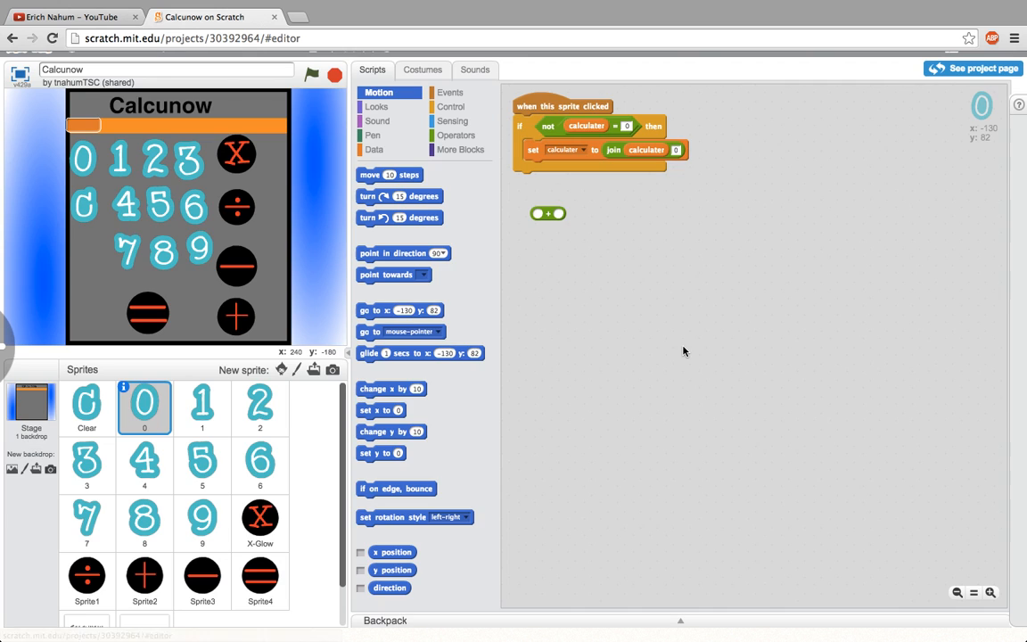
pyautogui.moveTo(214, 450)
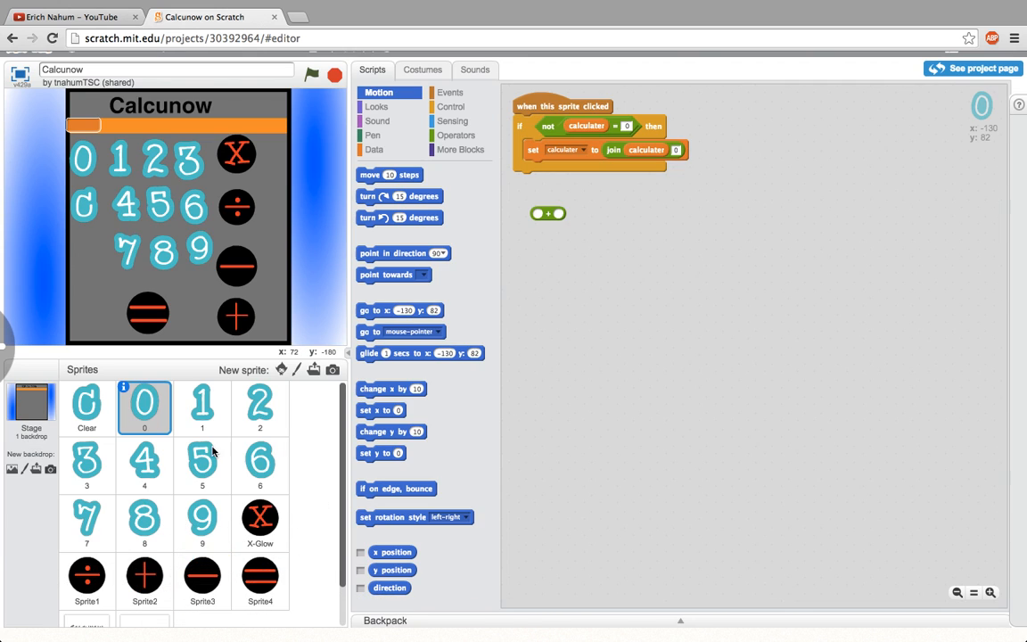
# View the digit 1 and digit 2 sprites' scripts inside the Calcunow project.
pyautogui.click(202, 406)
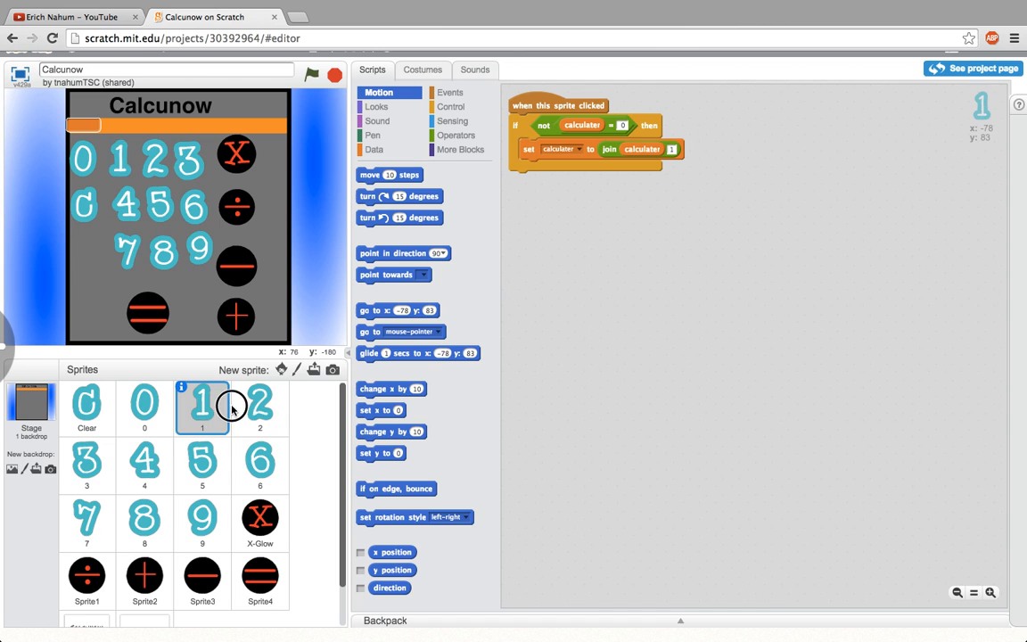
pyautogui.click(261, 406)
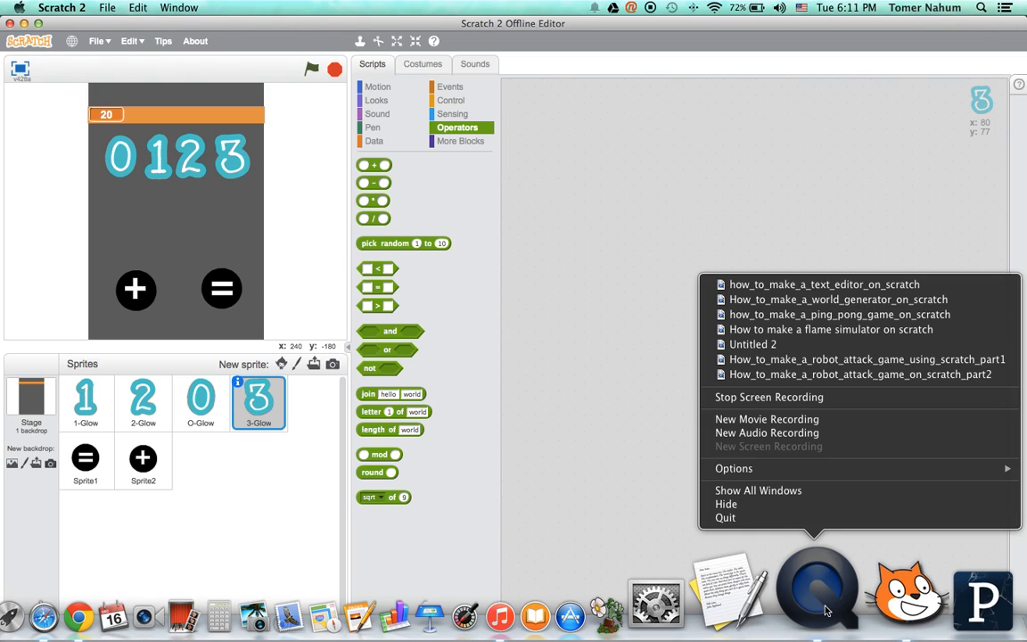
pyautogui.moveTo(769, 395)
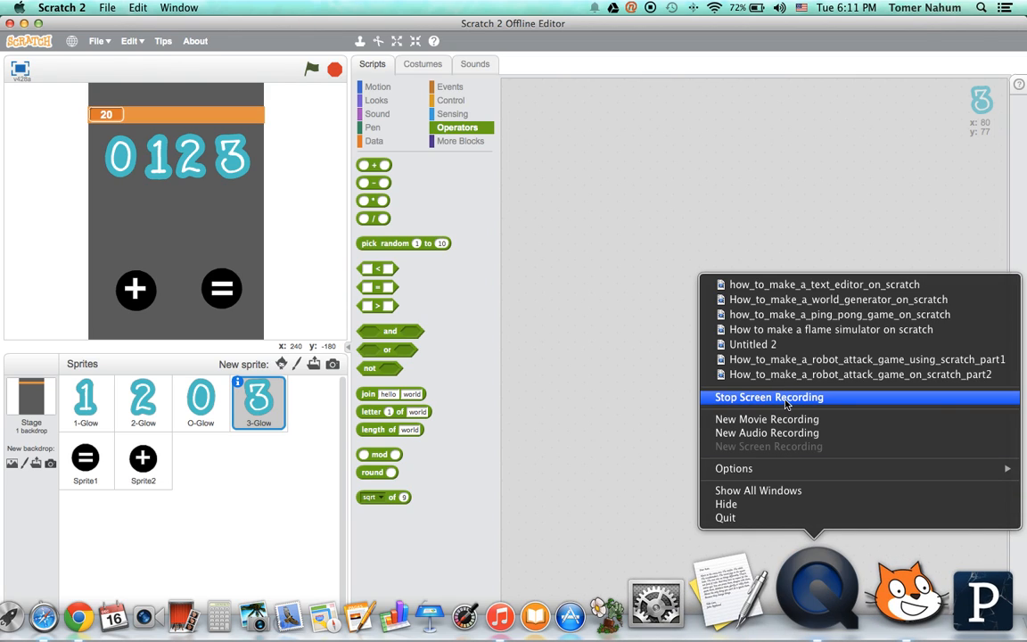